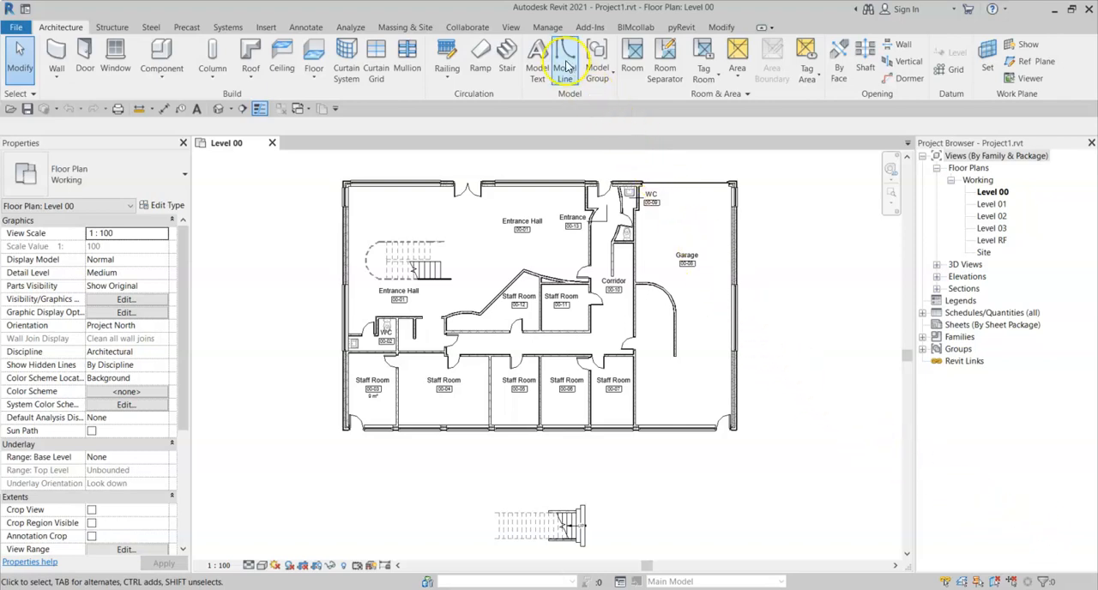
Bring up the Shared Parameters editor from the Manage settings.
click(547, 26)
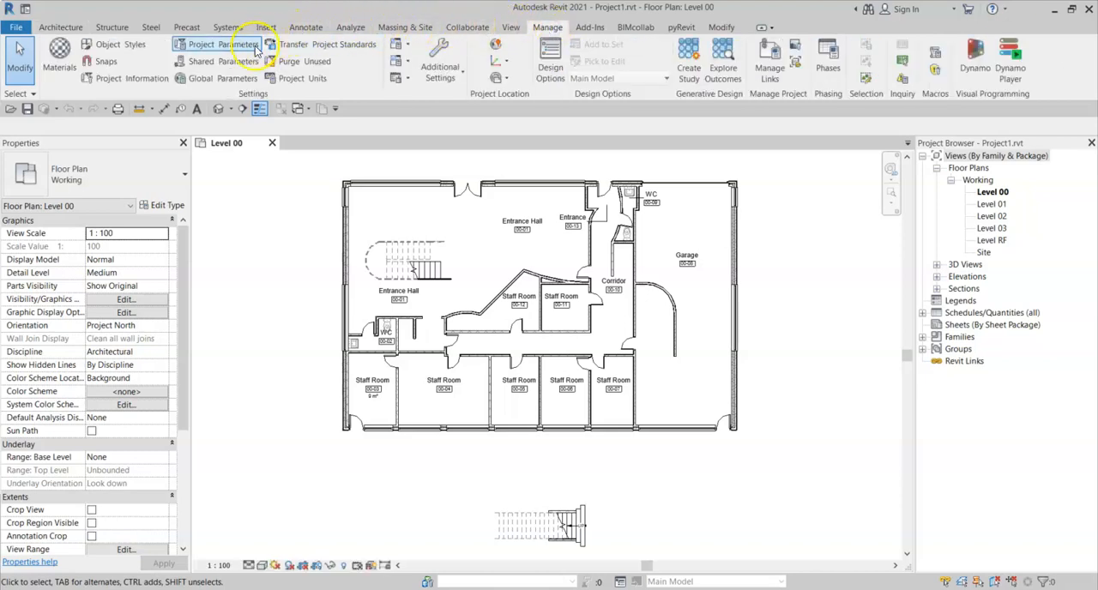
click(203, 62)
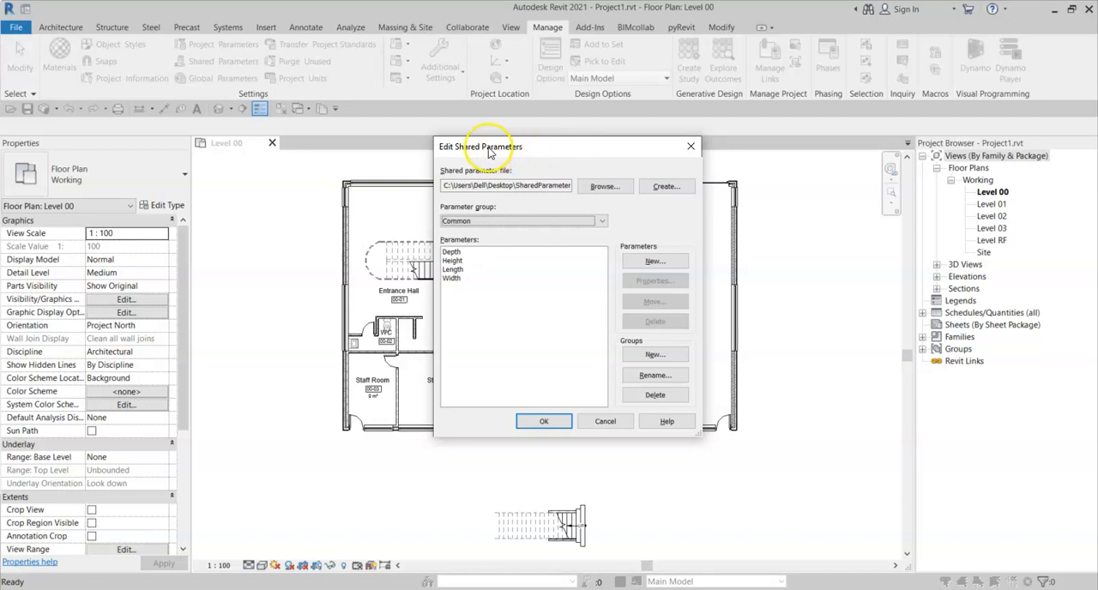
mouse_move(525, 153)
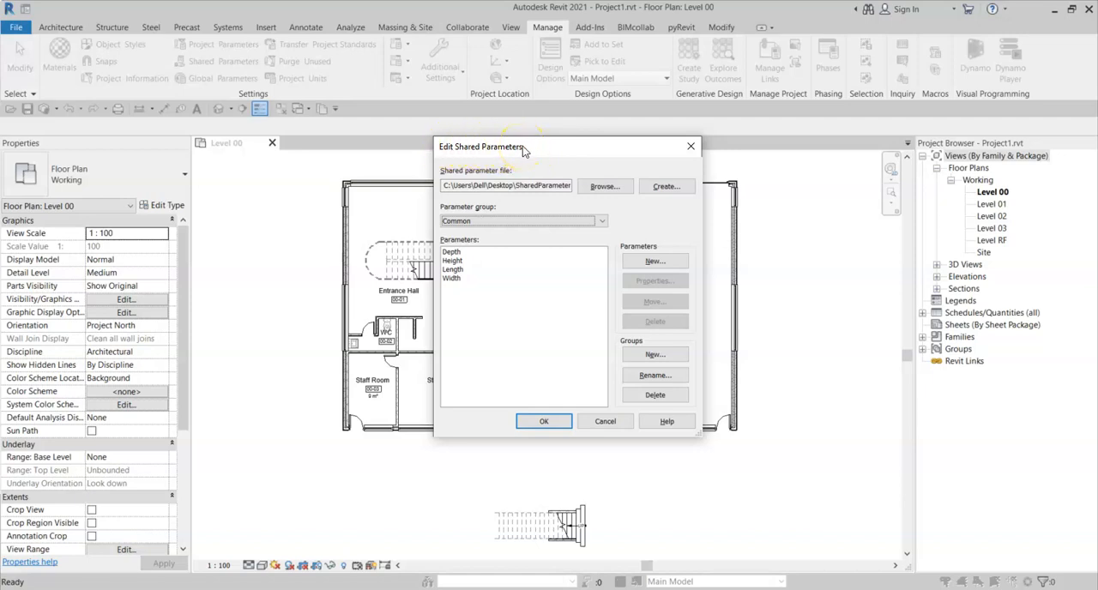
mouse_move(542, 151)
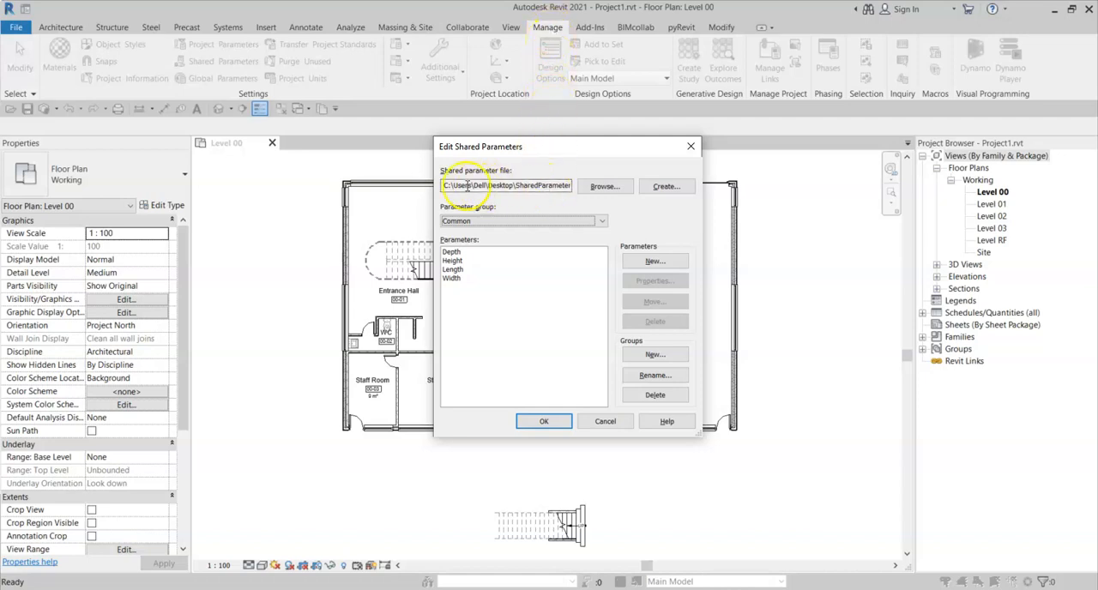
Check the shared parameter file path, browse the Doors and Common groups, then cancel the editor.
triple_click(506, 185)
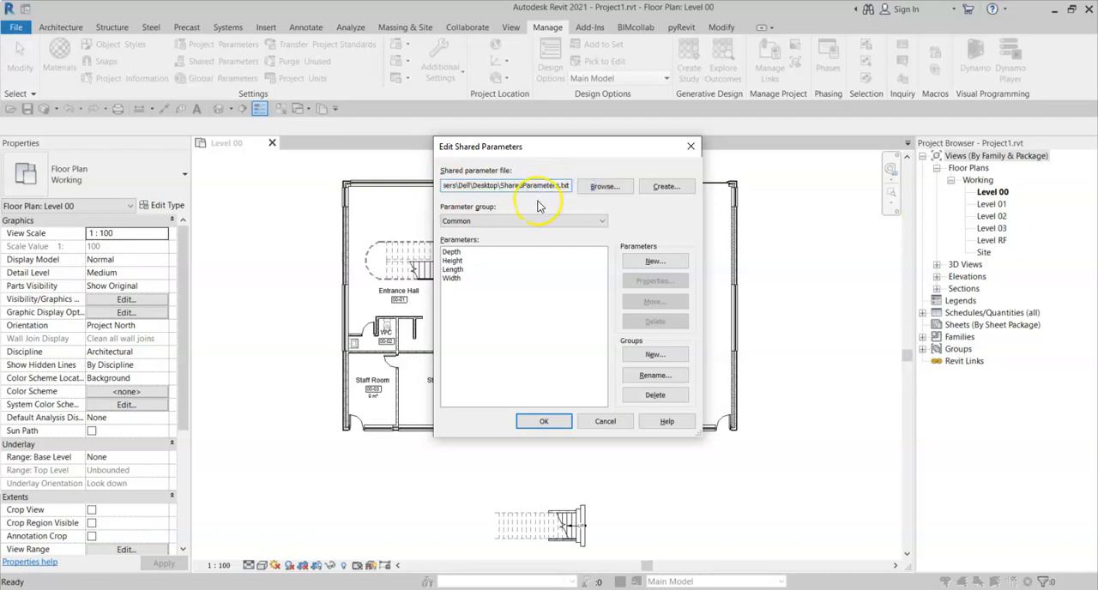
click(600, 220)
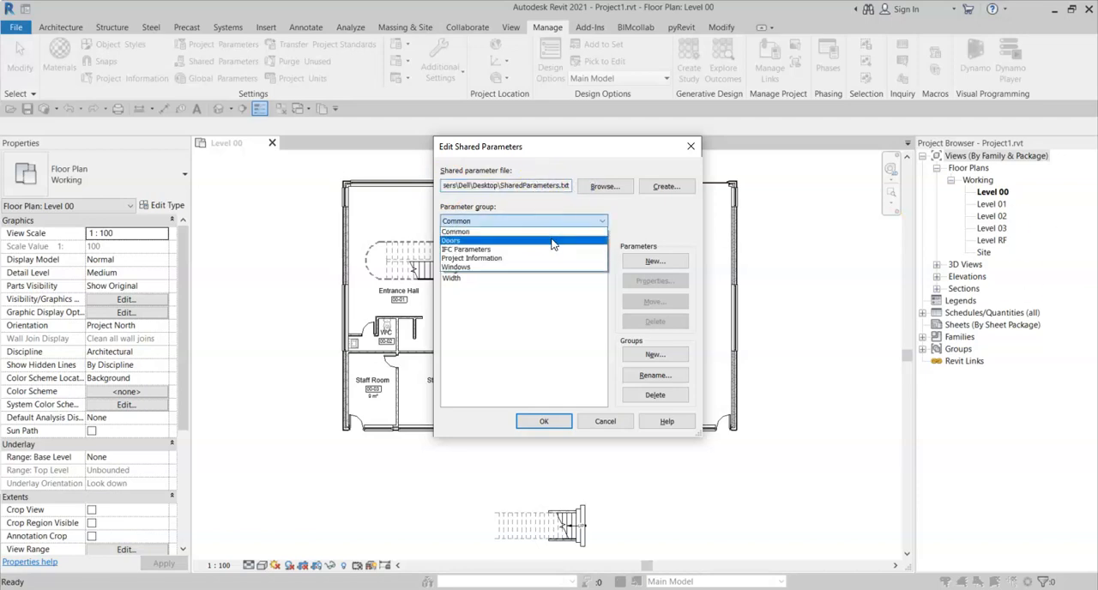
click(466, 240)
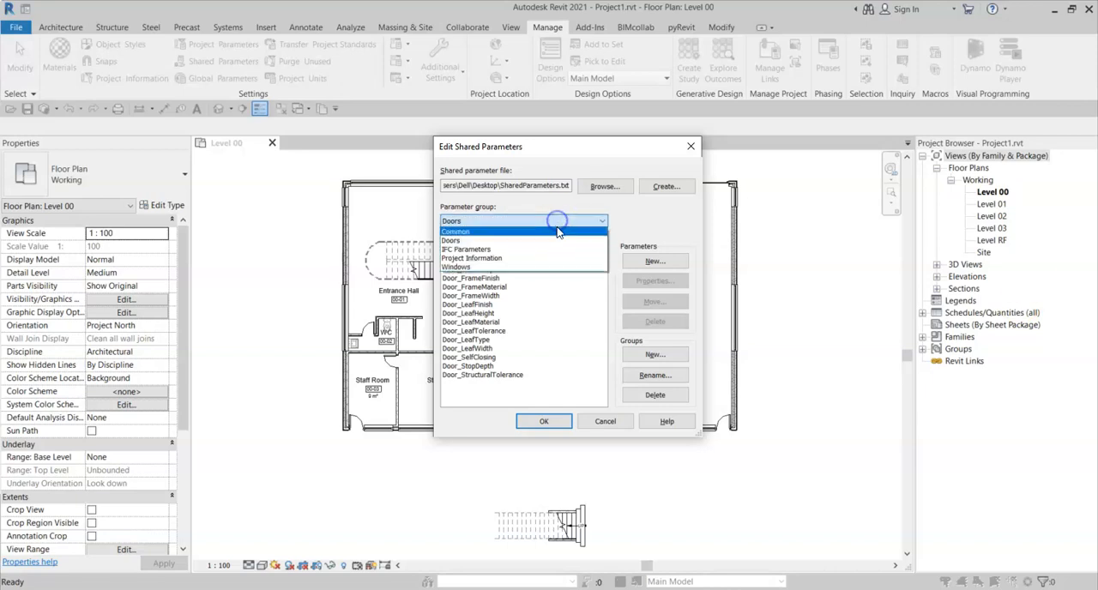
click(466, 249)
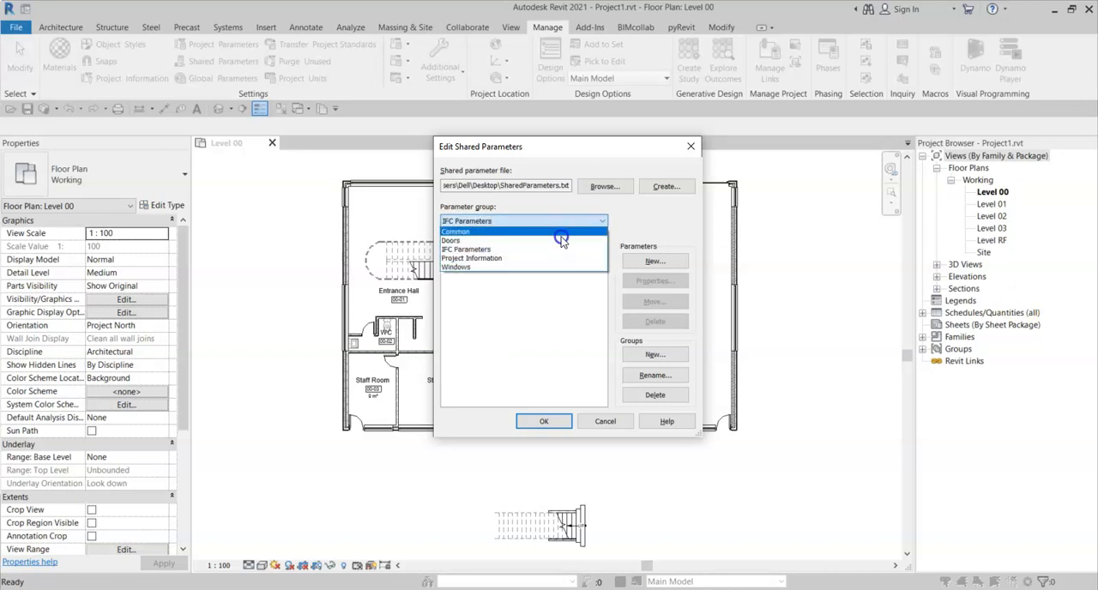
click(456, 232)
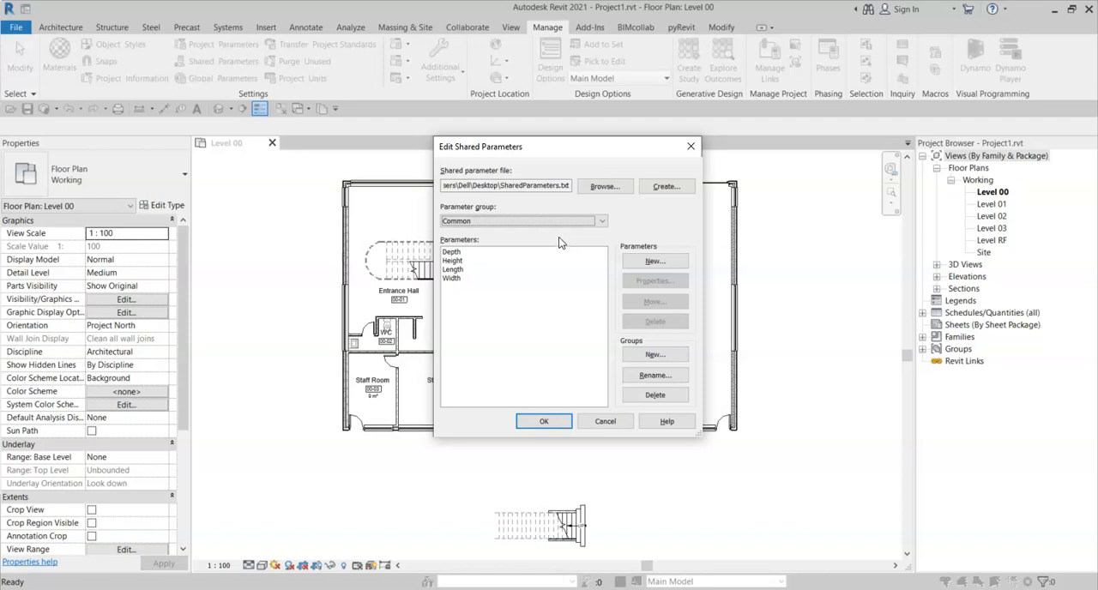
click(604, 185)
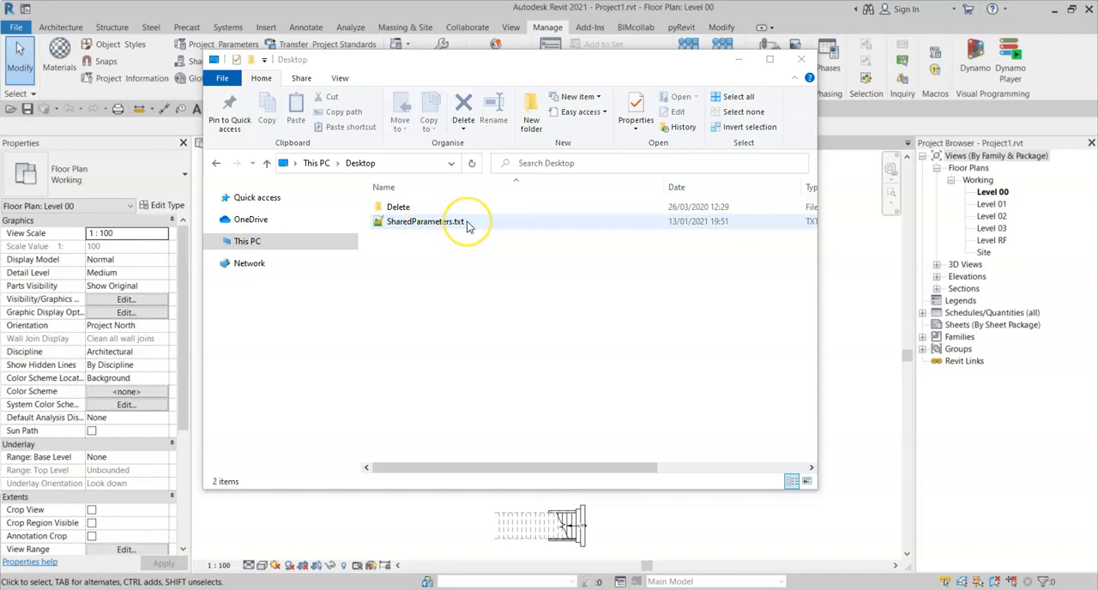
mouse_move(463, 225)
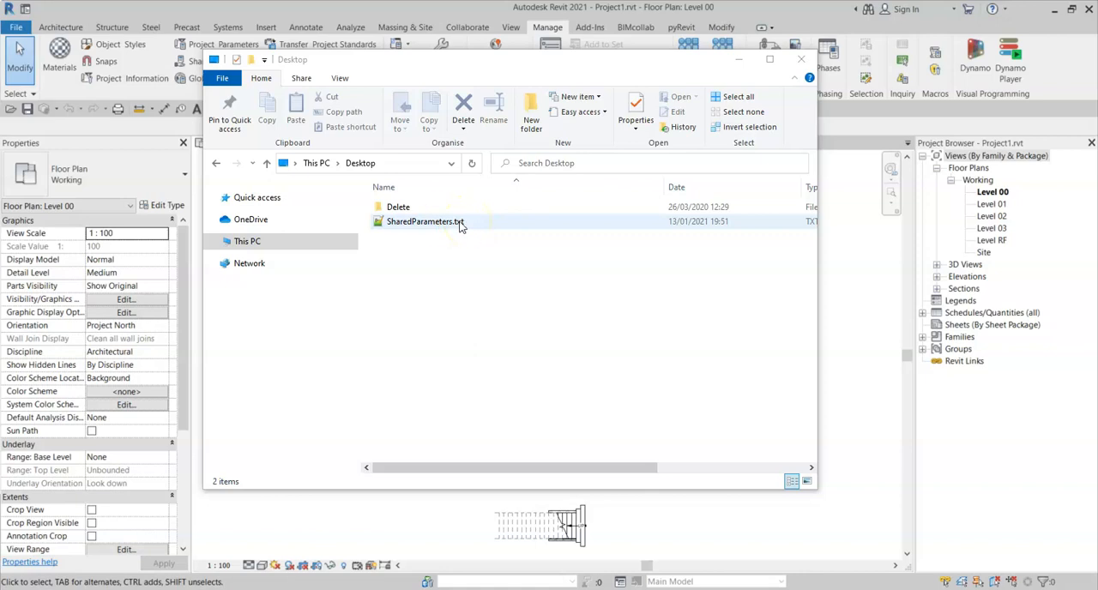
Send SharedParameters.txt on the Desktop to Notepad++ for editing.
right_click(426, 221)
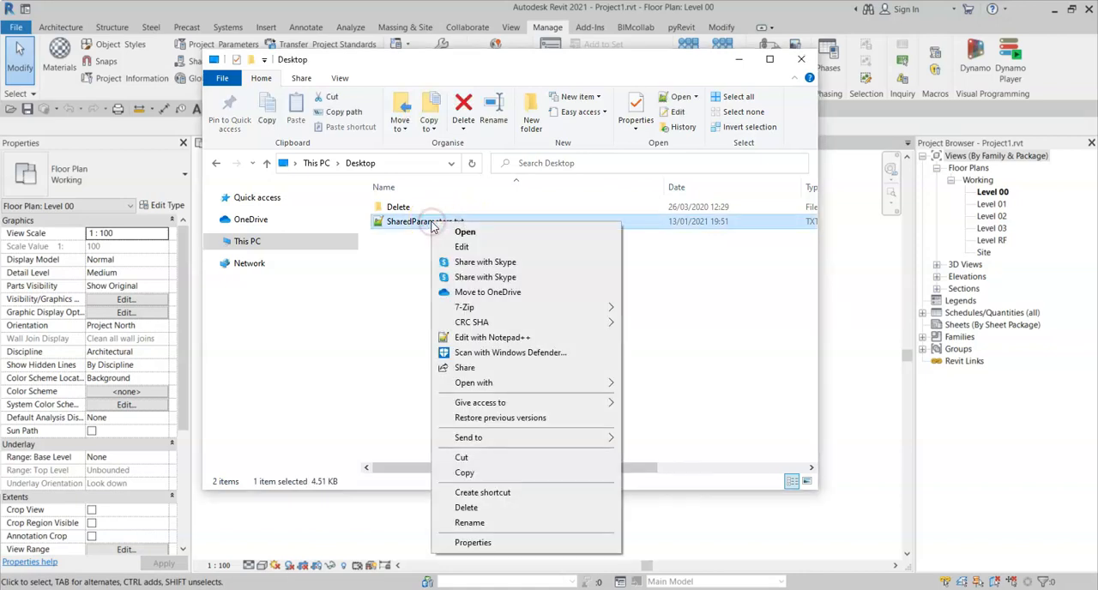
mouse_move(547, 336)
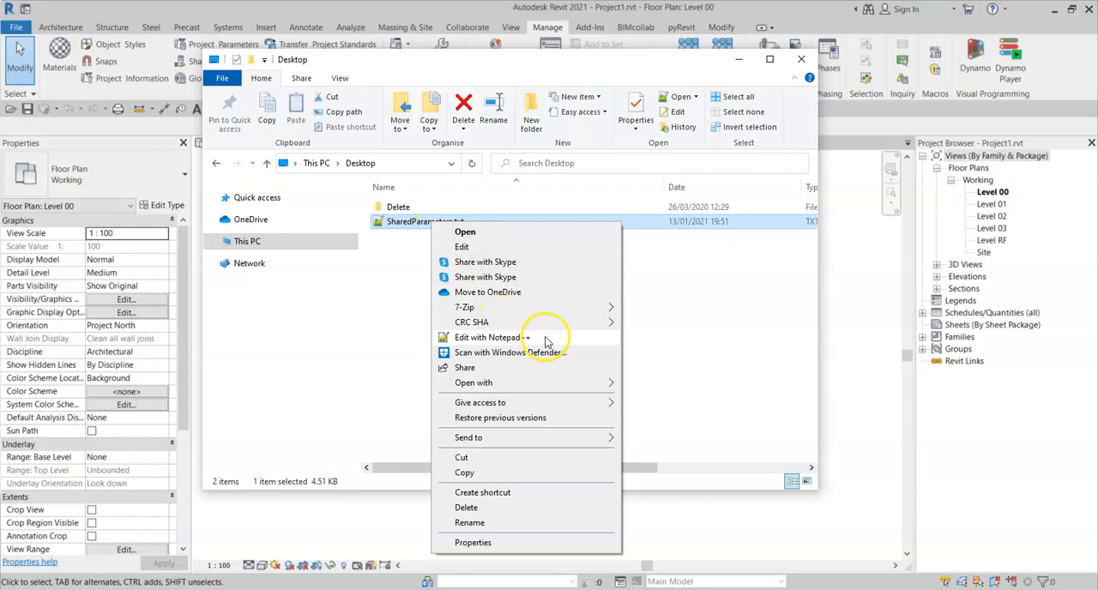
click(487, 336)
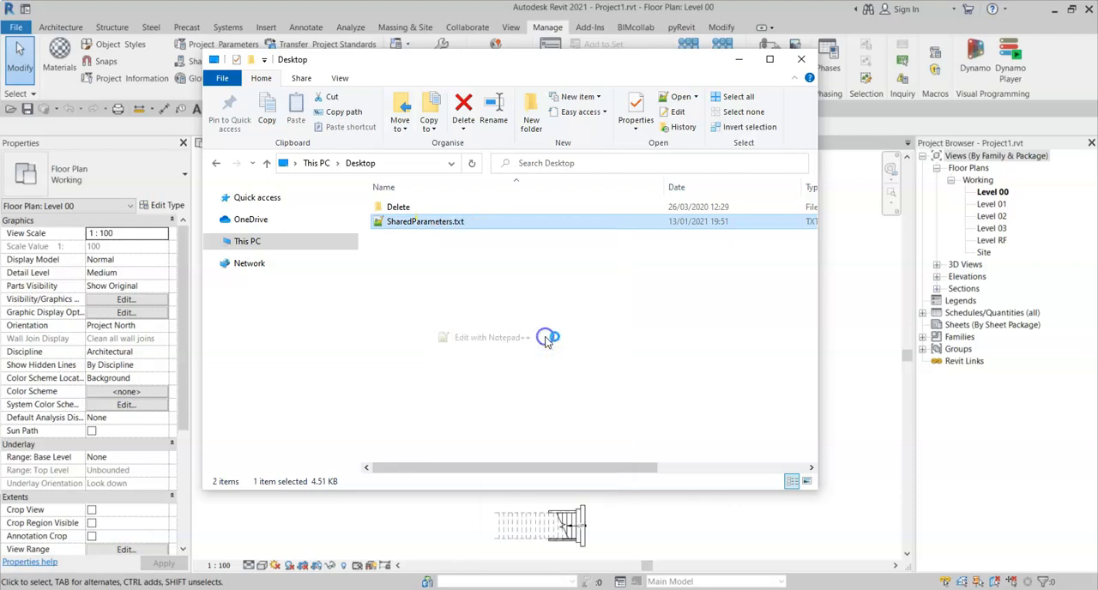
double_click(426, 221)
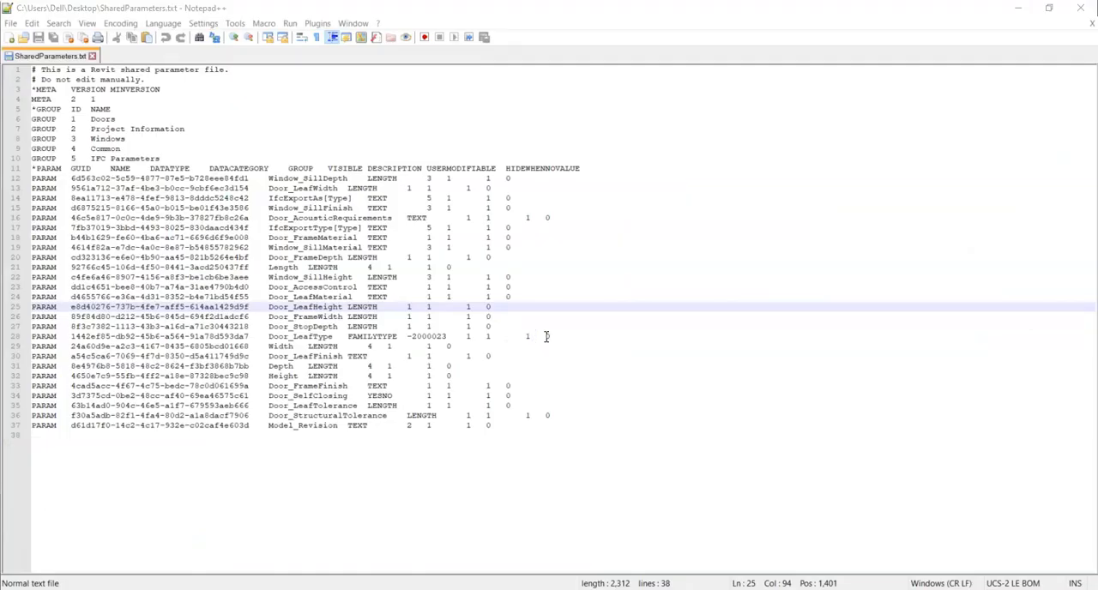
mouse_move(487, 253)
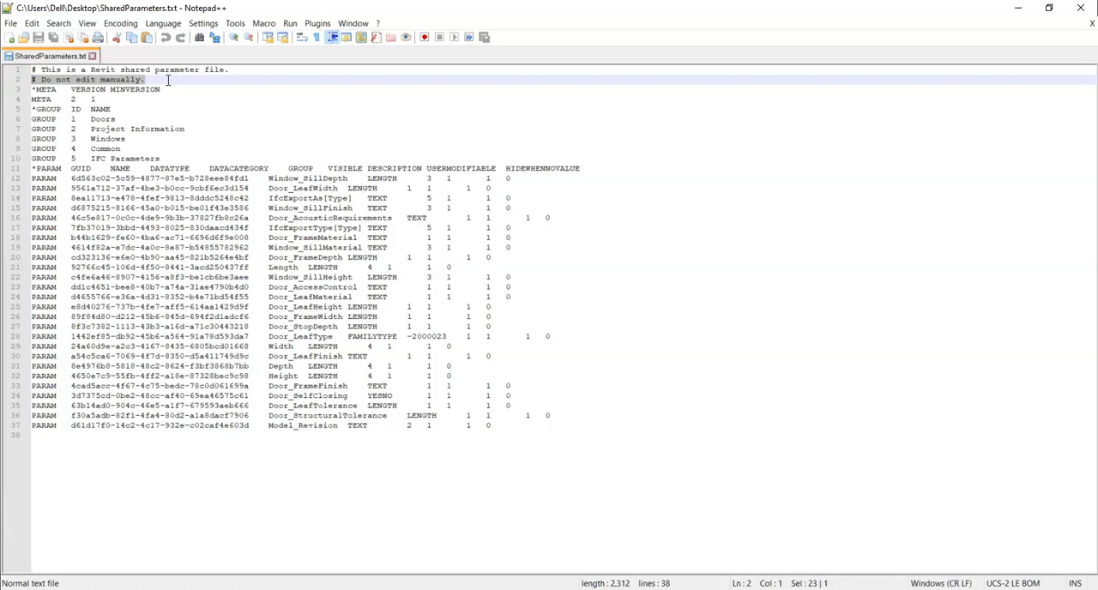
mouse_move(183, 83)
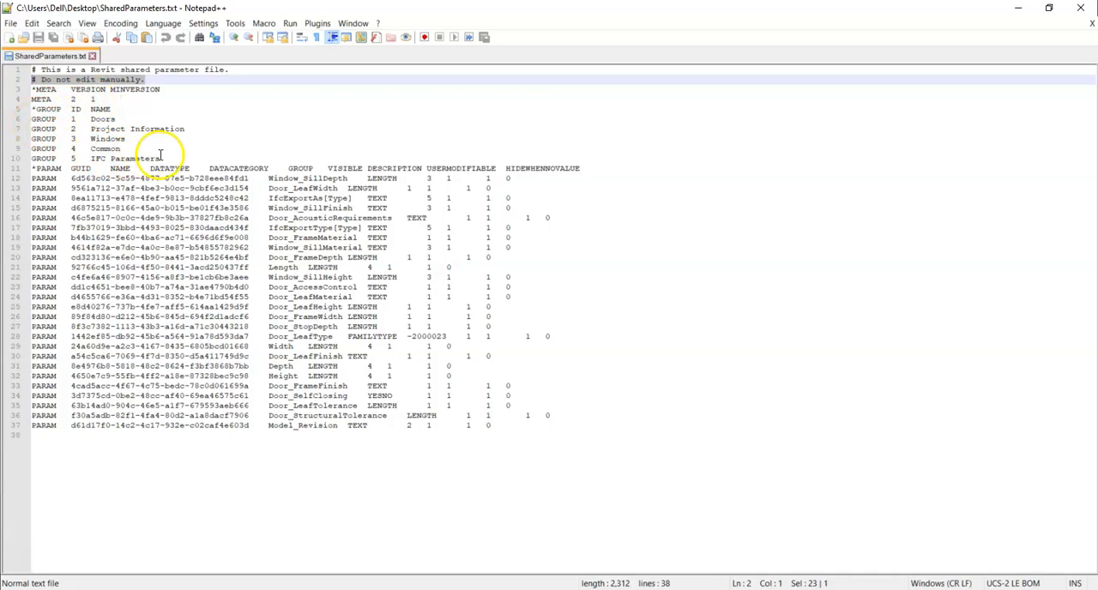
mouse_move(68, 110)
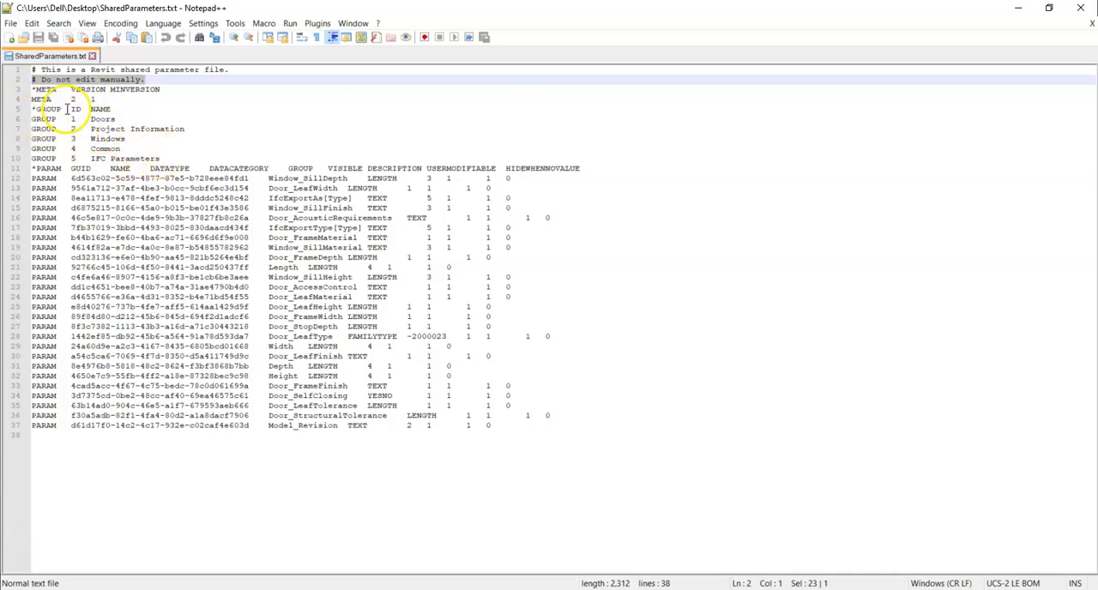
click(67, 118)
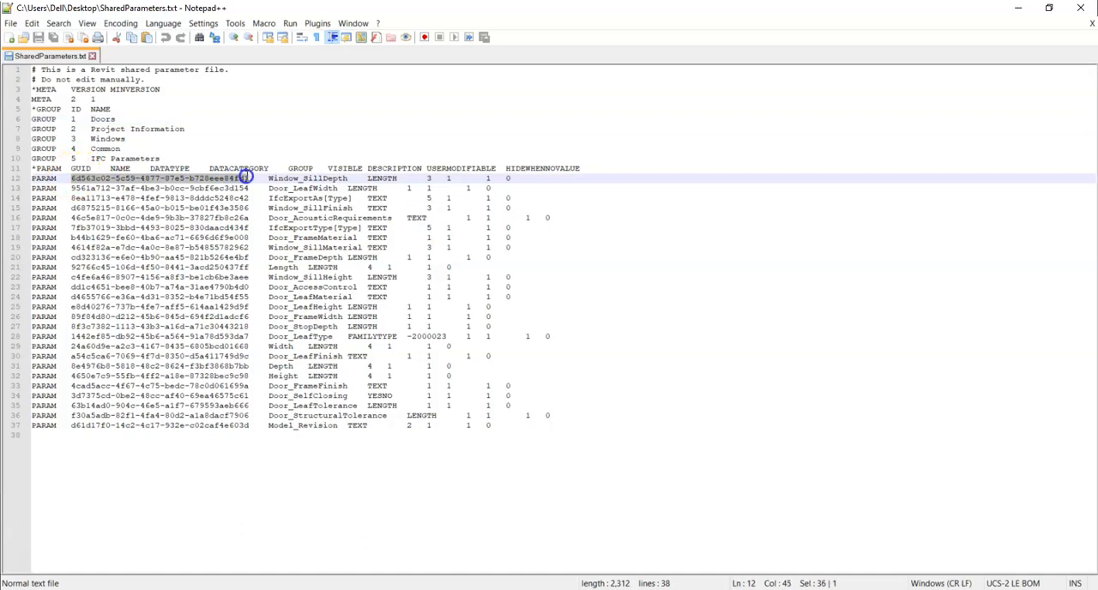
mouse_move(201, 180)
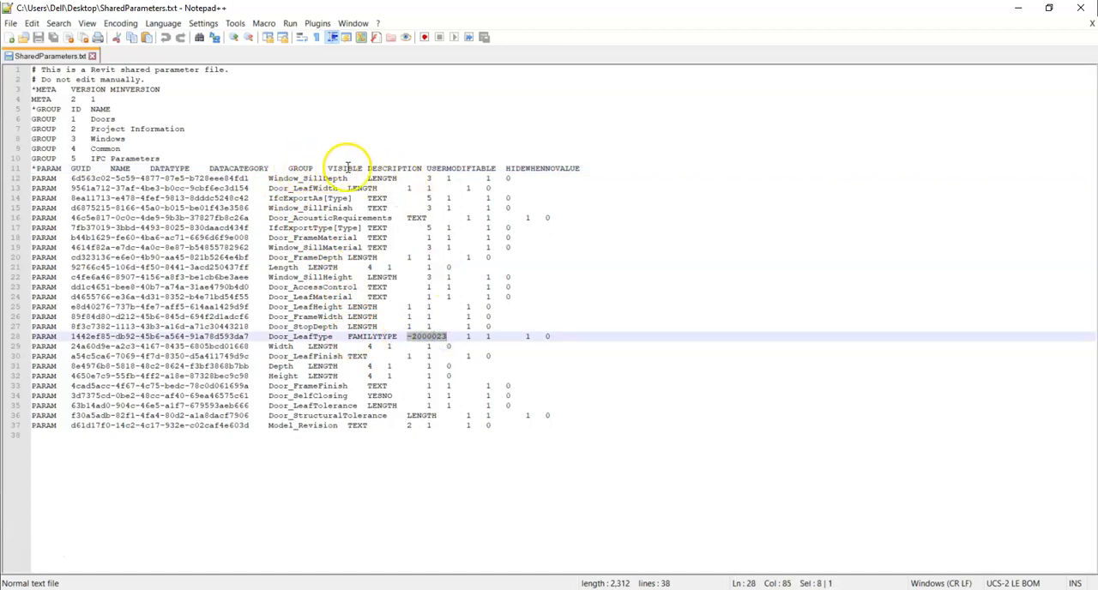
mouse_move(576, 164)
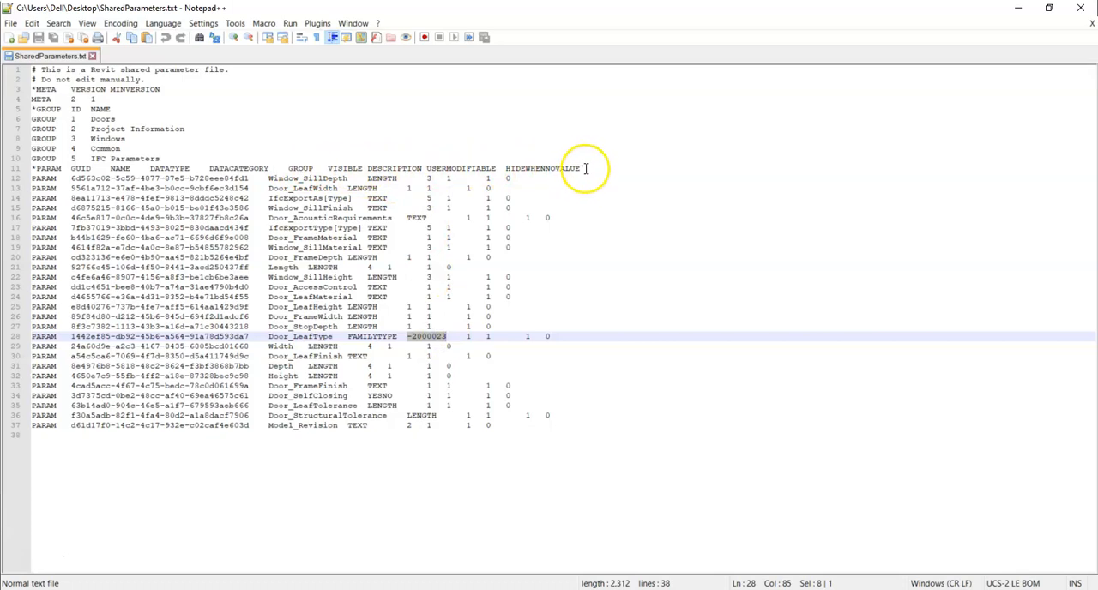
click(515, 425)
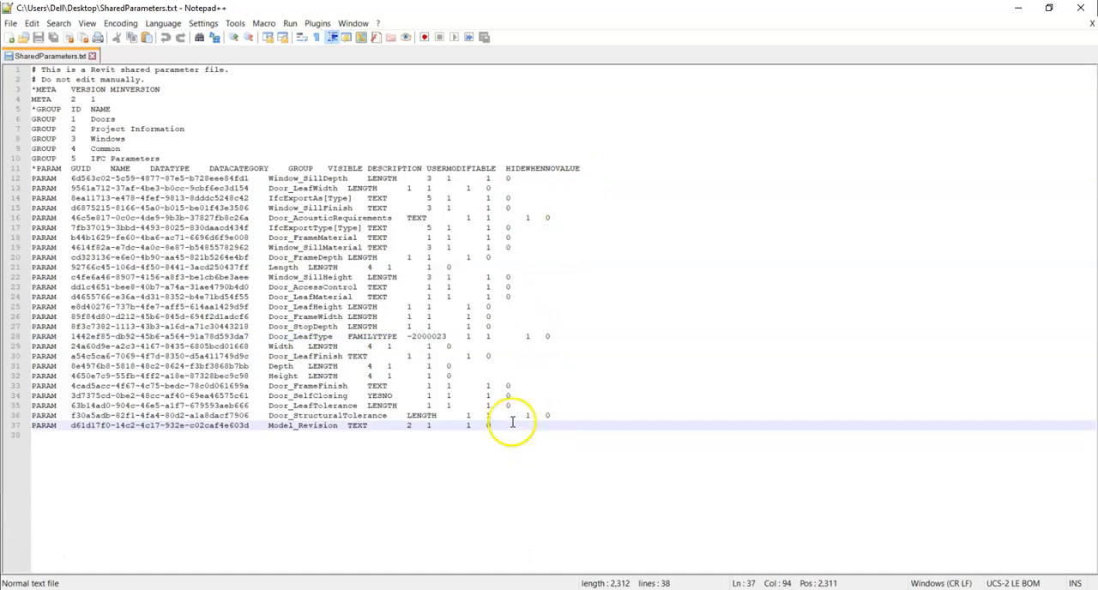
mouse_move(518, 302)
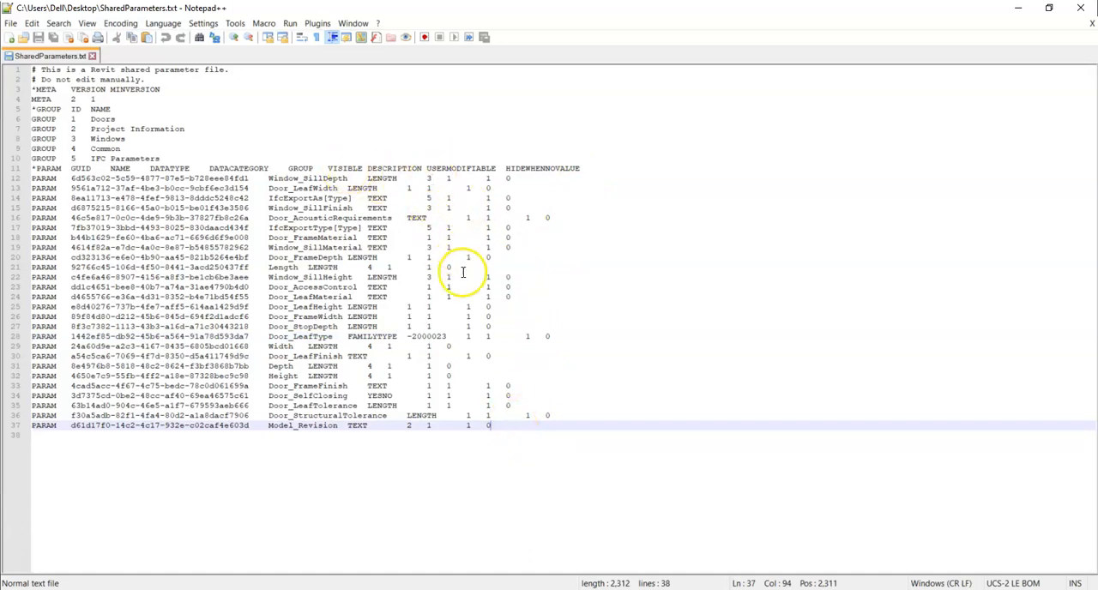
click(432, 178)
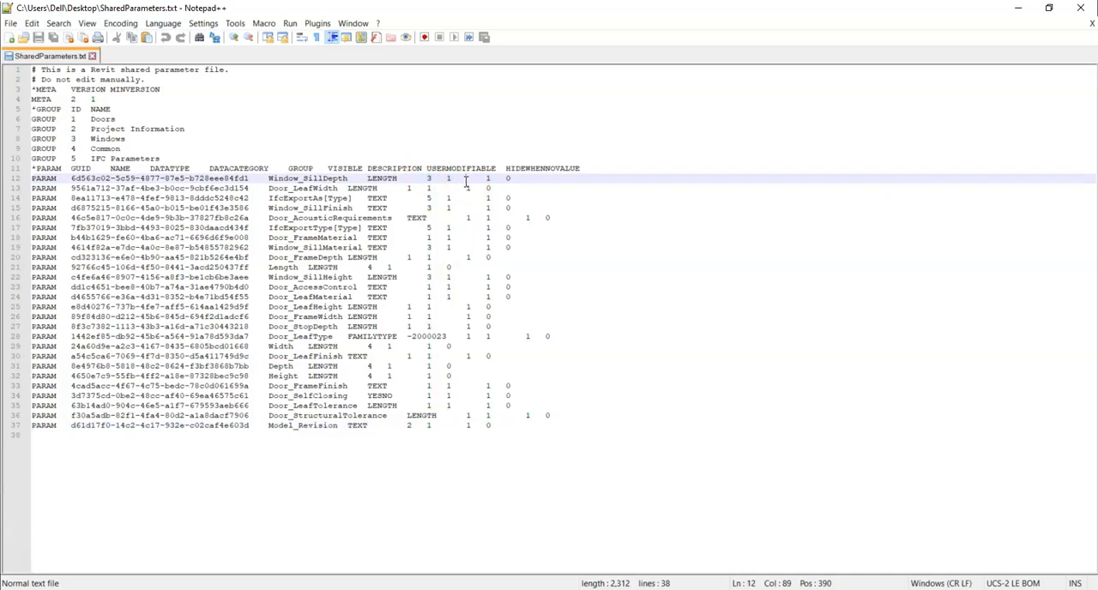
mouse_move(432, 133)
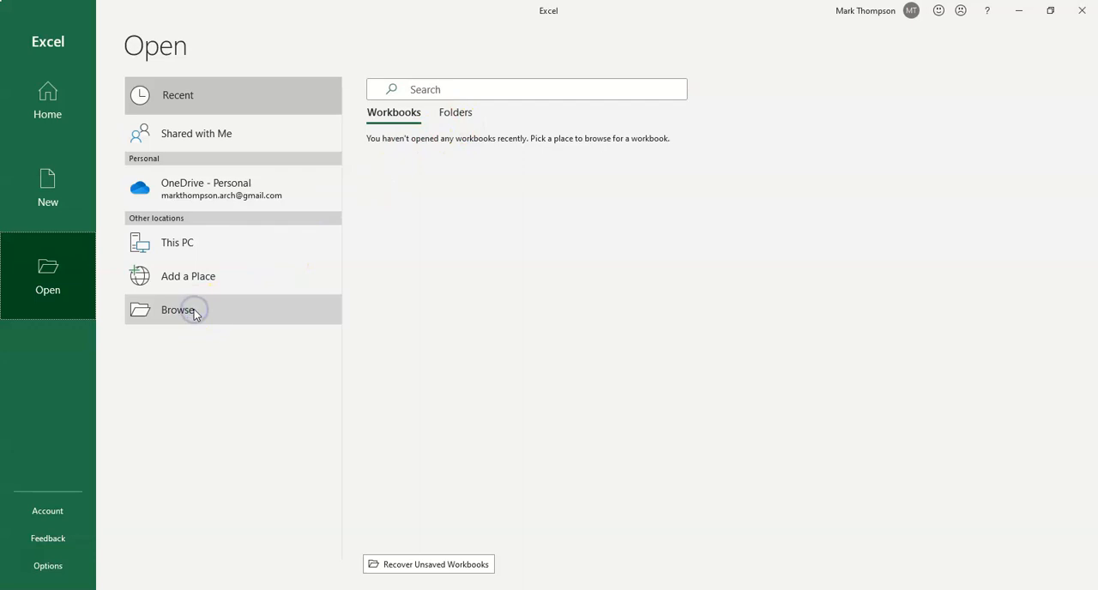
Browse to the Desktop, filter to Text Files, and open SharedParameters.txt in Excel.
click(178, 311)
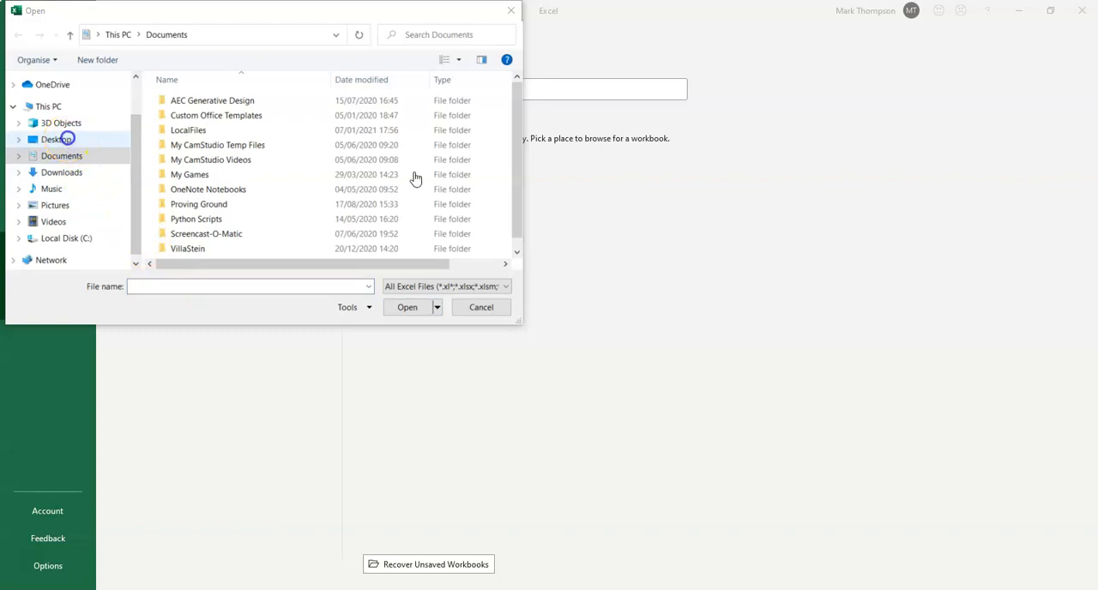
click(55, 139)
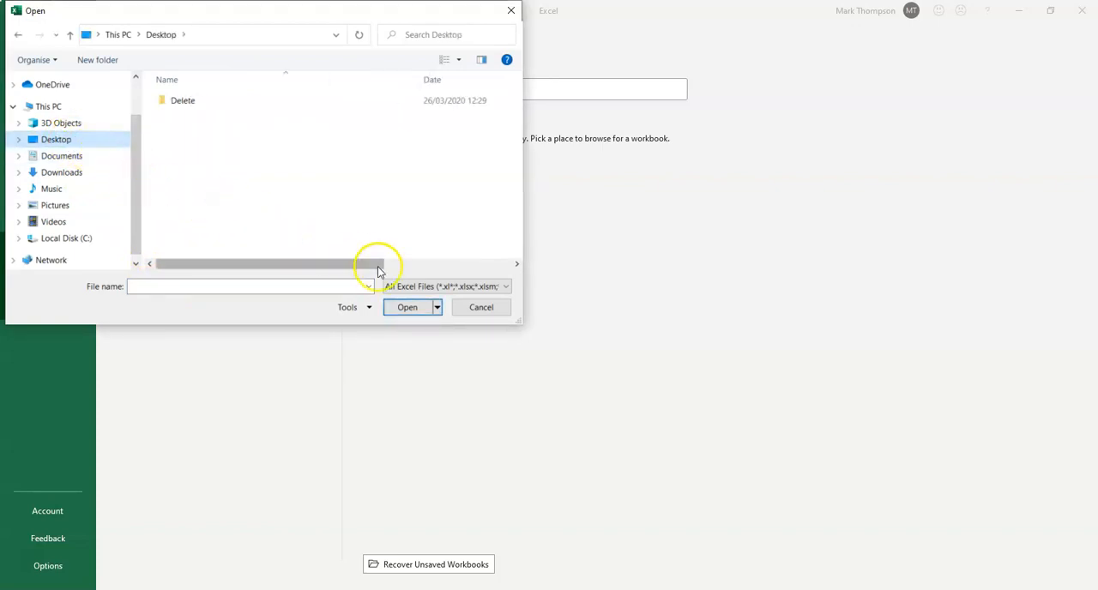
click(505, 285)
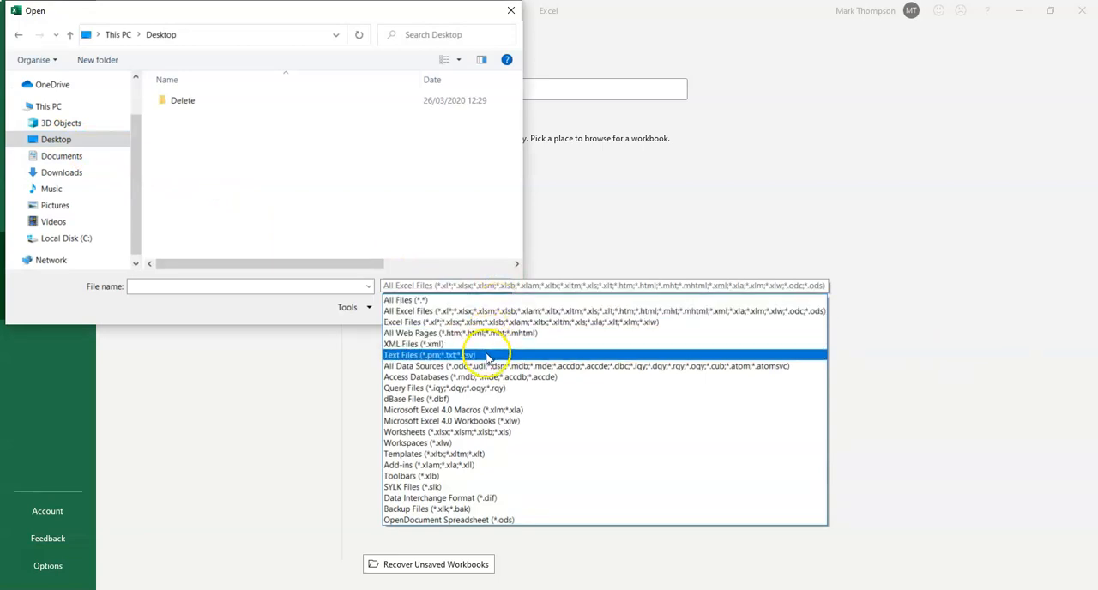
click(429, 353)
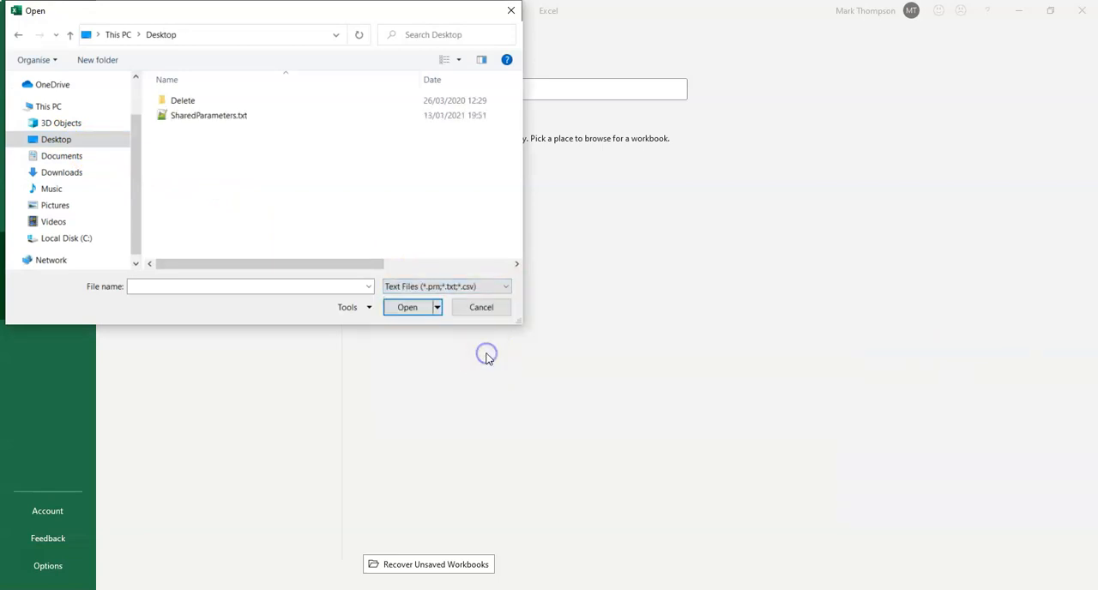
click(209, 115)
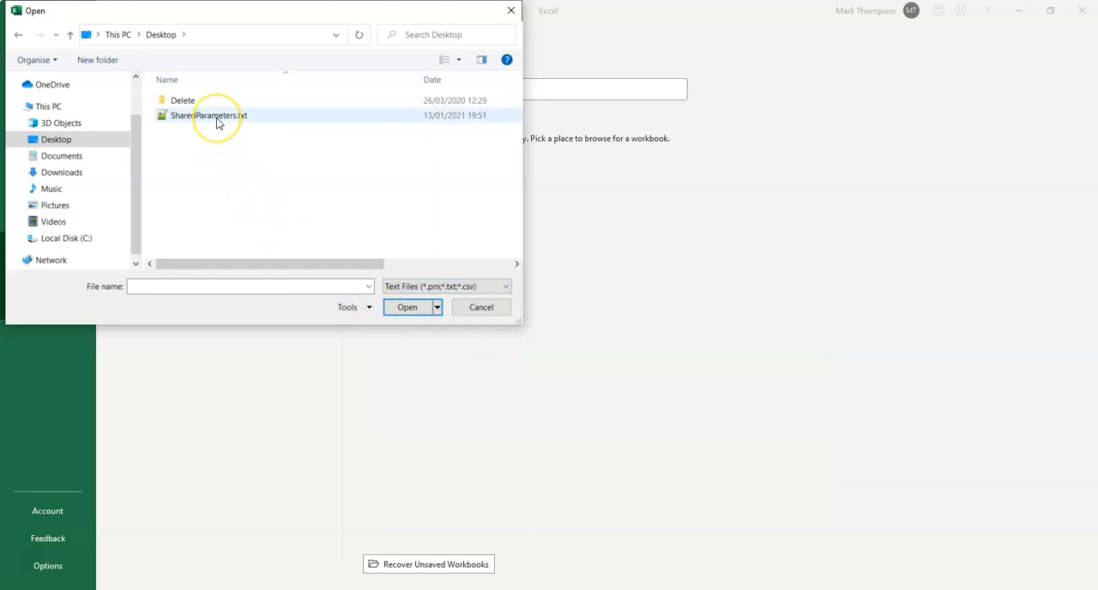
click(209, 115)
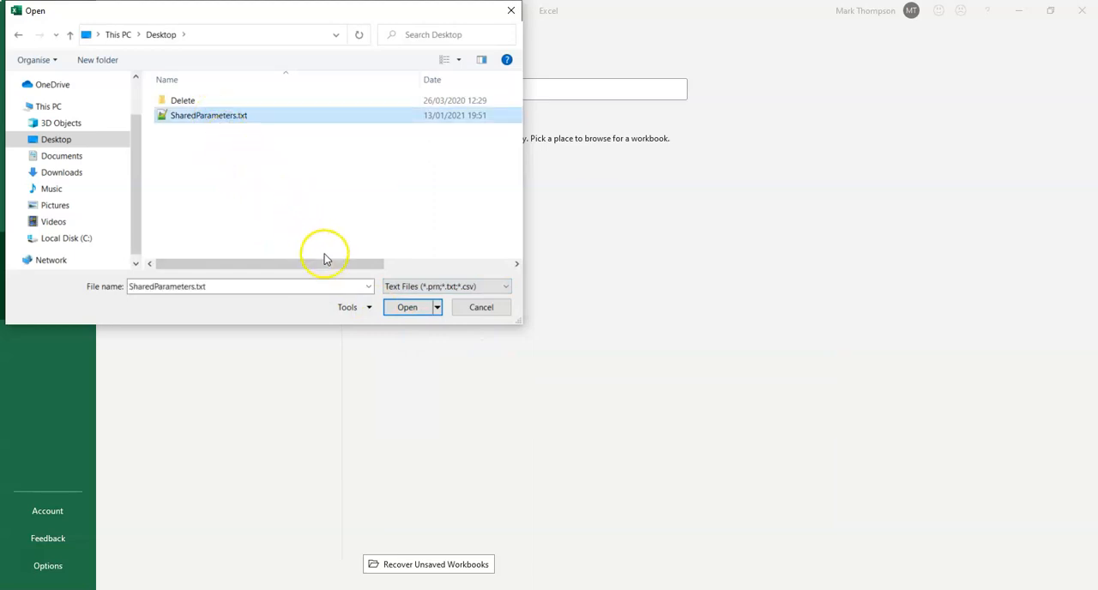
click(480, 307)
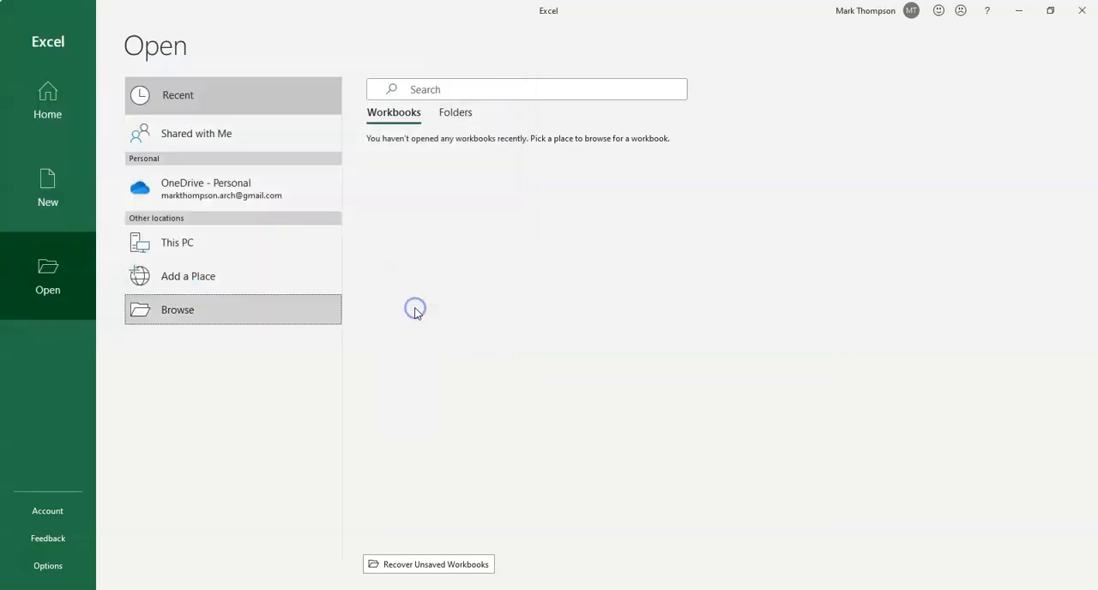
Run the Text Import Wizard as Delimited with Tab, spreading the parameter fields into columns.
click(177, 310)
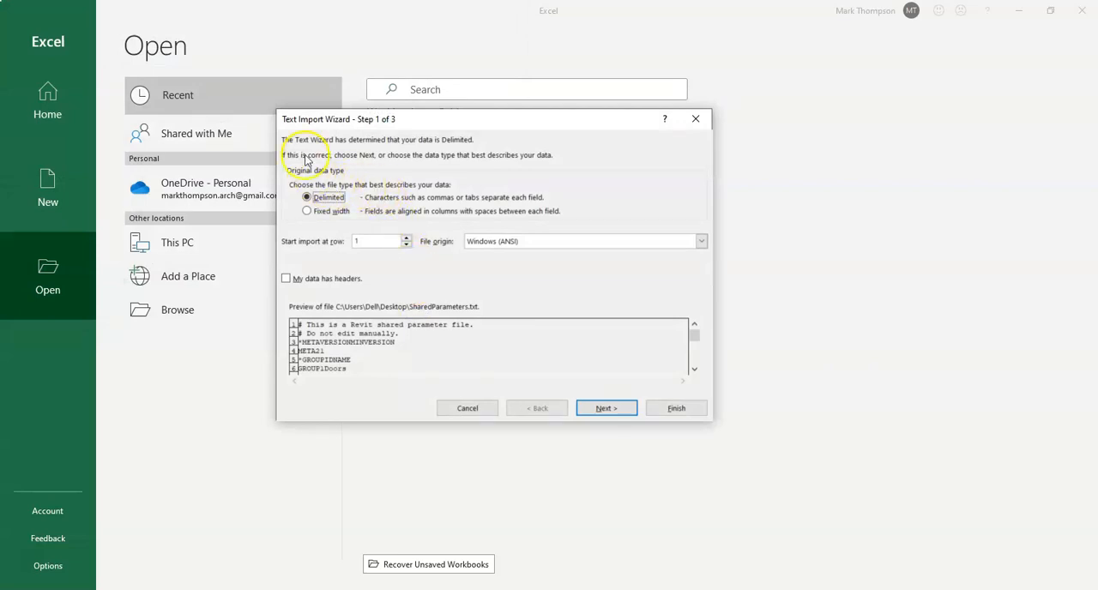
mouse_move(415, 188)
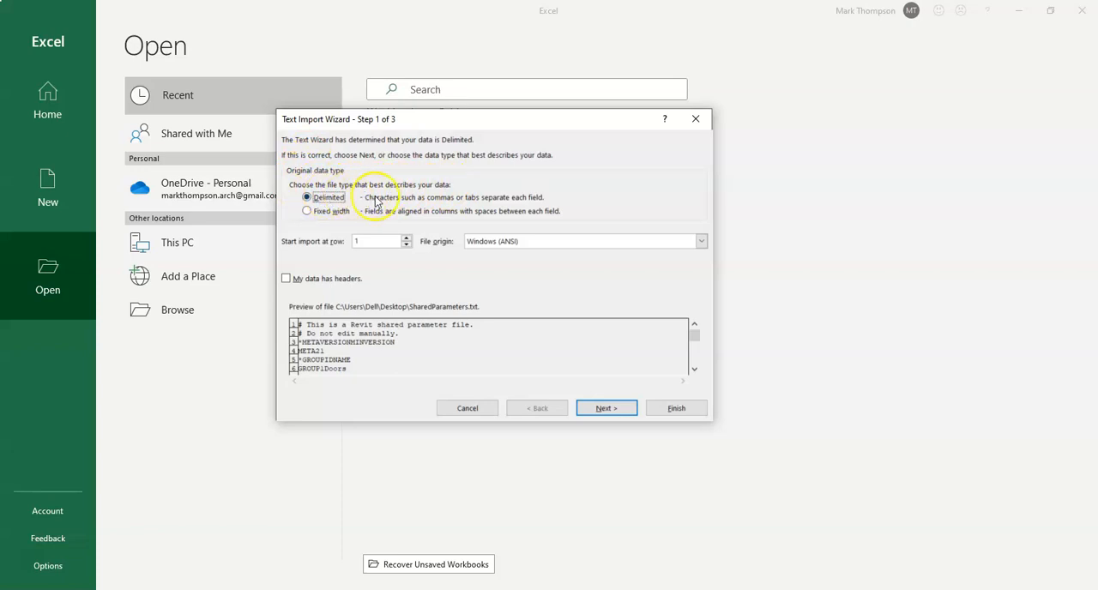
mouse_move(494, 206)
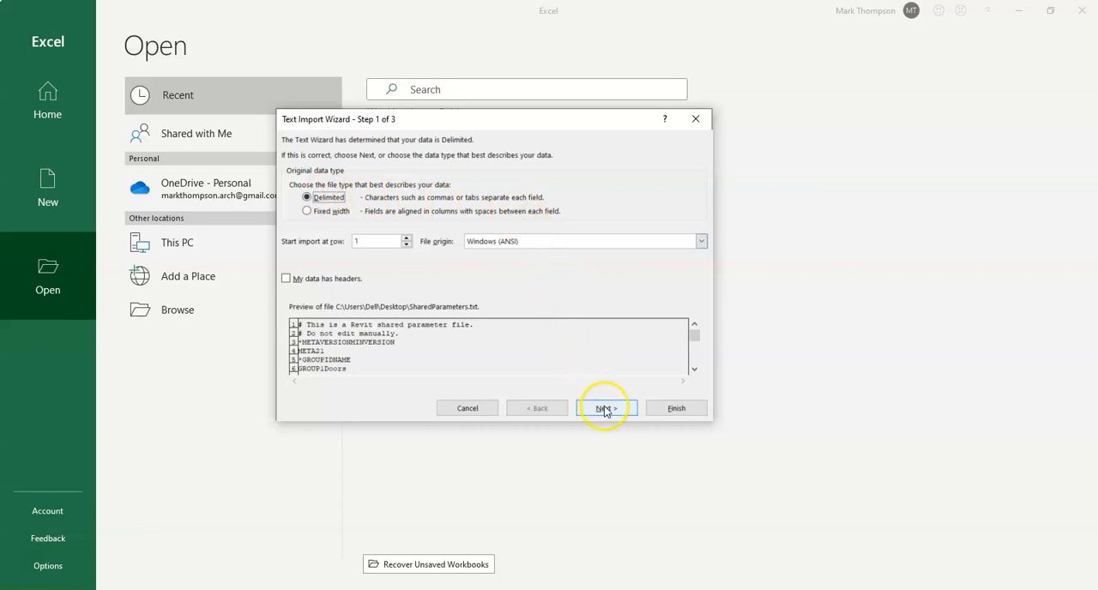
click(606, 409)
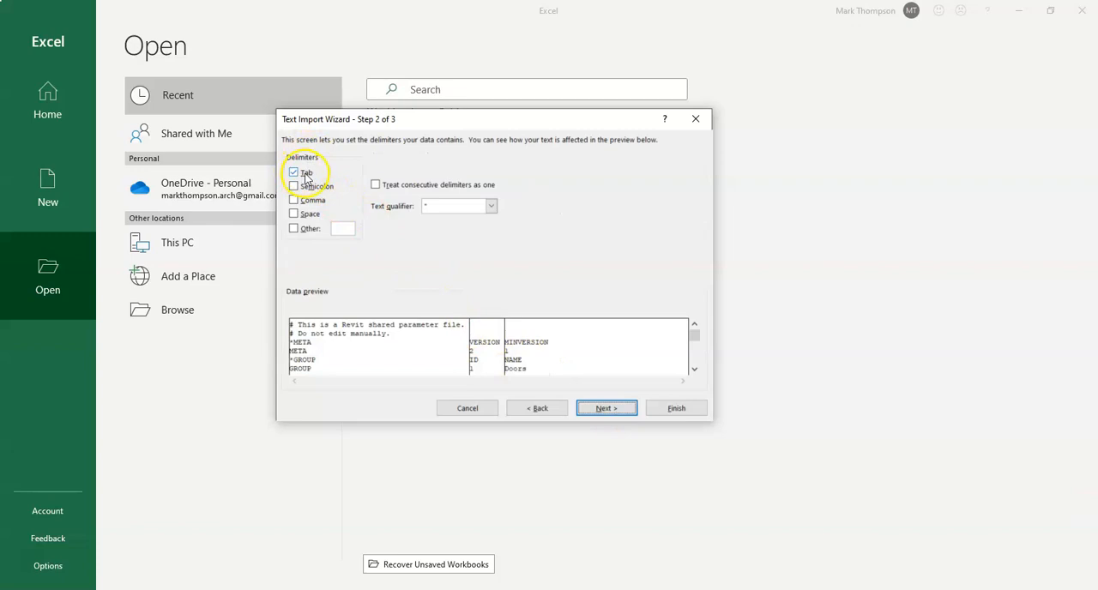
click(606, 408)
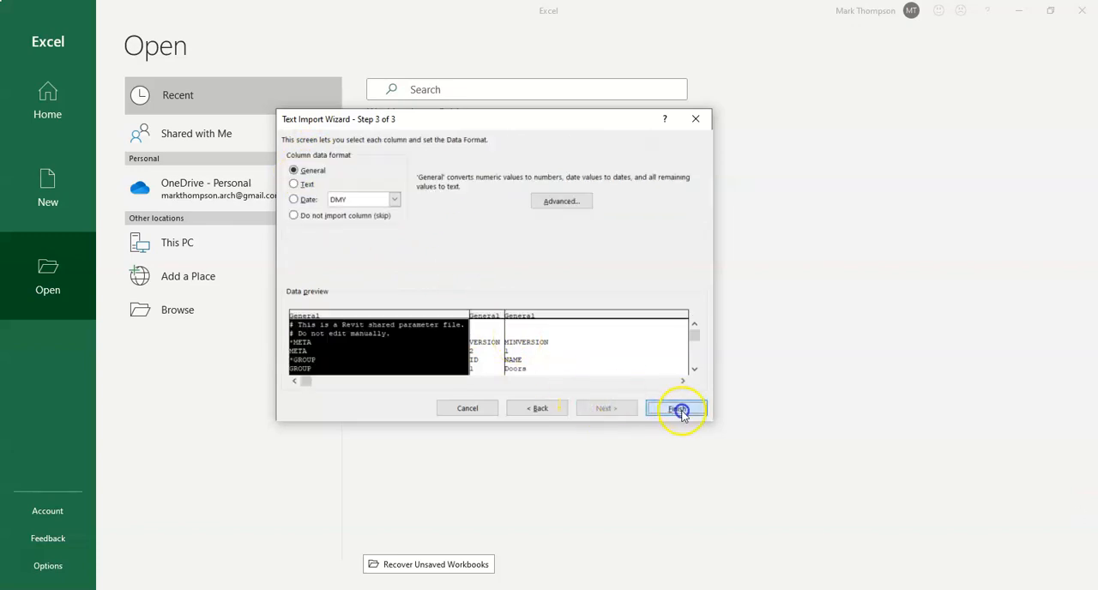
click(676, 408)
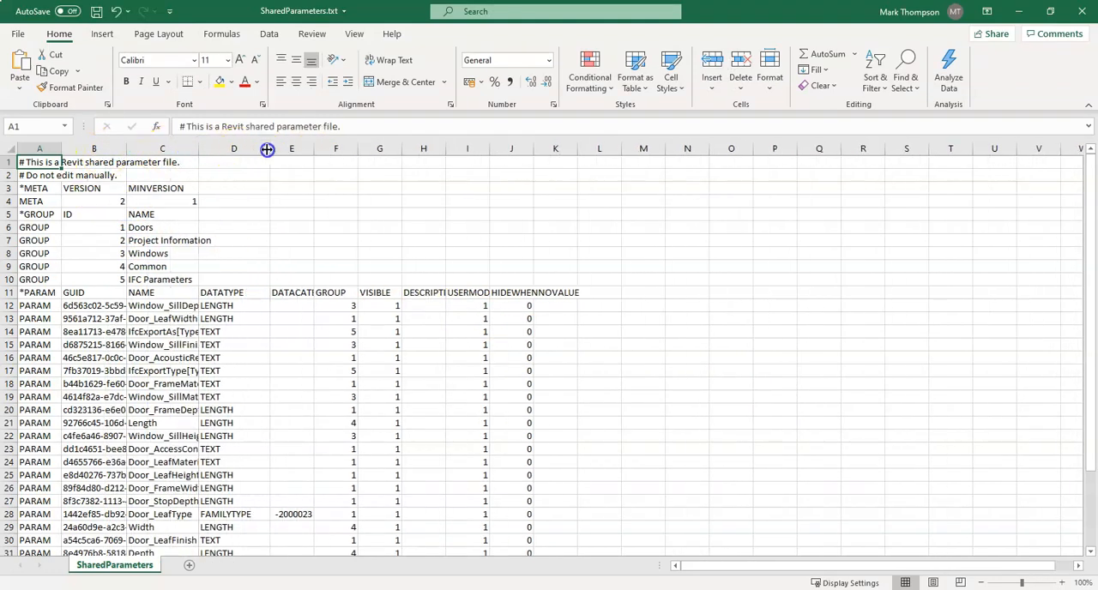
Widen the NAME column so the parameter names read in full.
drag(267, 148, 336, 148)
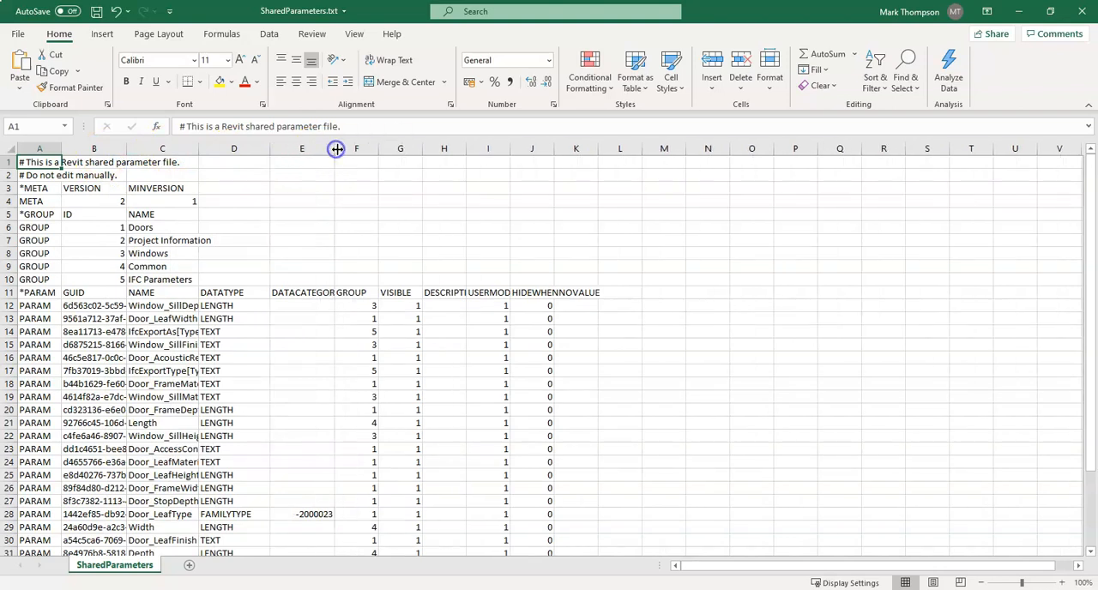
scroll(down, 3)
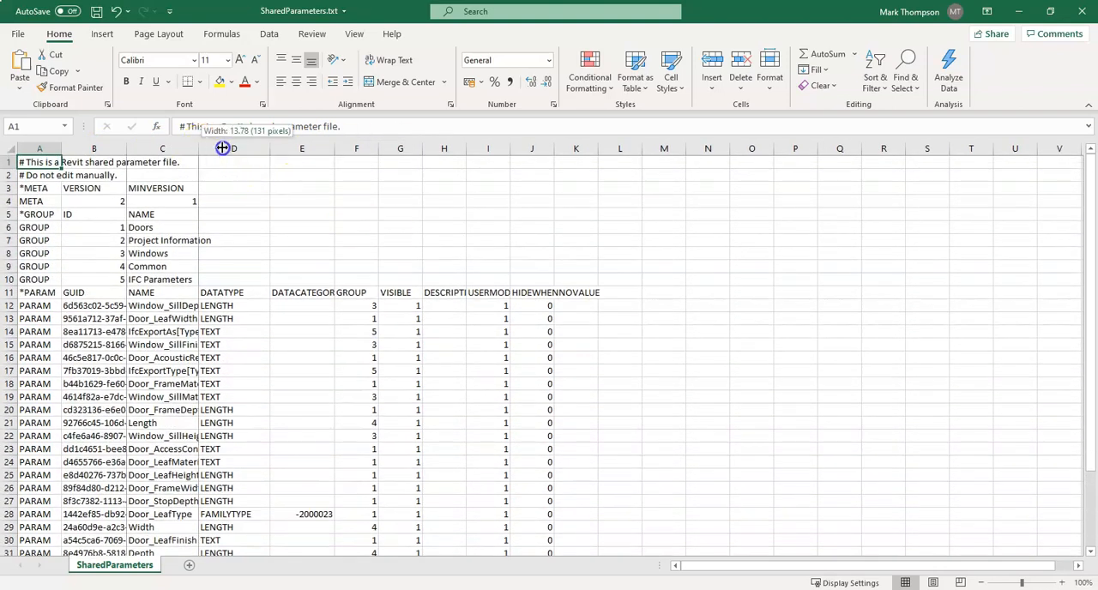
drag(223, 148, 288, 148)
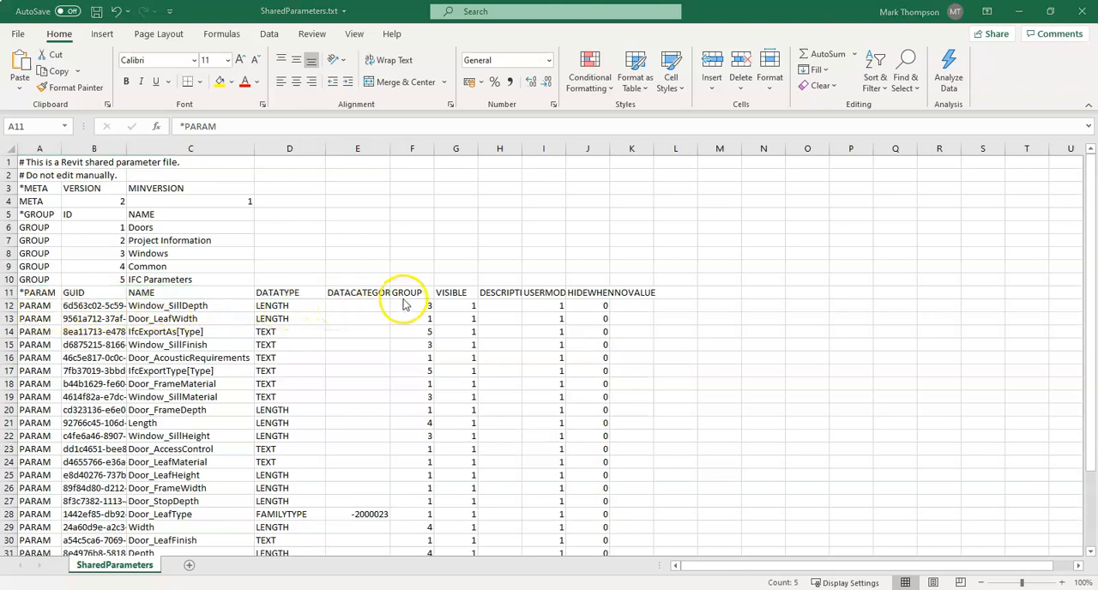
mouse_move(525, 243)
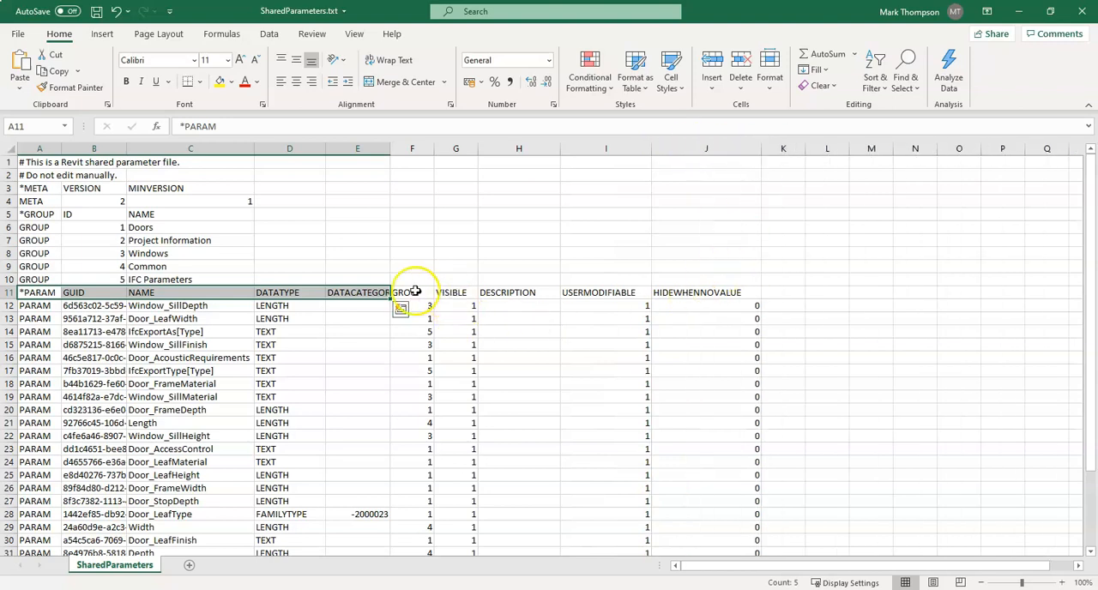
Point out the GROUP, VISIBLE, DESCRIPTION, USERMODIFIABLE and HIDEWHENNOVALUE header cells.
click(412, 292)
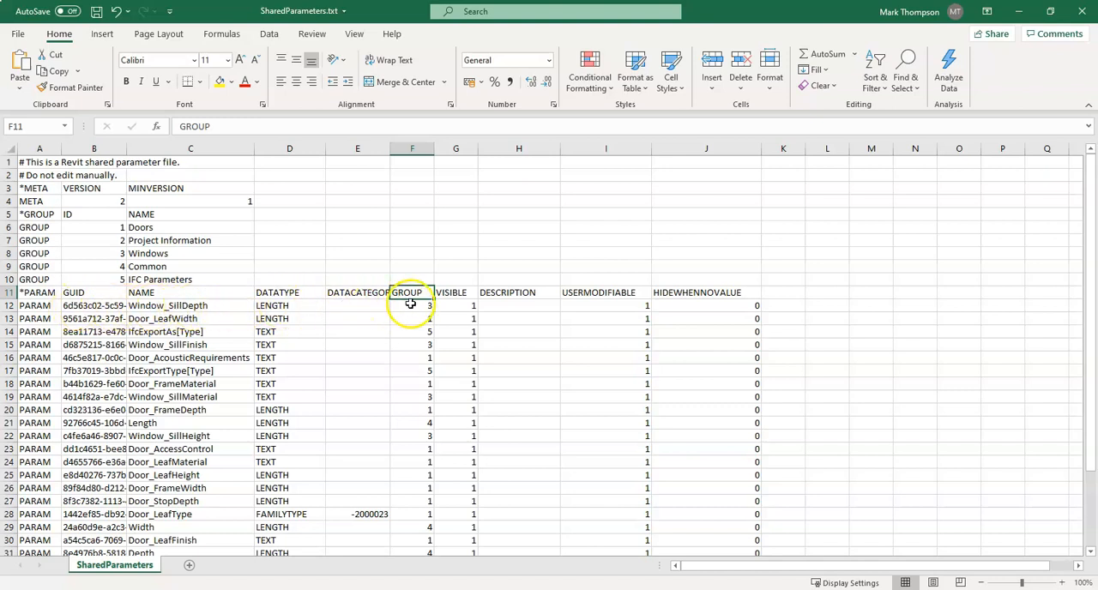
click(412, 306)
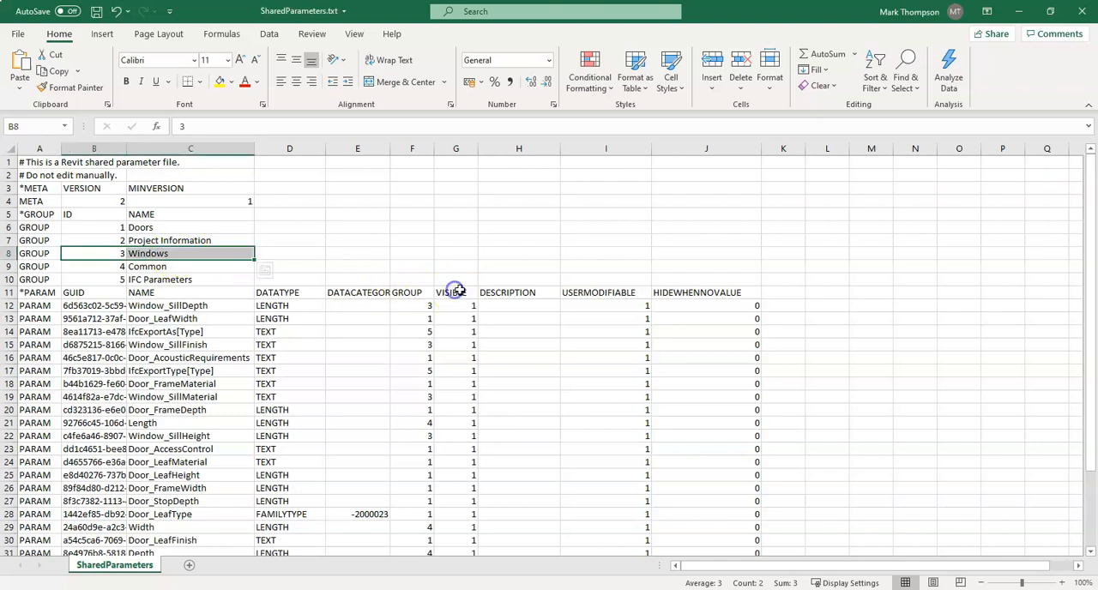
click(457, 292)
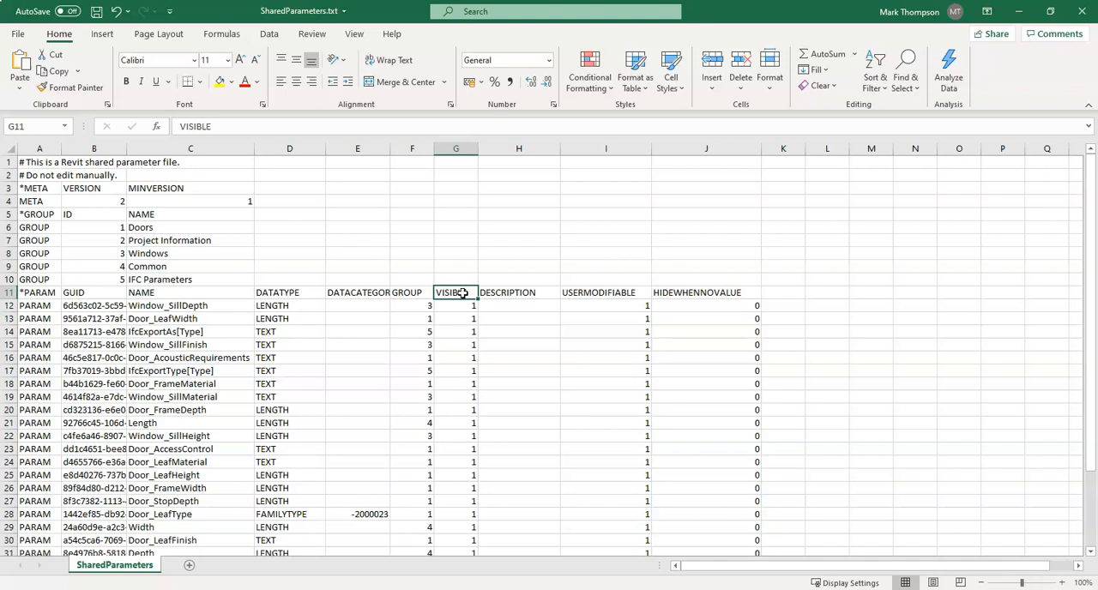
mouse_move(504, 292)
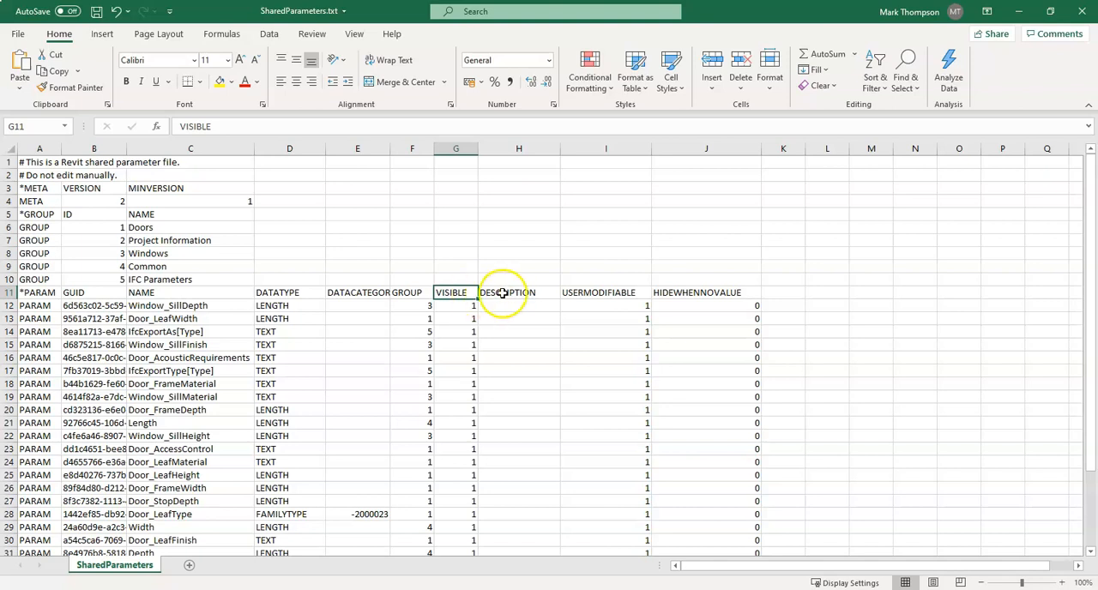
click(518, 291)
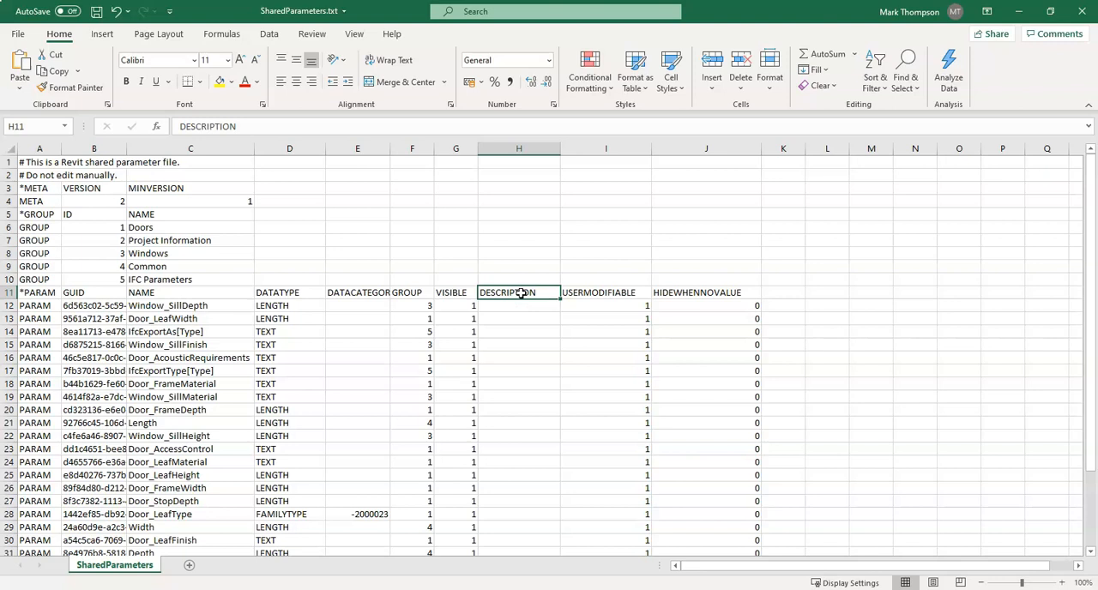
click(606, 292)
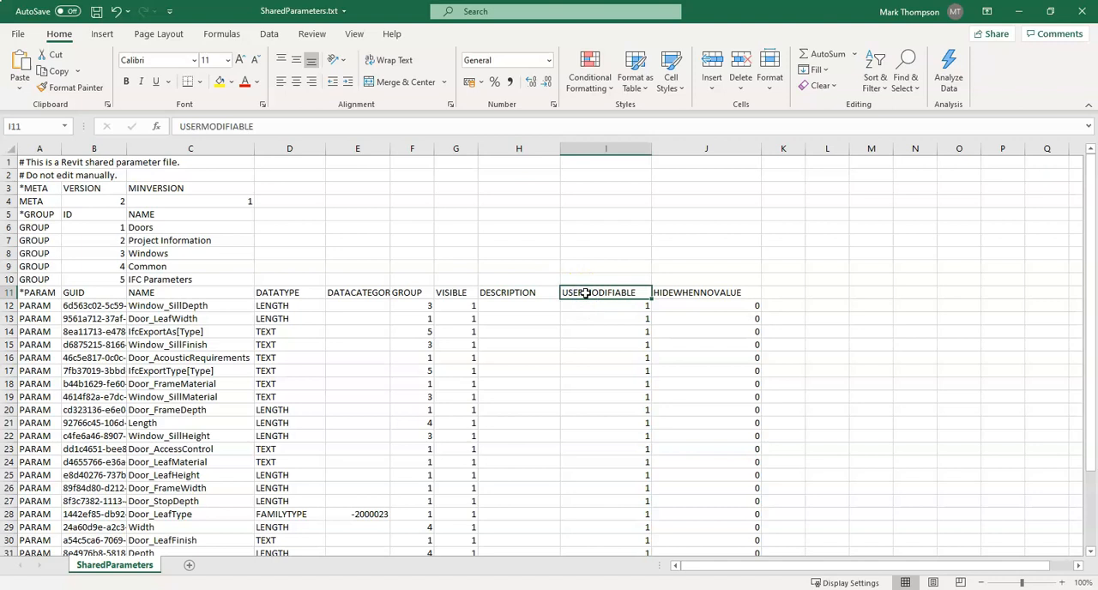
mouse_move(689, 289)
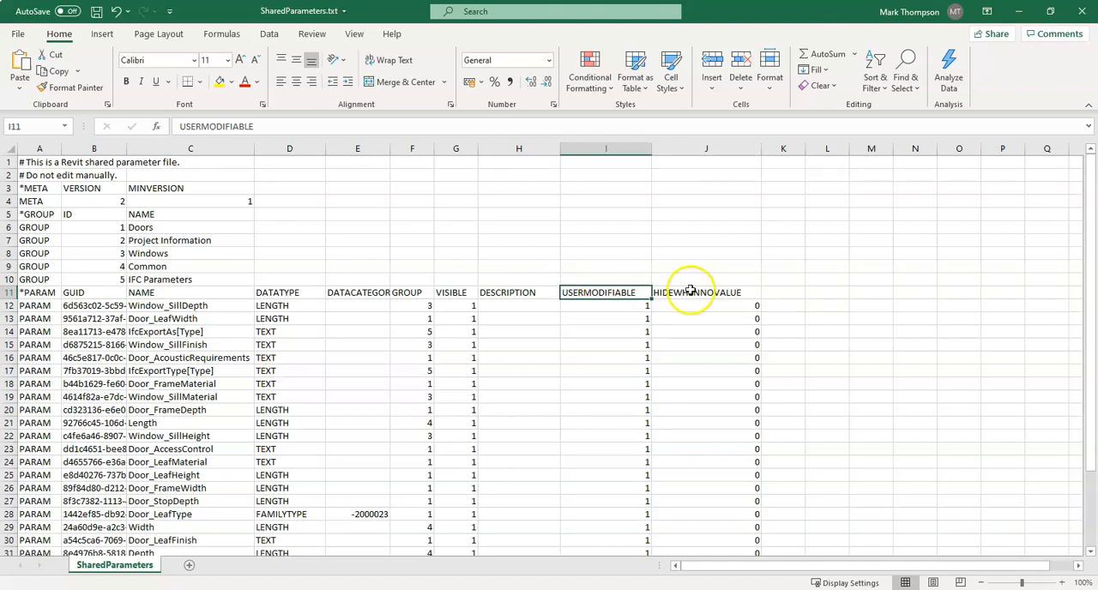
click(706, 292)
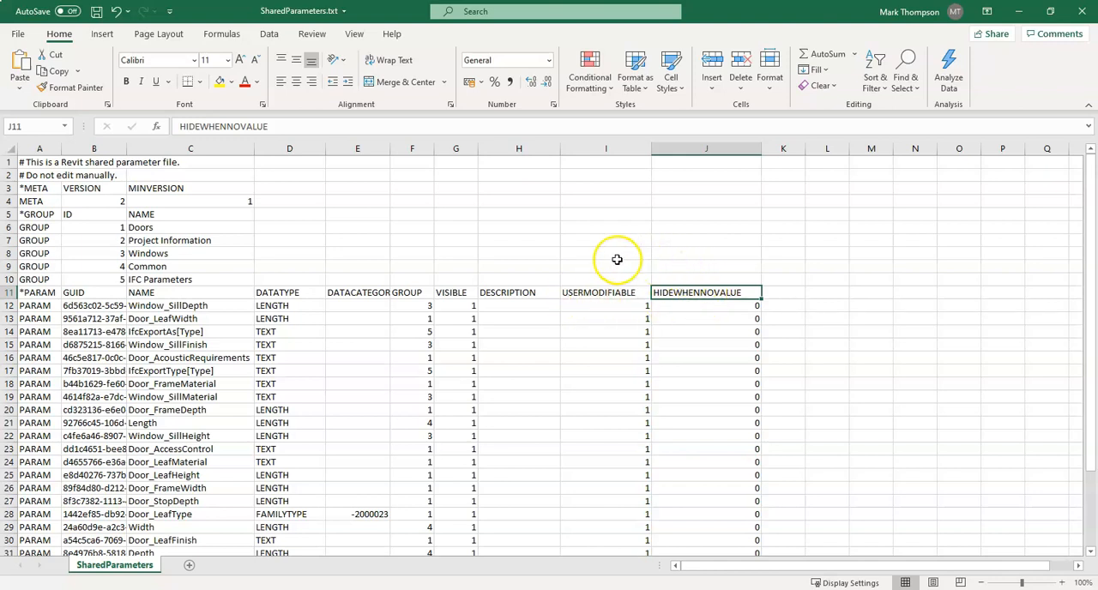
mouse_move(511, 304)
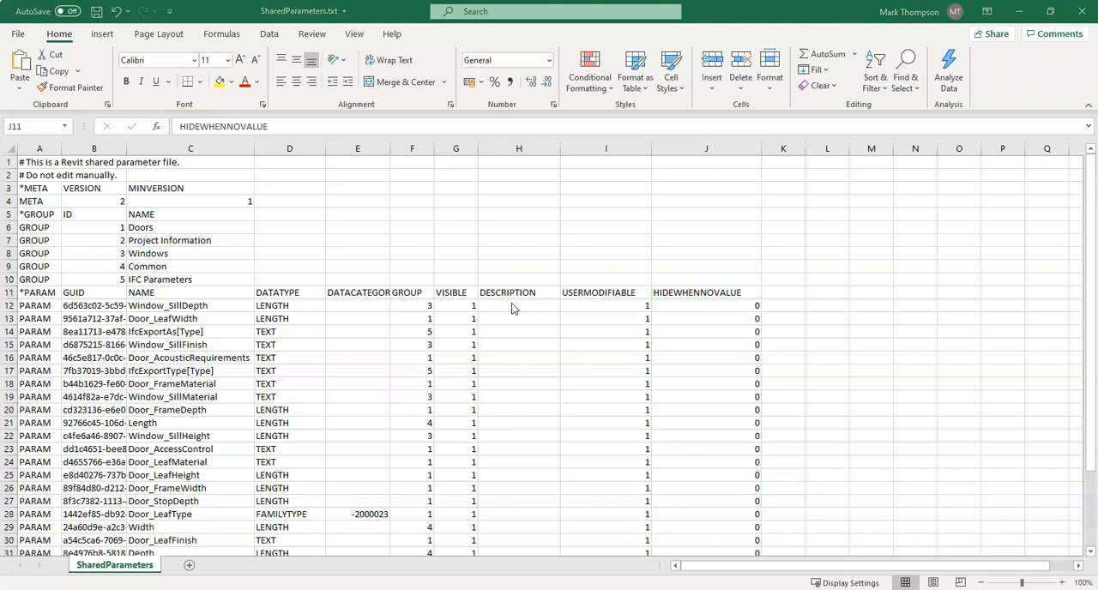
Make Door_LeafWidth's VISIBLE value 0 and its DESCRIPTION 'Door leaf width'.
click(456, 292)
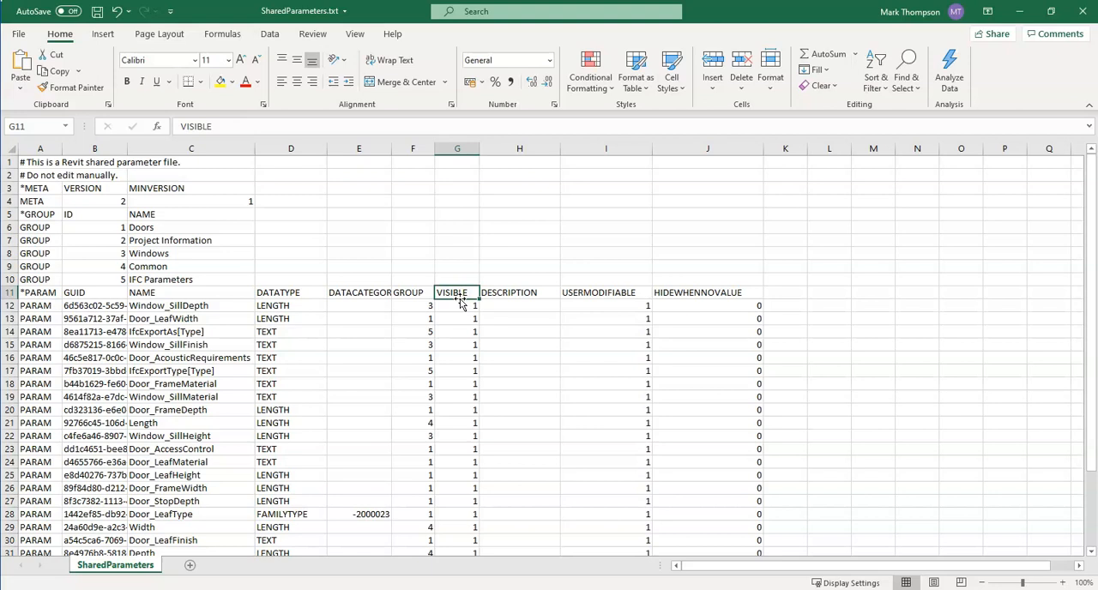
scroll(down, 3)
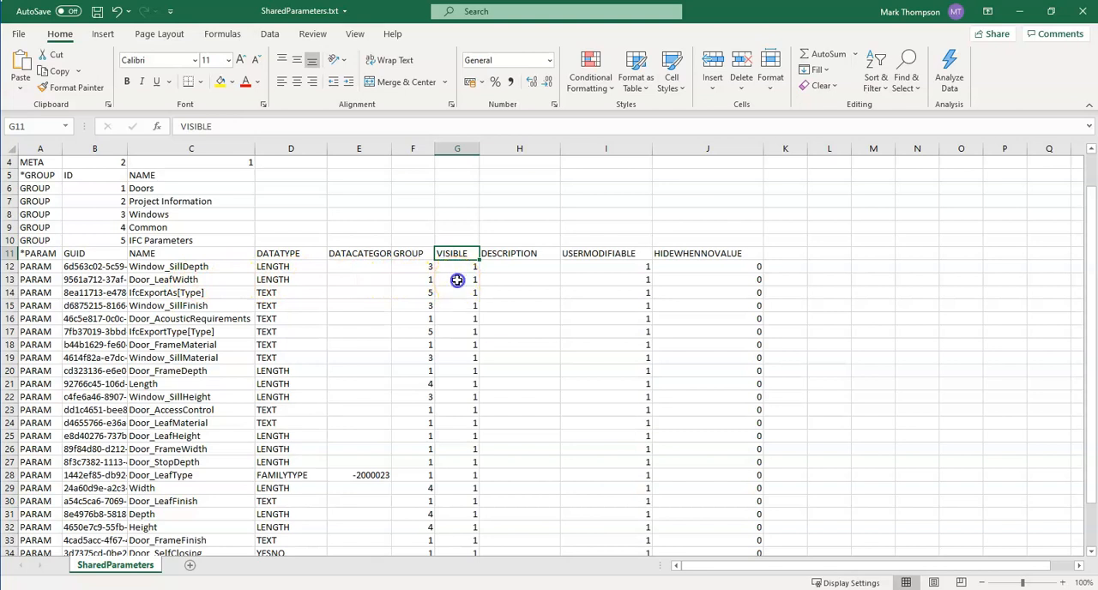
click(457, 280)
text(0)
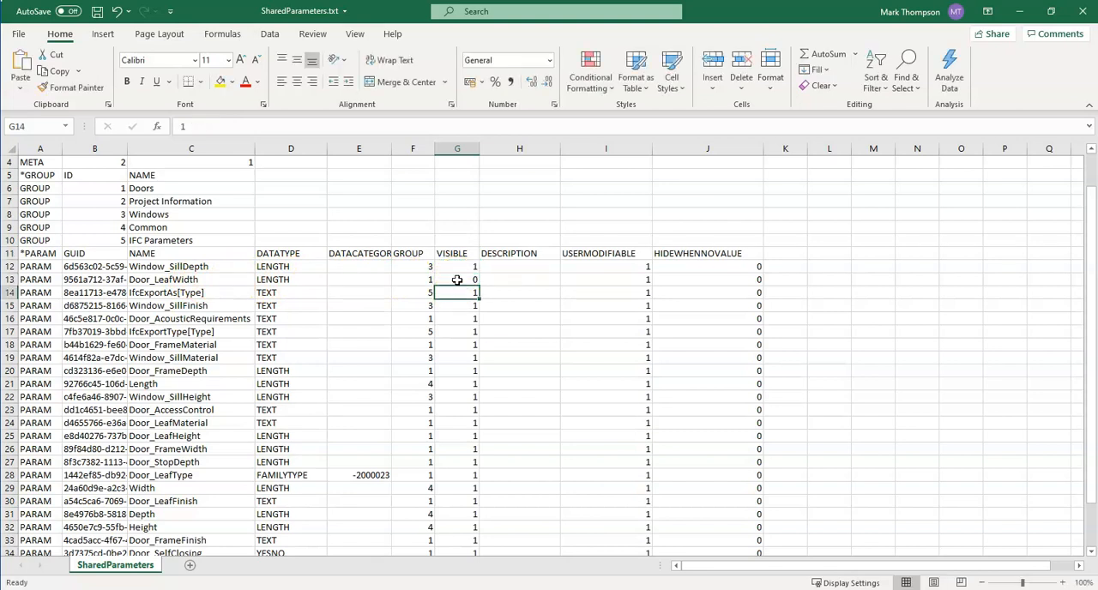
mouse_move(511, 281)
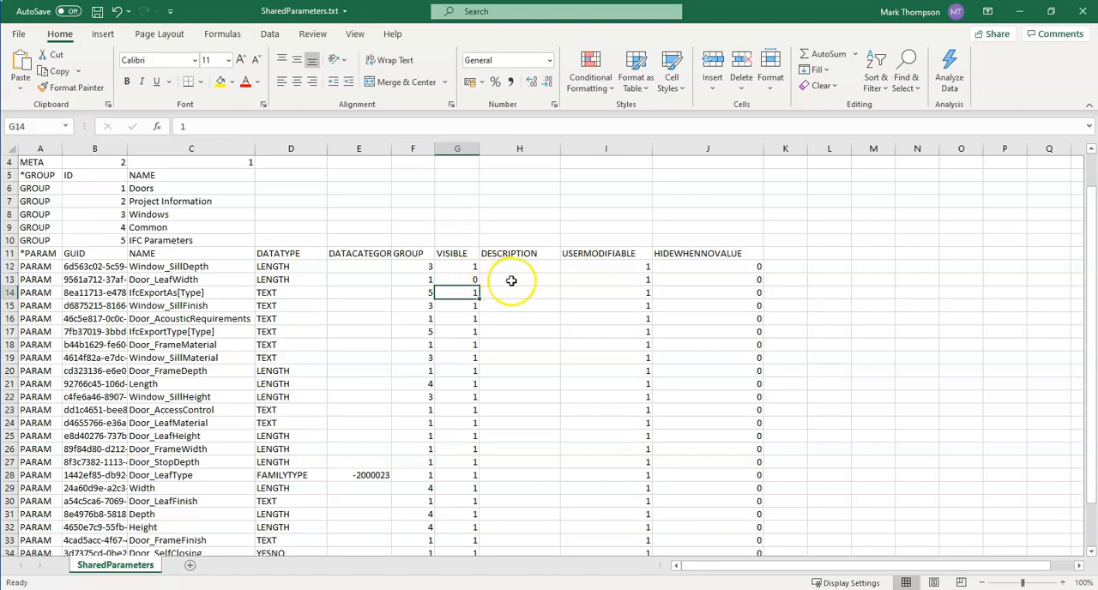
click(518, 280)
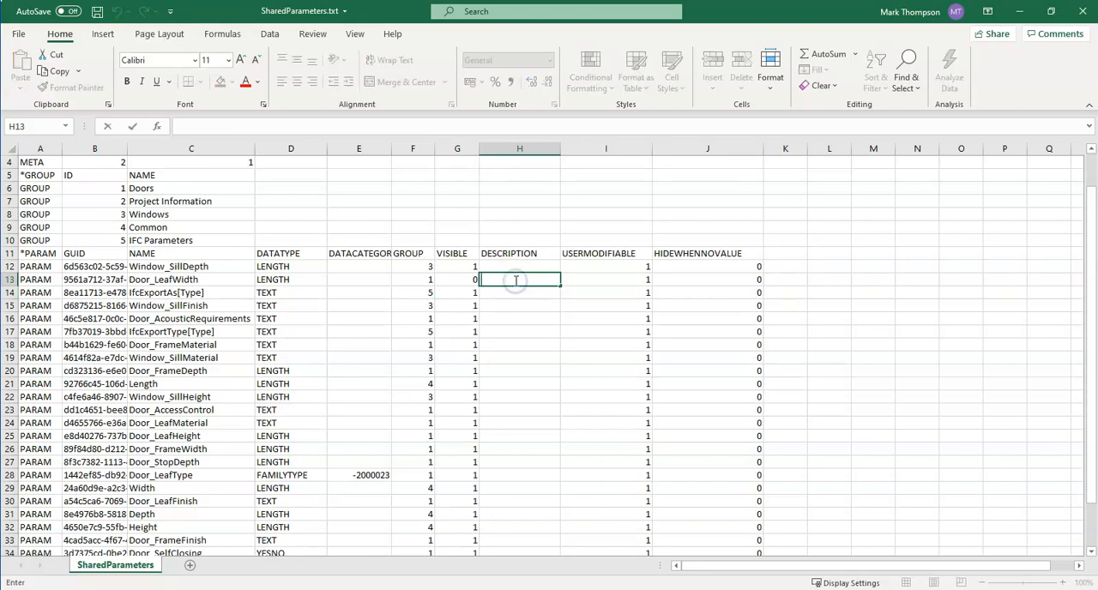
text(L)
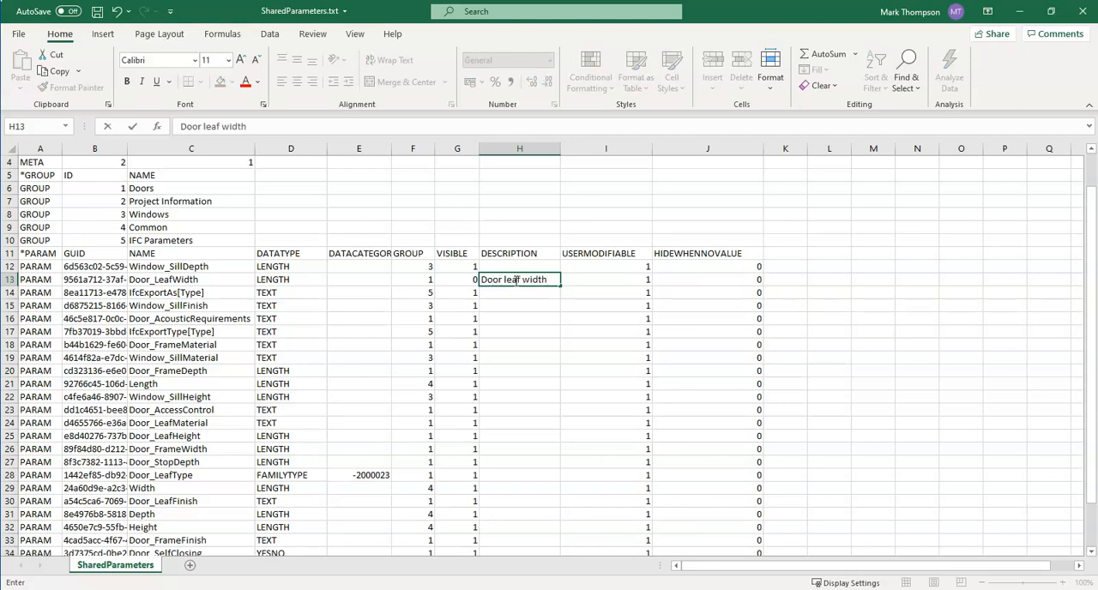
key(enter)
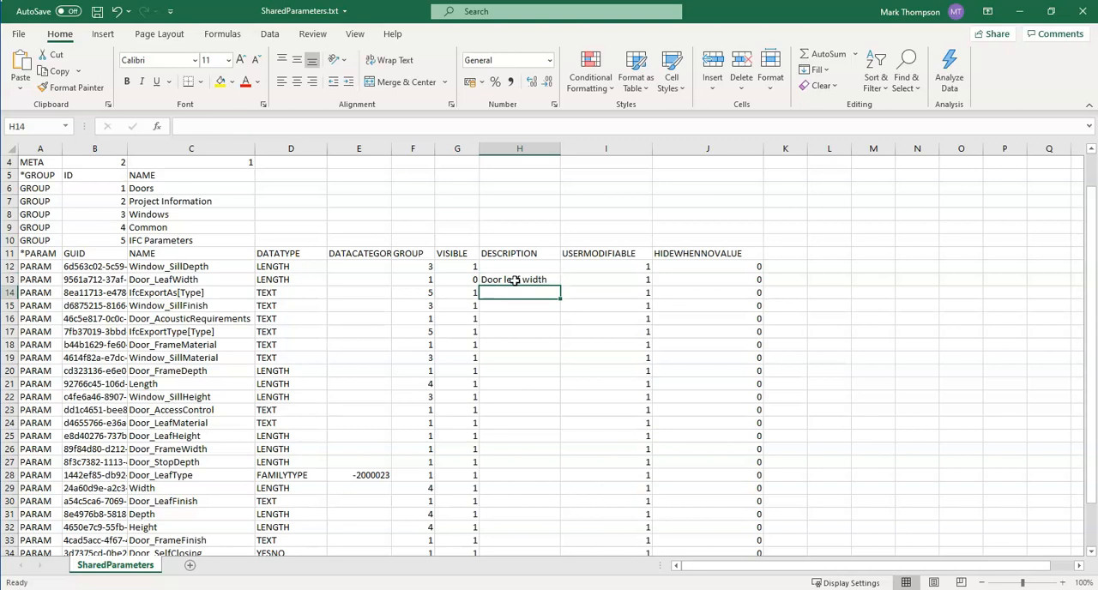
click(519, 279)
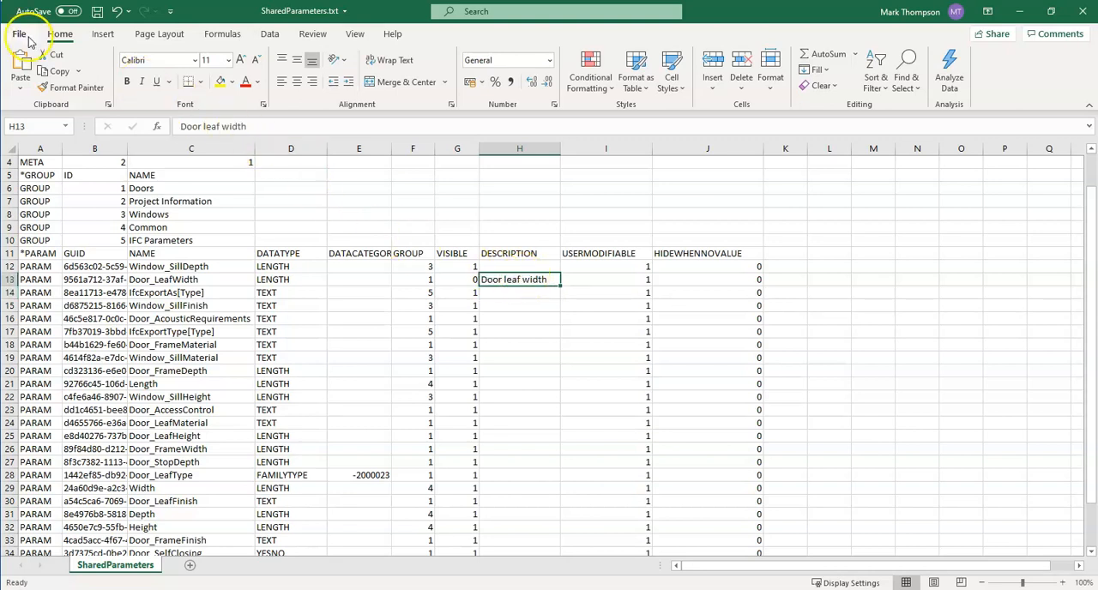
Save the edited SharedParameters.txt and close Excel, returning to the Revit project.
click(17, 33)
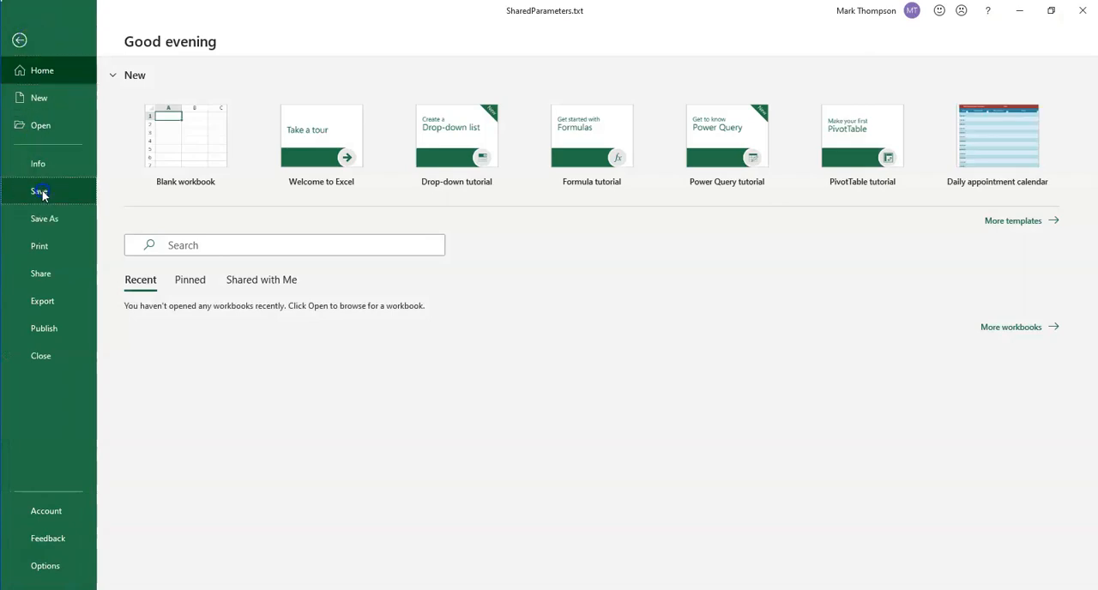
click(37, 190)
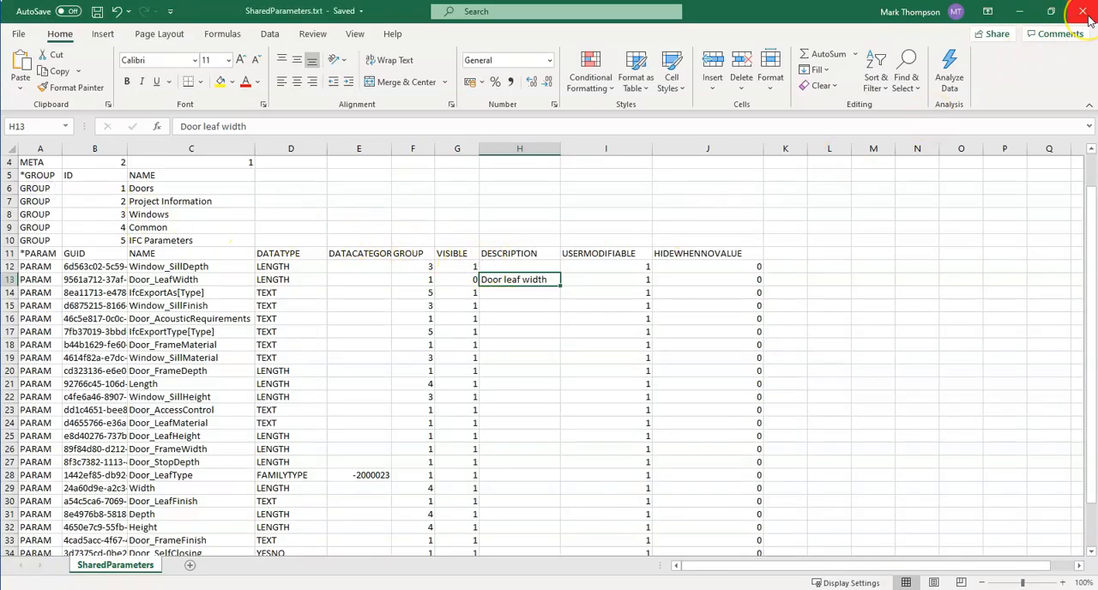
click(1088, 16)
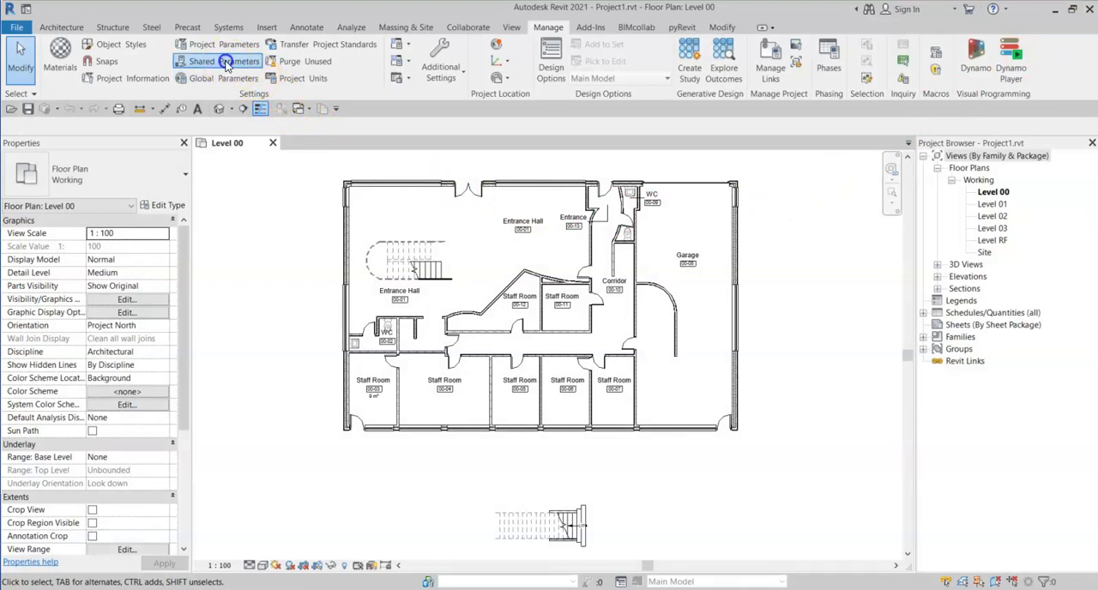
click(200, 62)
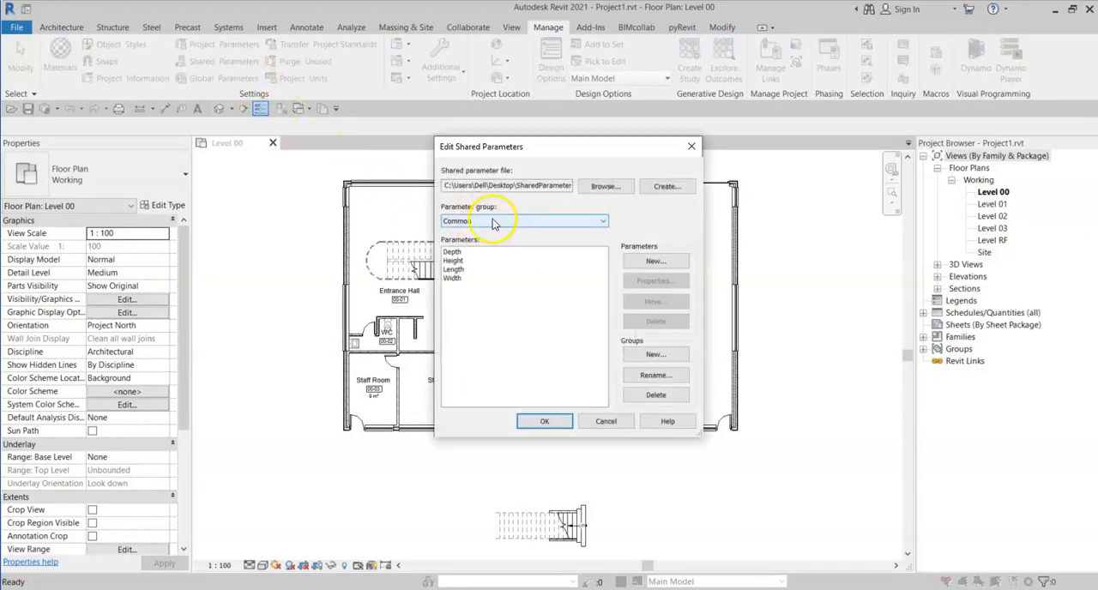
click(600, 220)
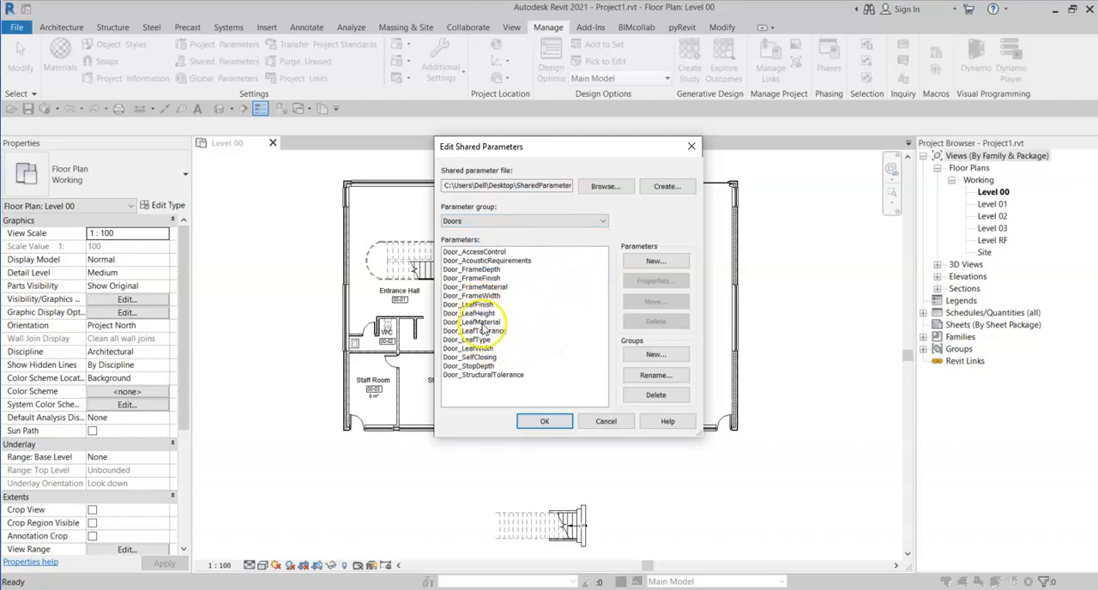
click(466, 349)
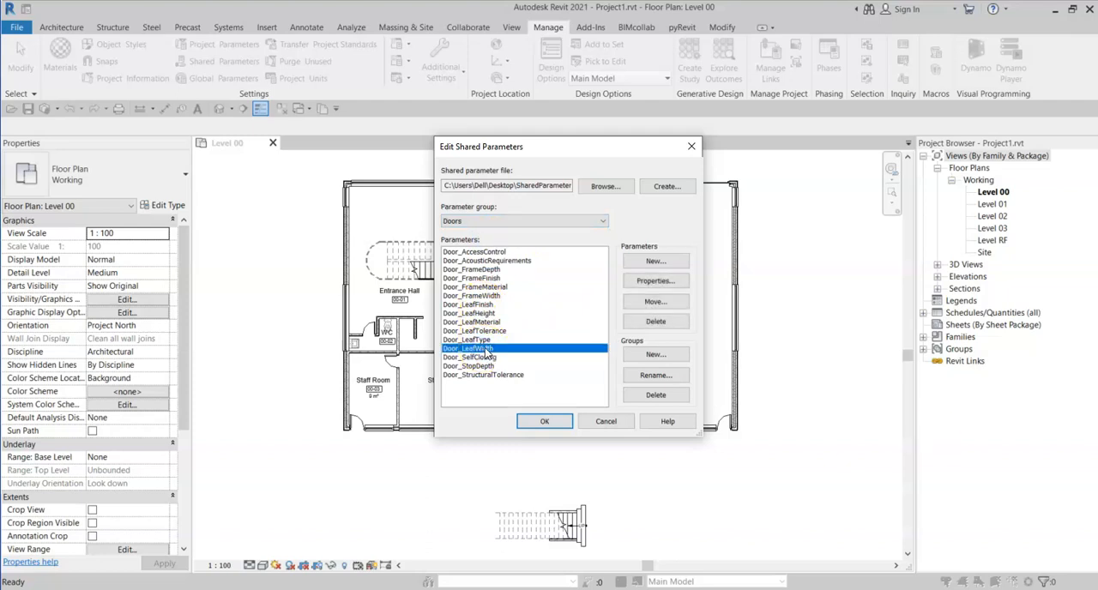
click(655, 281)
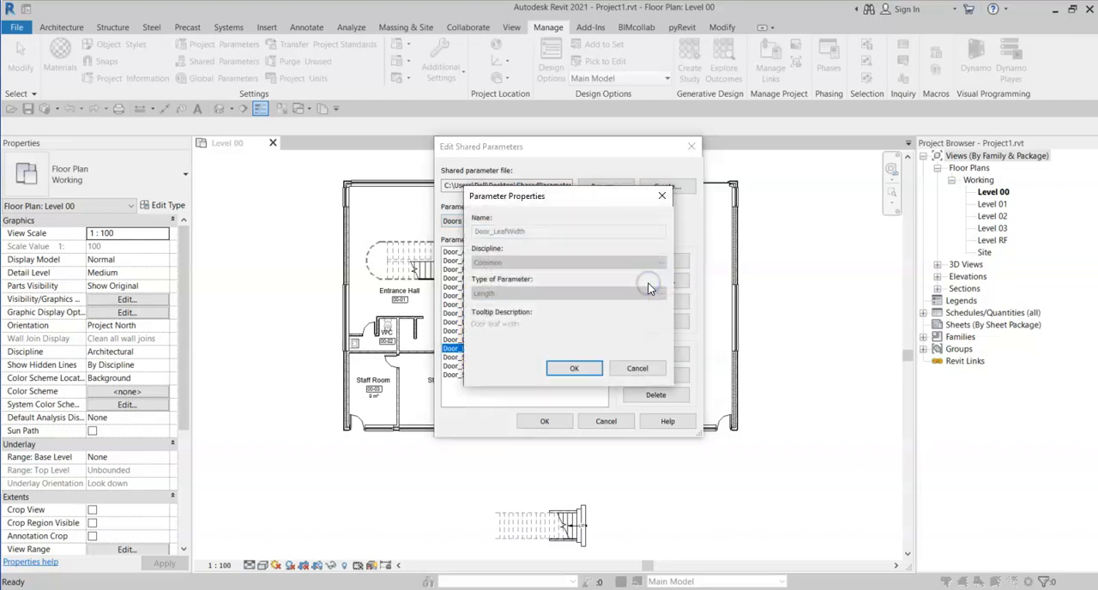
mouse_move(506, 329)
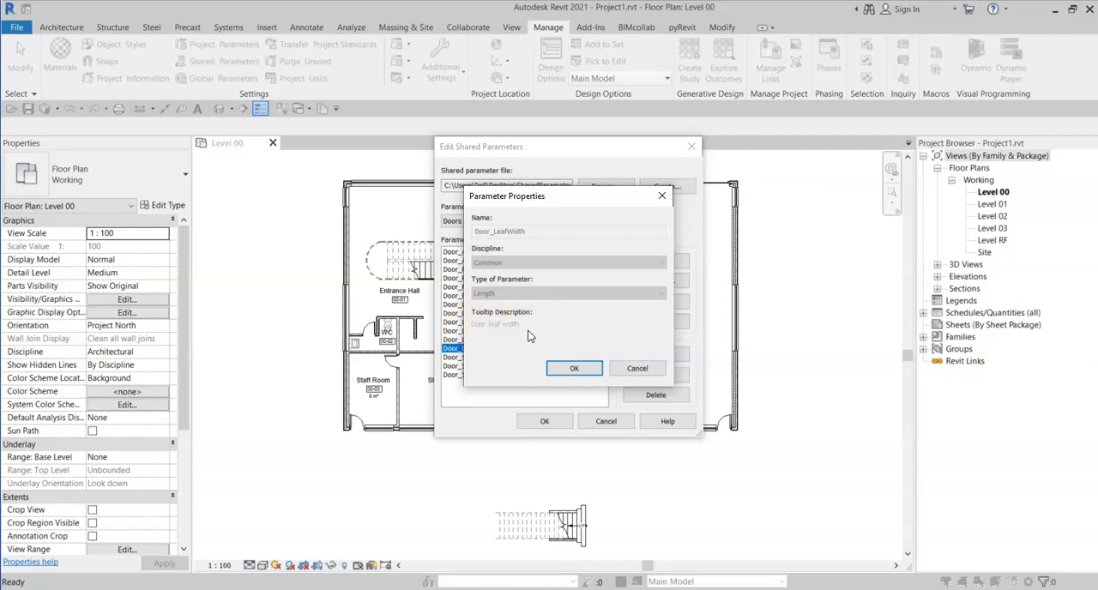
click(572, 367)
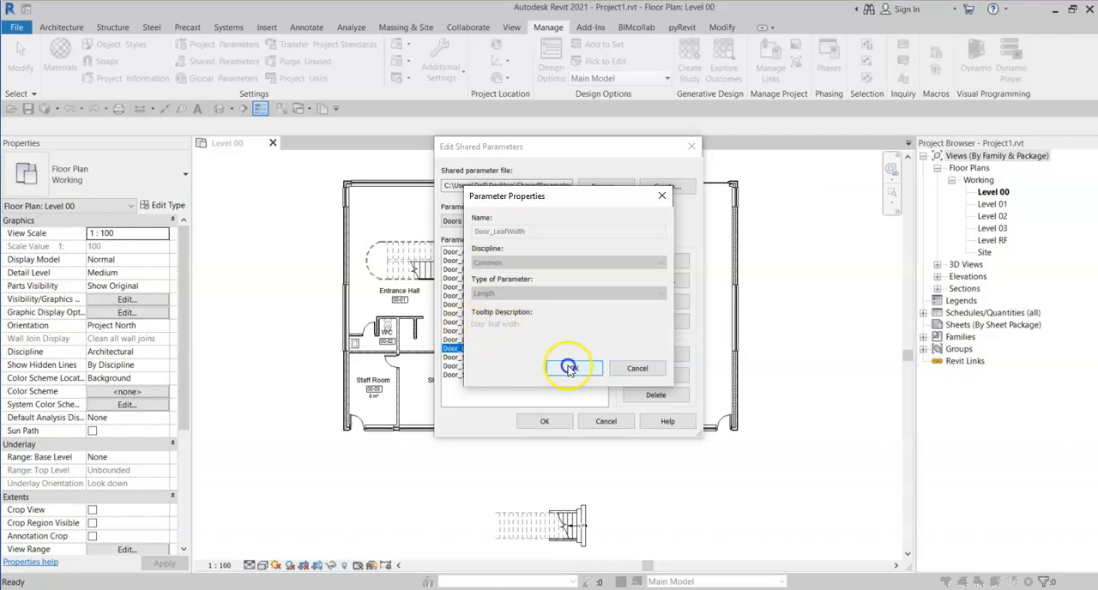
click(570, 367)
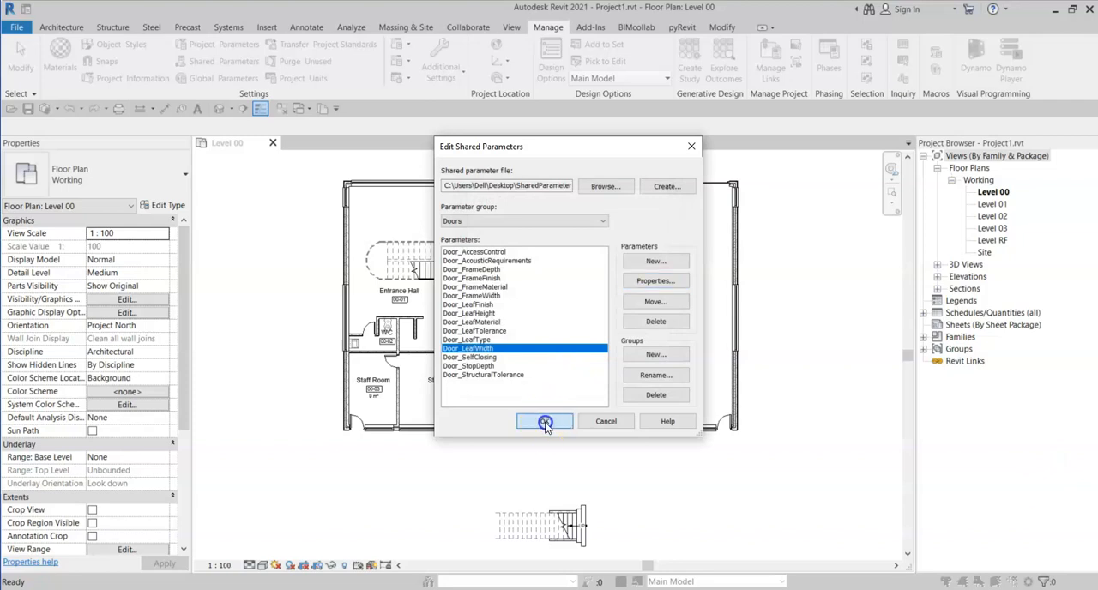
click(545, 422)
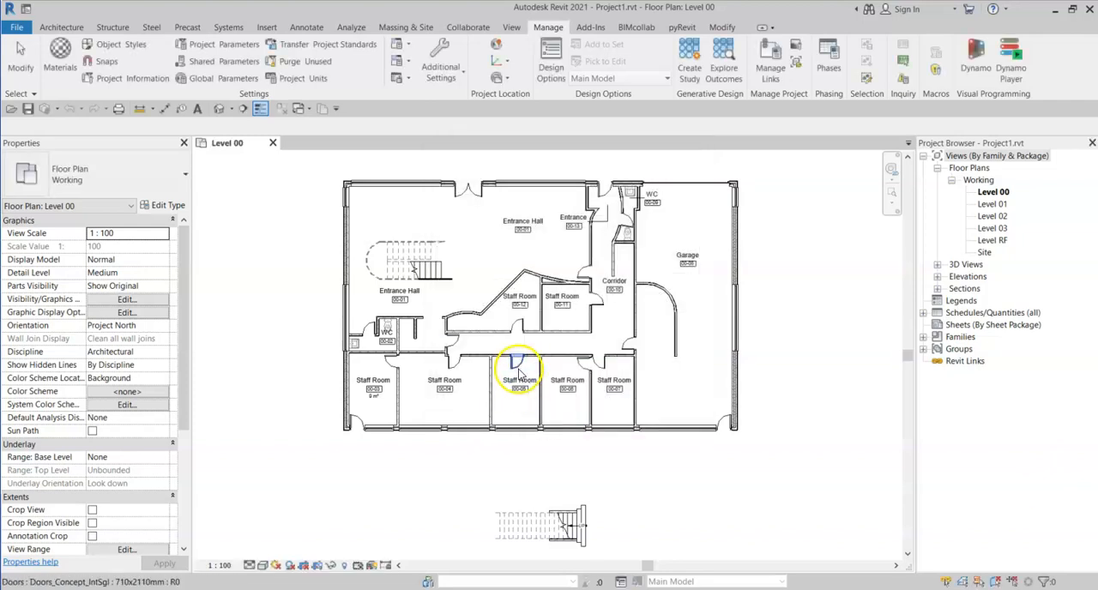
Select a Staff Room door, edit its family, and zoom into the Ref. Level plan's leaf width dimension.
click(518, 361)
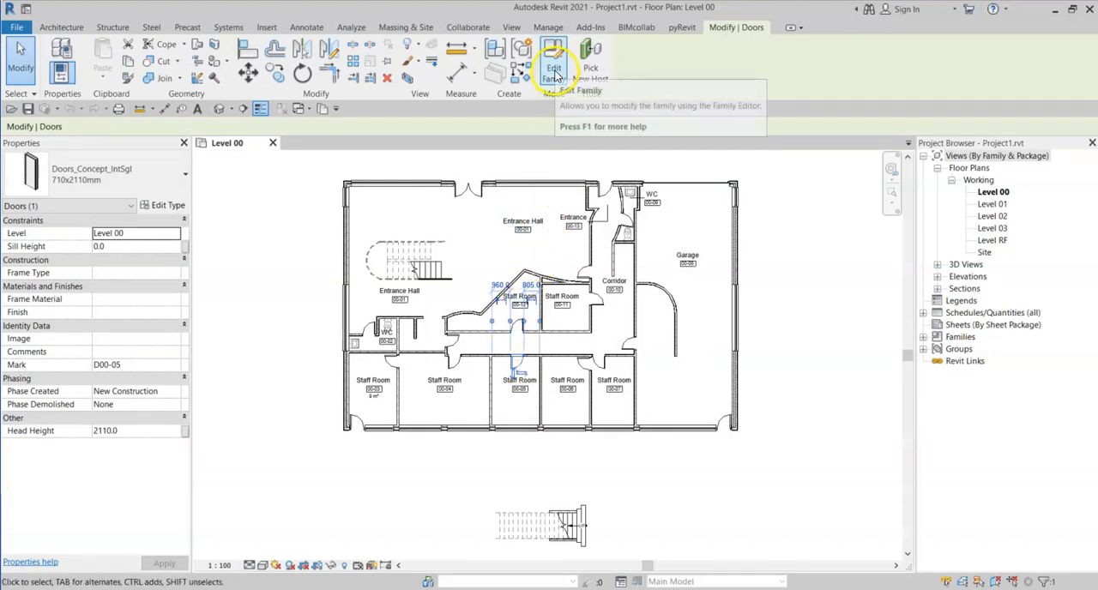
mouse_move(553, 66)
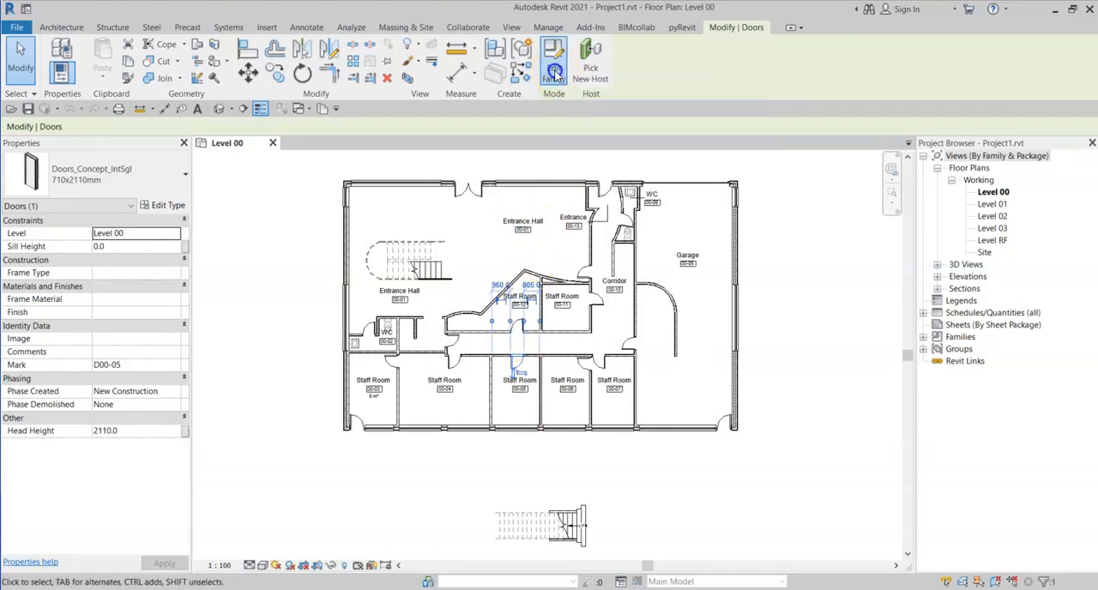
click(552, 60)
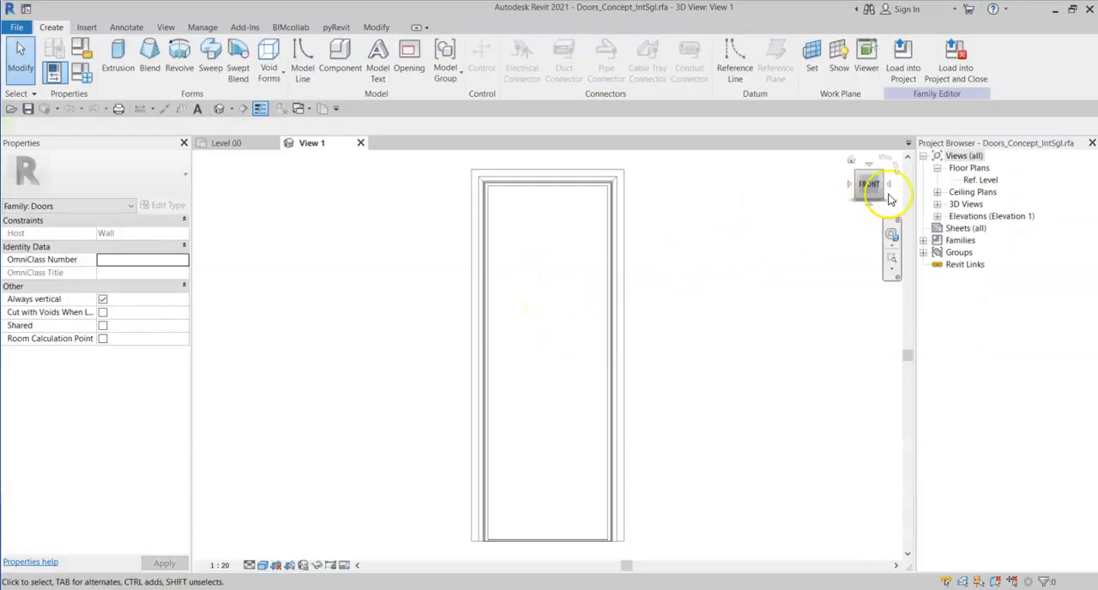
double_click(982, 178)
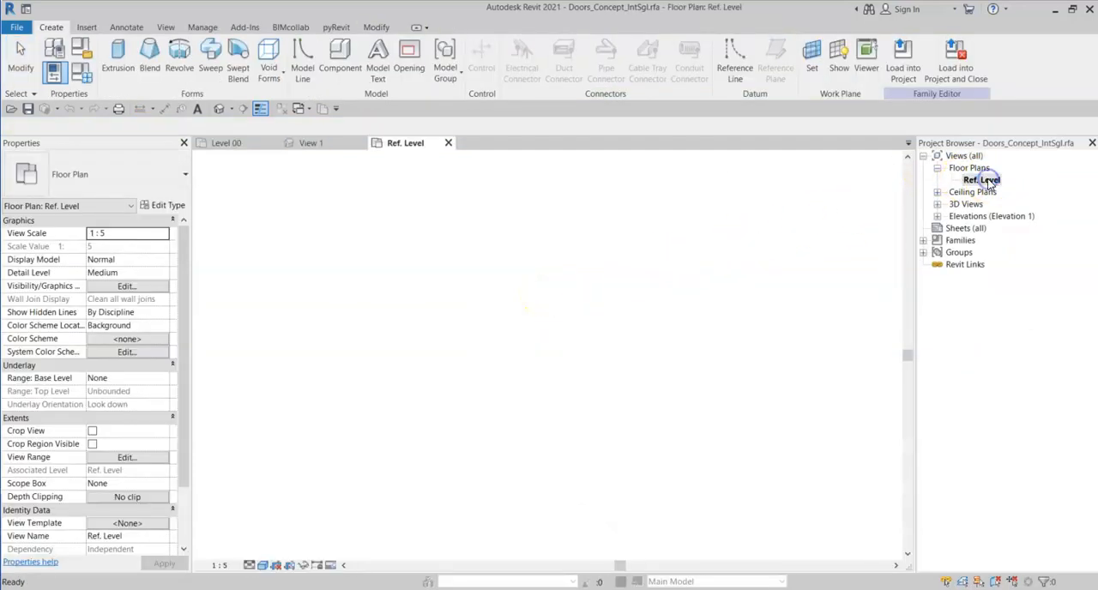
double_click(981, 178)
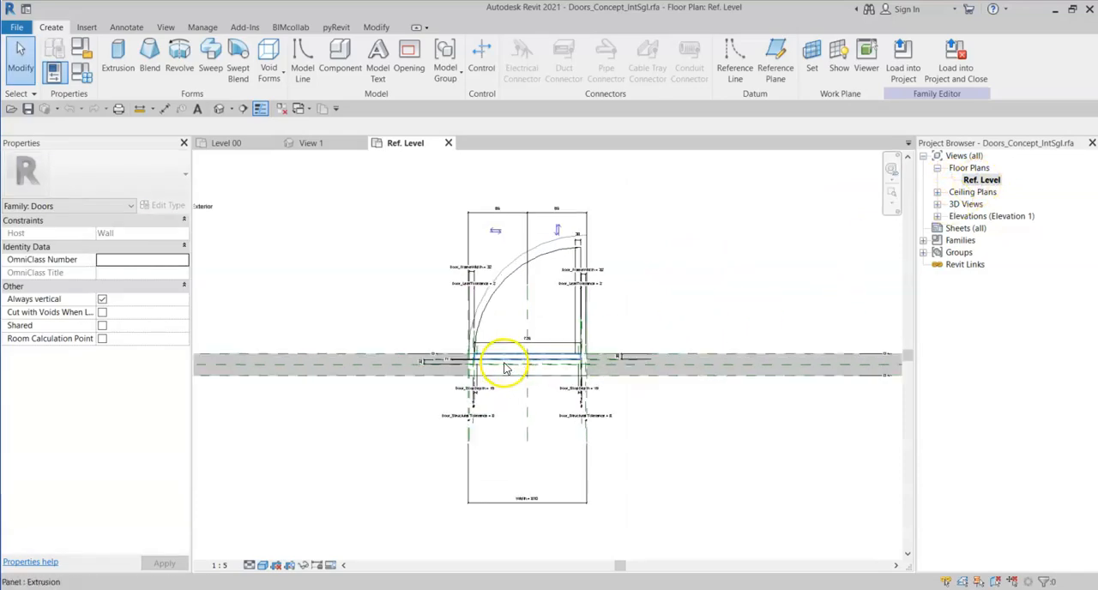
scroll(up, 3)
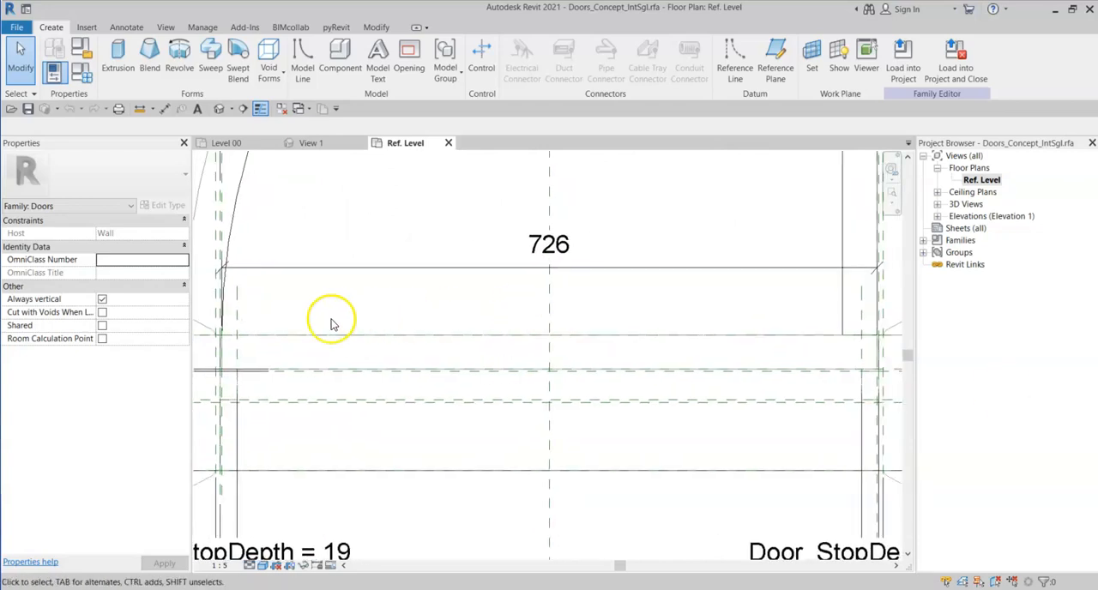
click(226, 353)
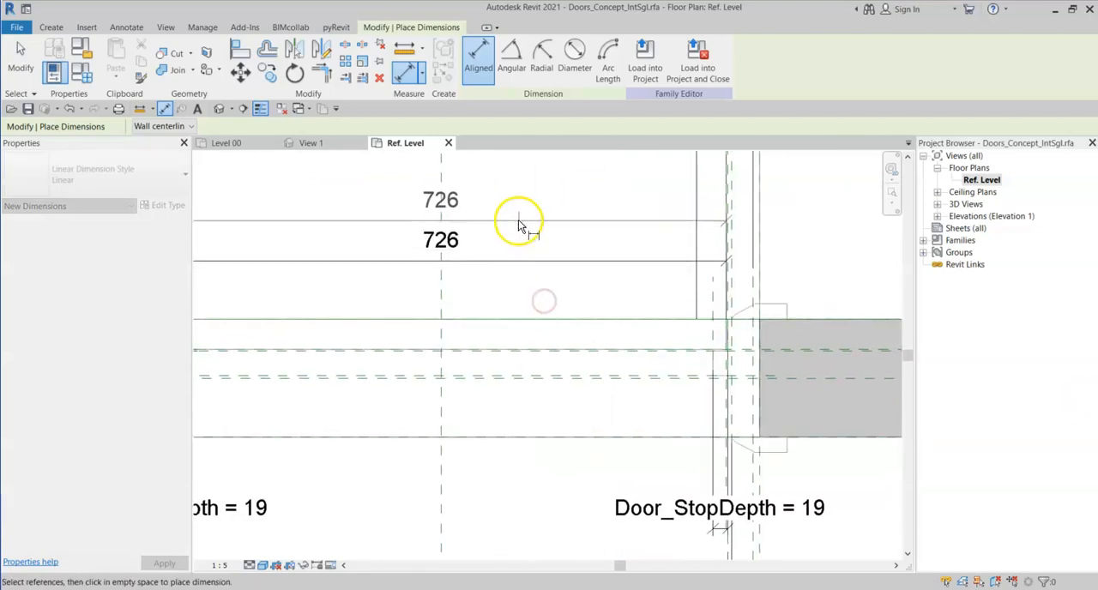
Cancel dimensioning and label the 726 dimension with the shared parameter Door_LeafWidth.
right_click(583, 234)
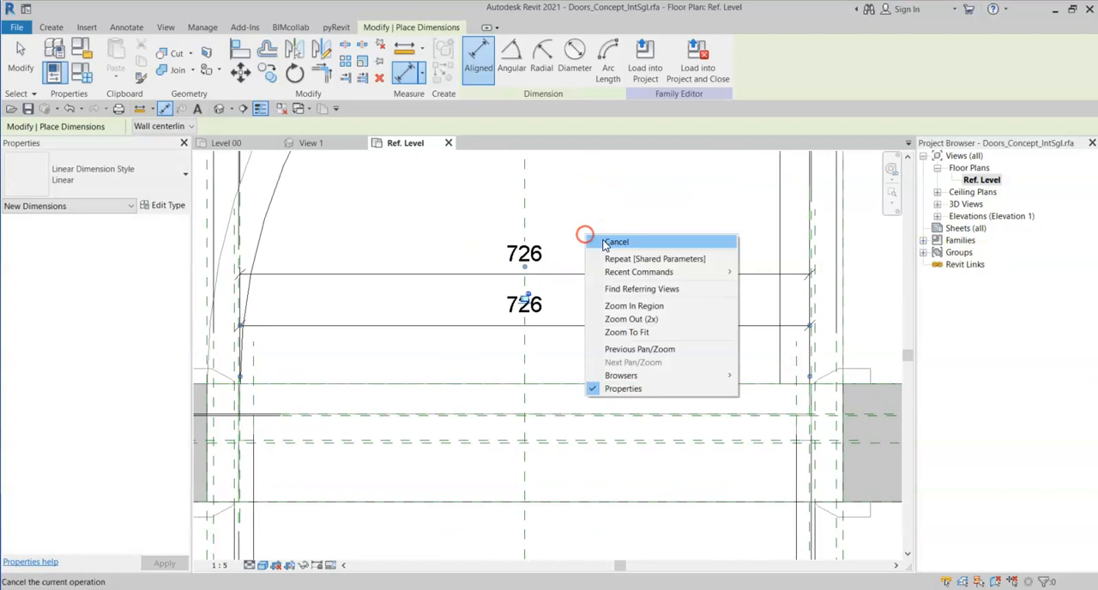
click(616, 241)
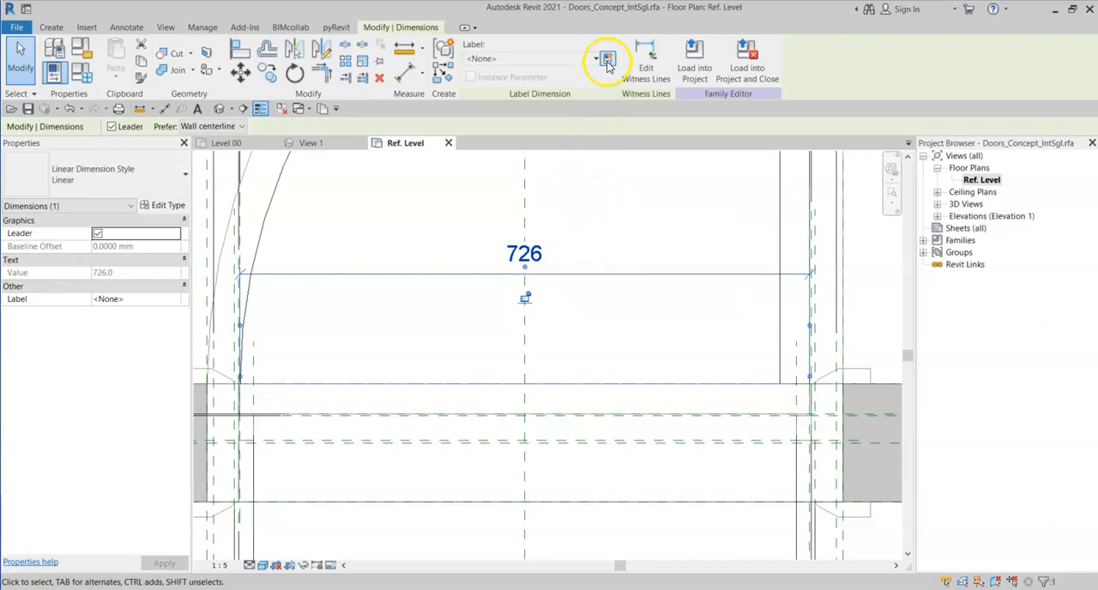
click(607, 58)
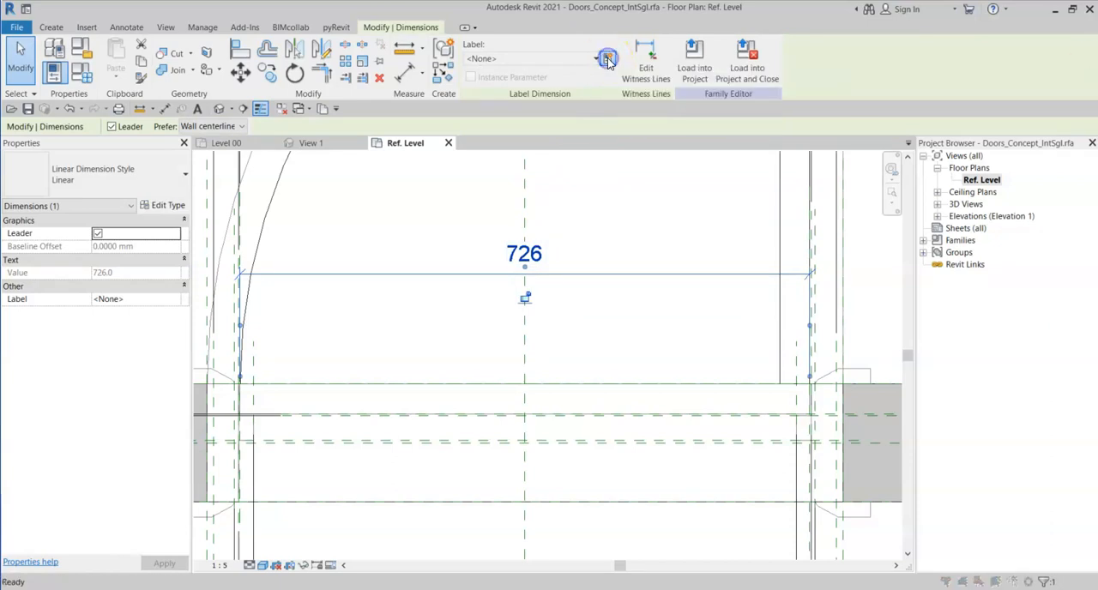
click(607, 59)
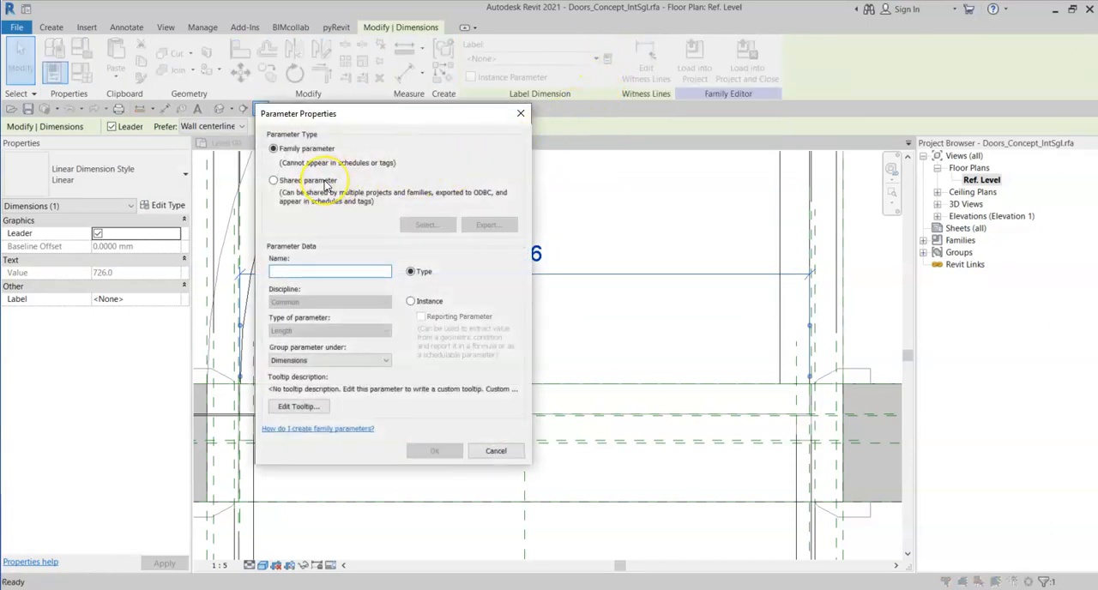
click(275, 180)
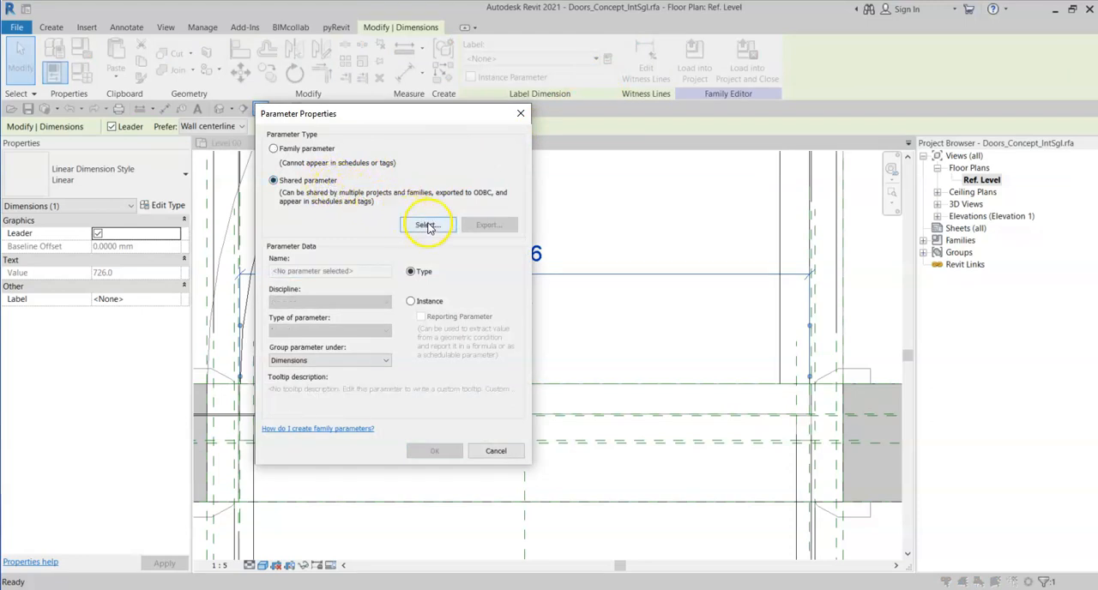
click(429, 225)
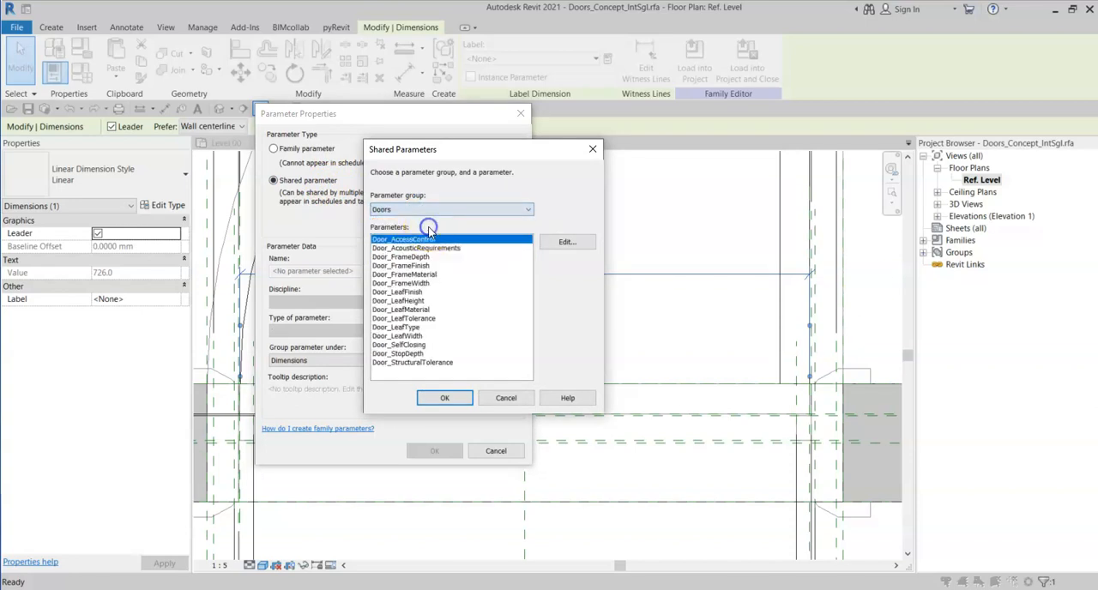
mouse_move(415, 326)
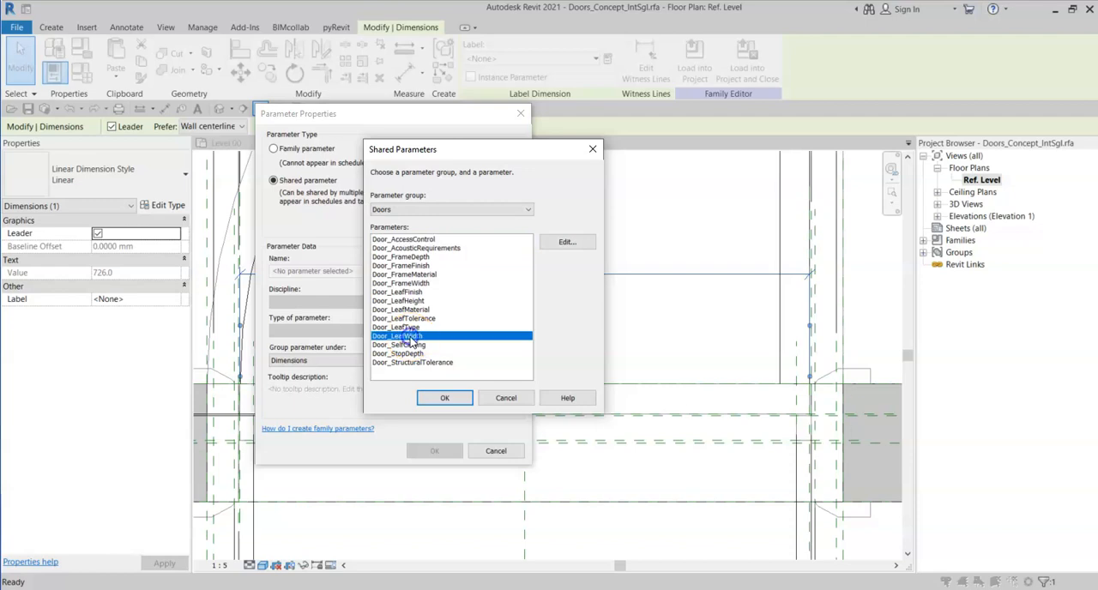
click(444, 398)
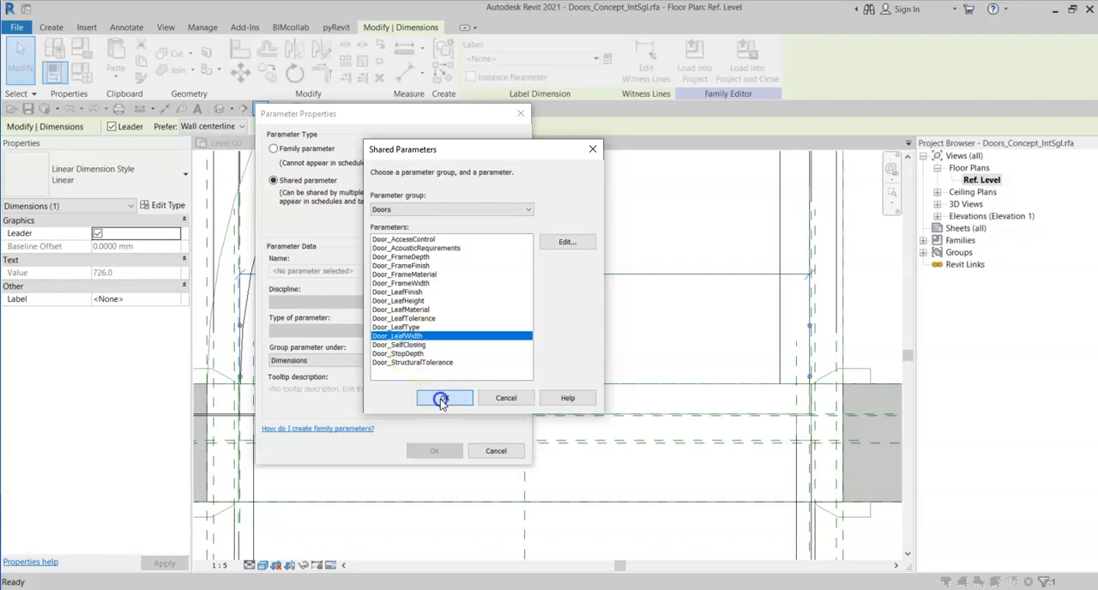
click(444, 398)
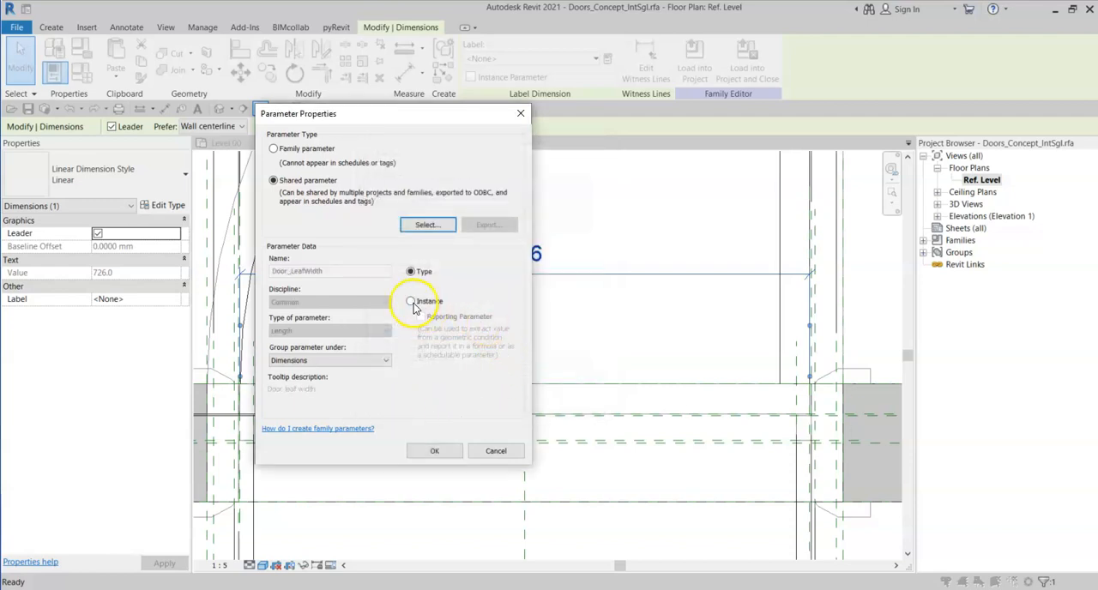
Make Door_LeafWidth an instance reporting parameter and finish the labelled dimension.
click(411, 302)
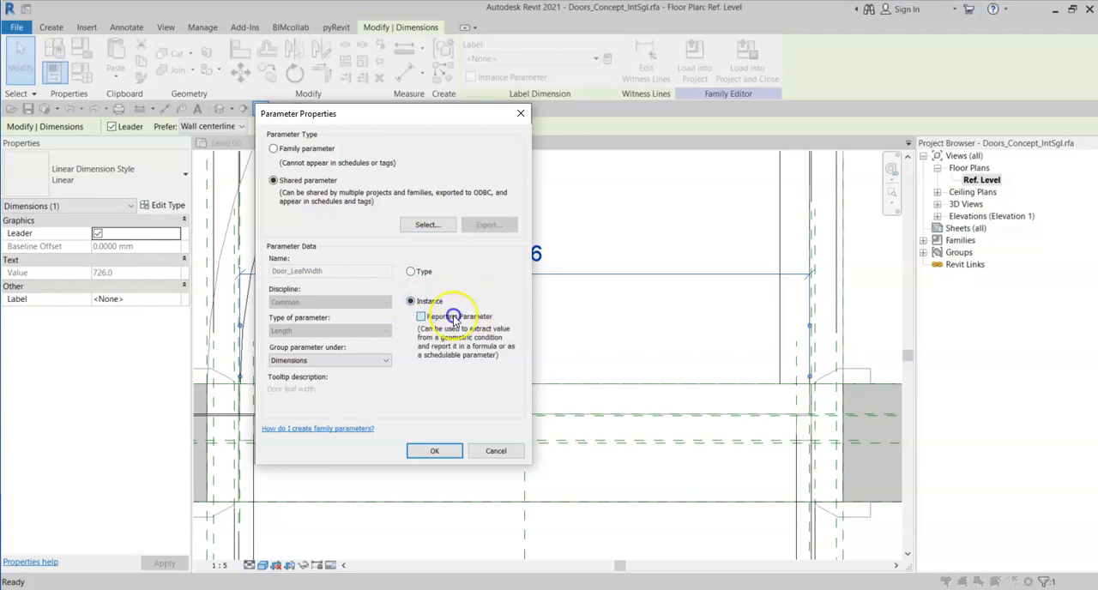
click(420, 316)
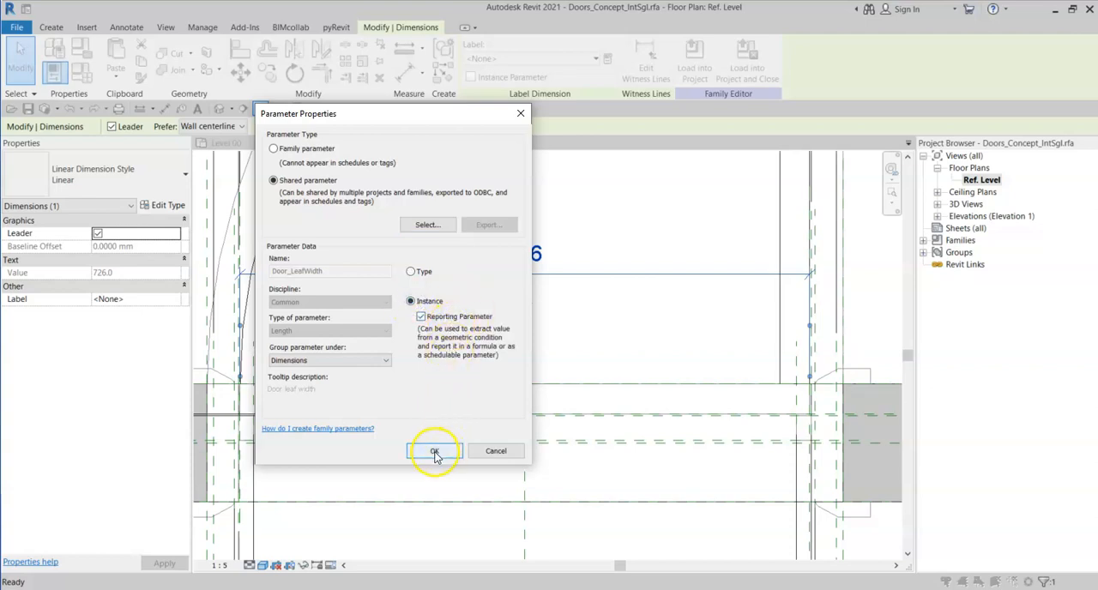
click(432, 450)
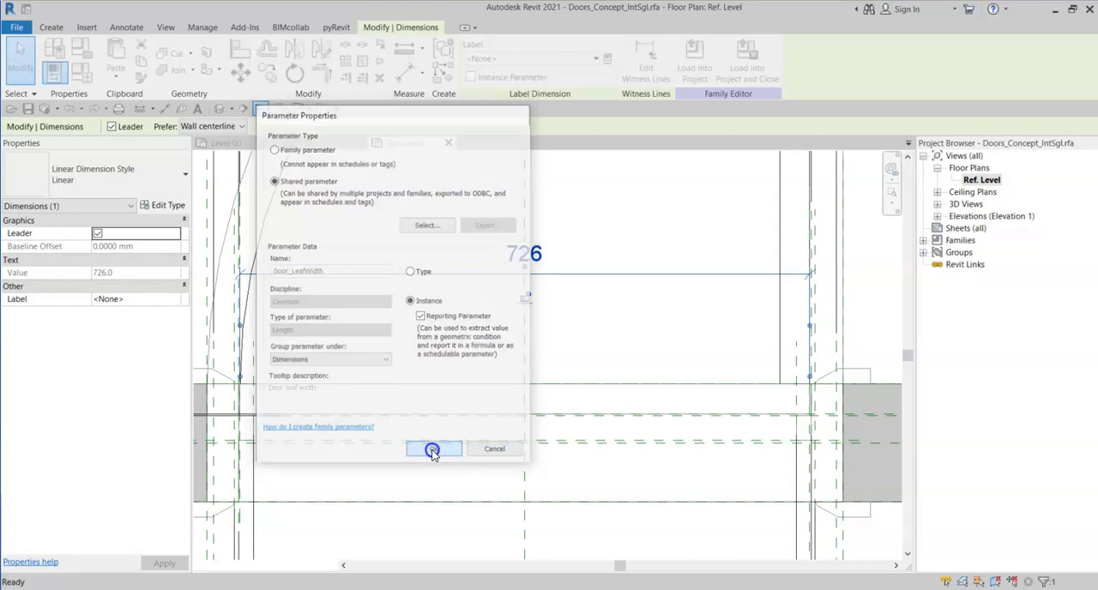
click(432, 449)
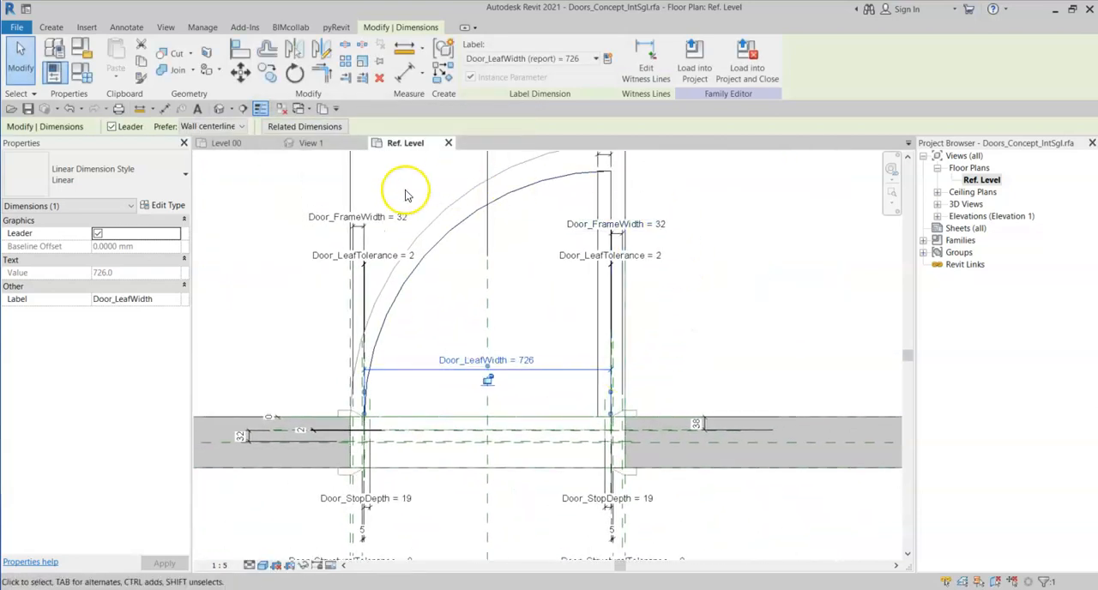
click(289, 263)
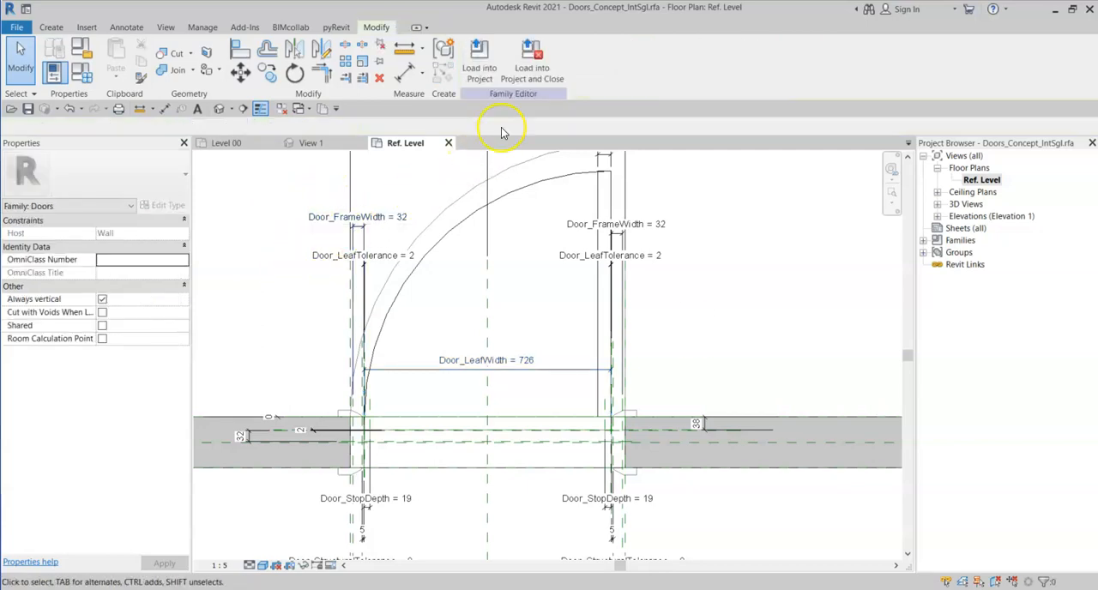
Load the door family into the project without saving, overwriting the existing version, and select a staff room door.
click(531, 60)
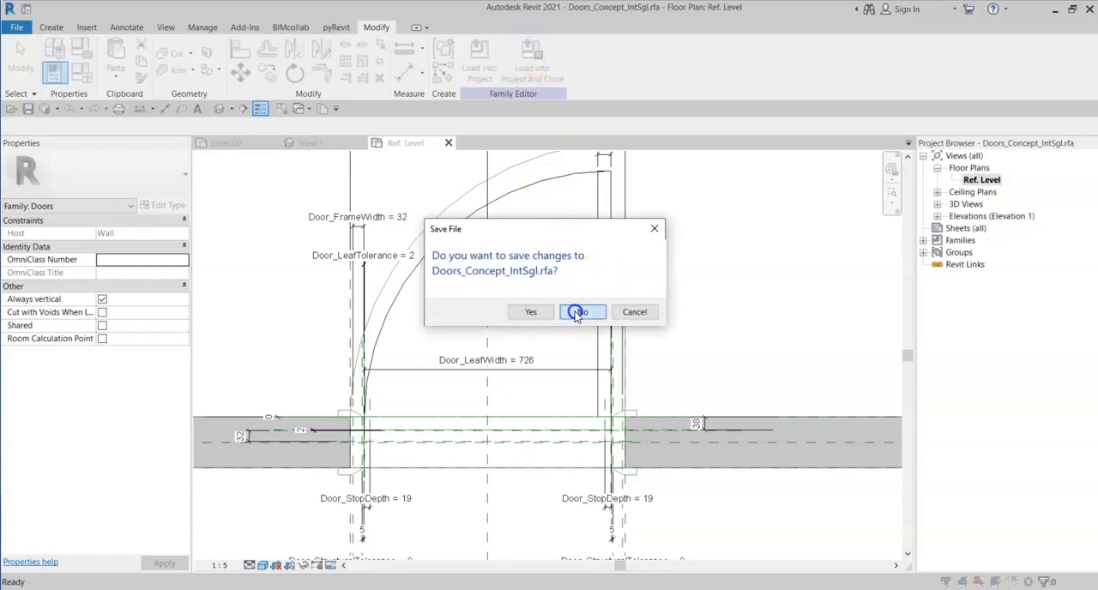
click(582, 313)
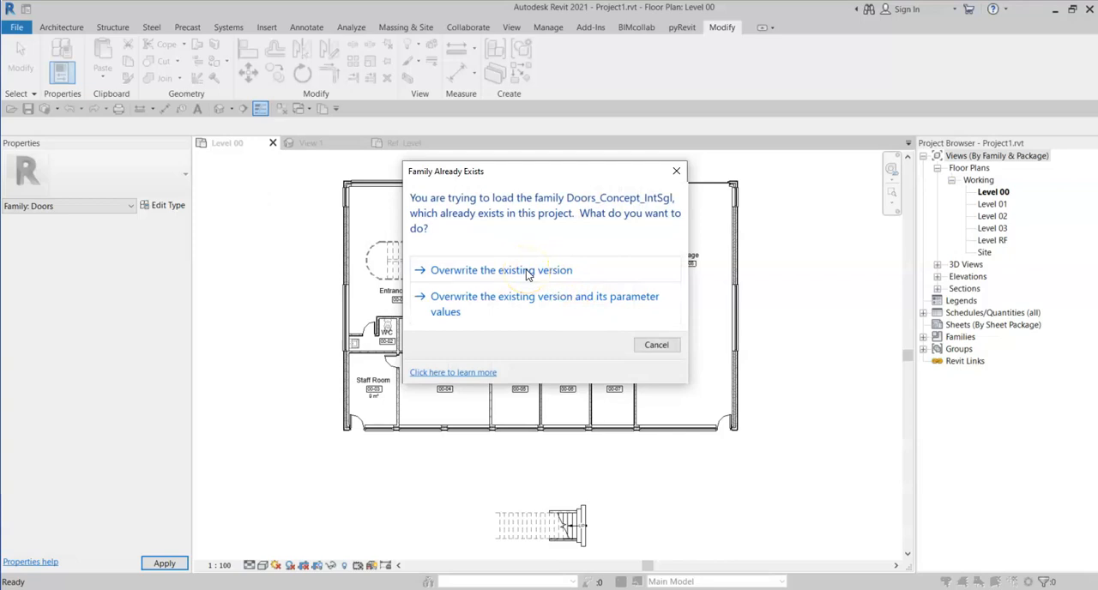
click(501, 269)
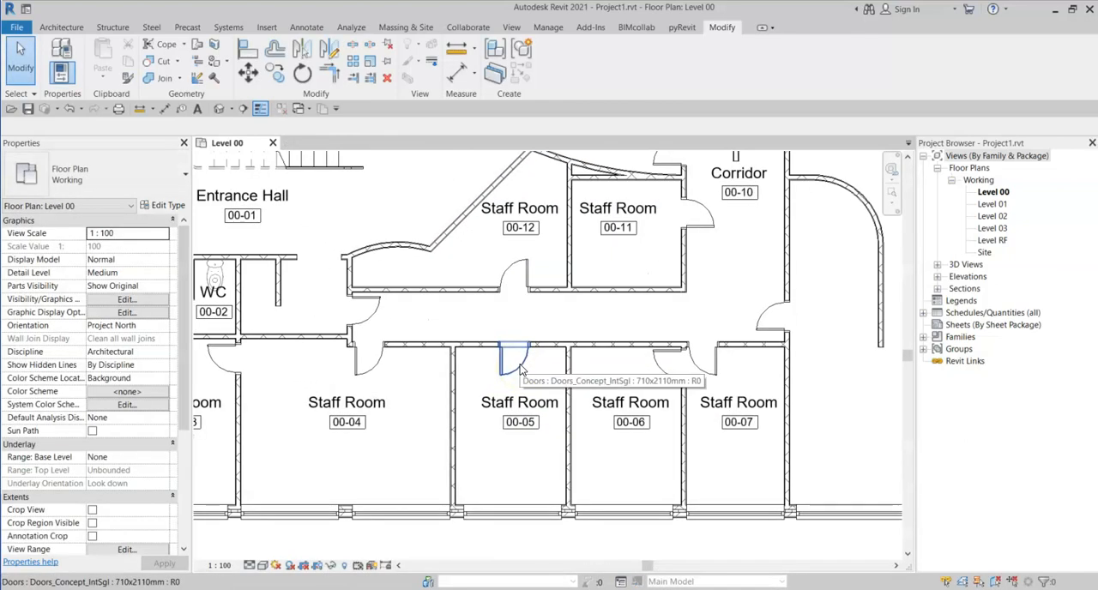
click(514, 351)
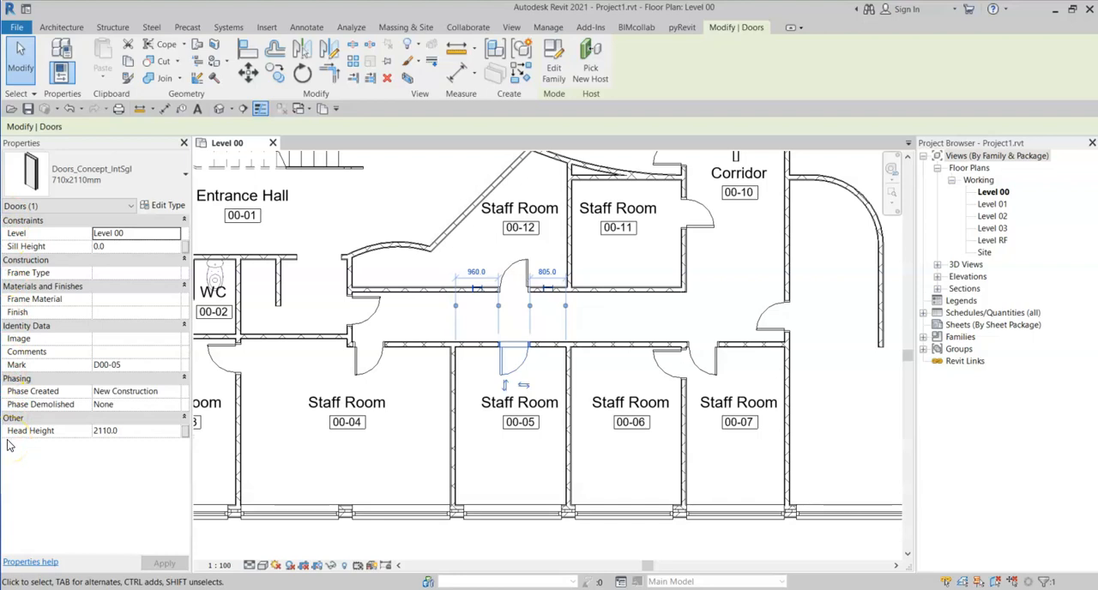
mouse_move(855, 348)
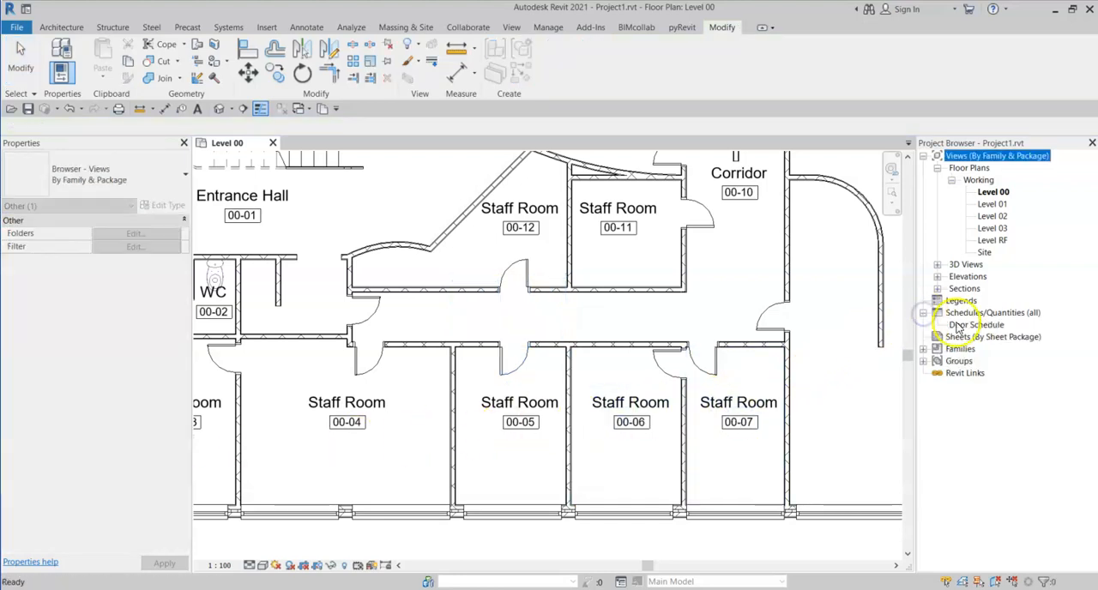
In the Door Schedule, add the Door_LeafWidth field to the scheduled fields.
click(976, 325)
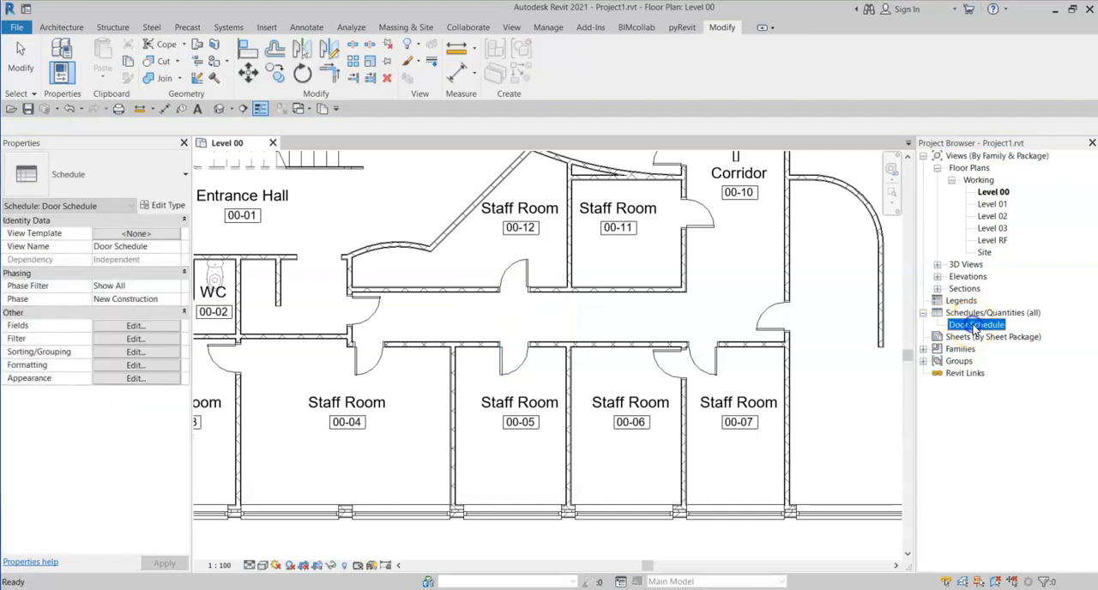
double_click(976, 324)
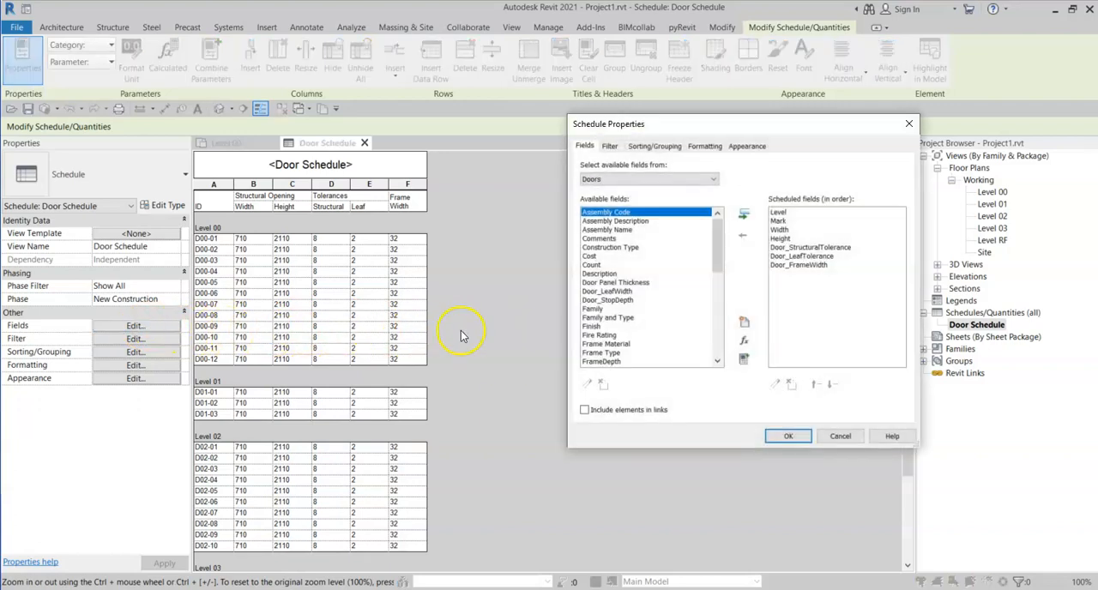
click(607, 291)
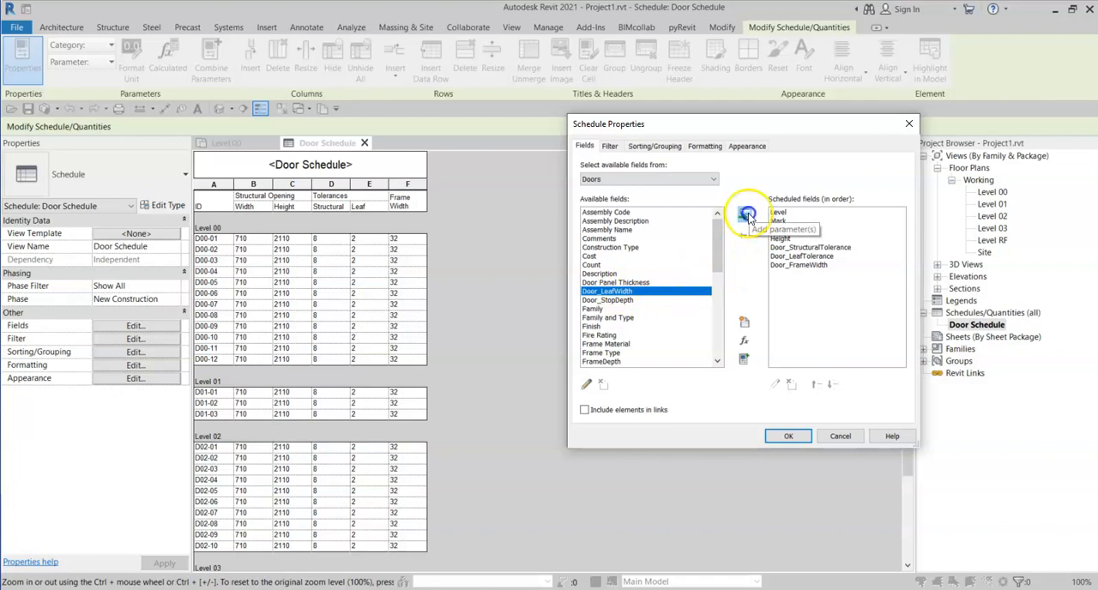
click(744, 216)
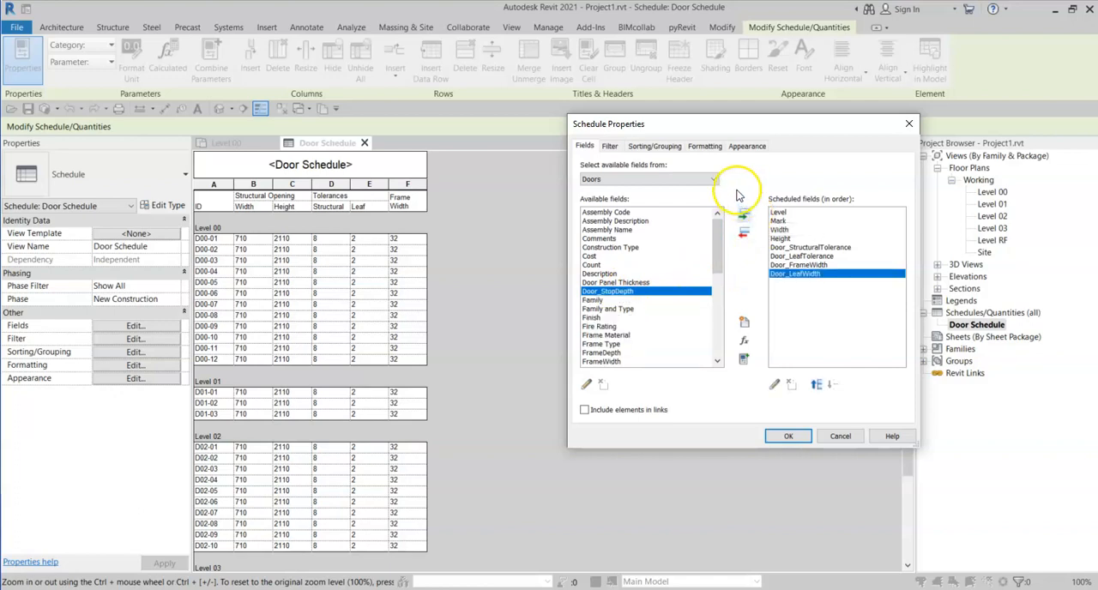
Head the Door_LeafWidth column 'Leaf Width' under Formatting and apply the schedule changes.
click(703, 144)
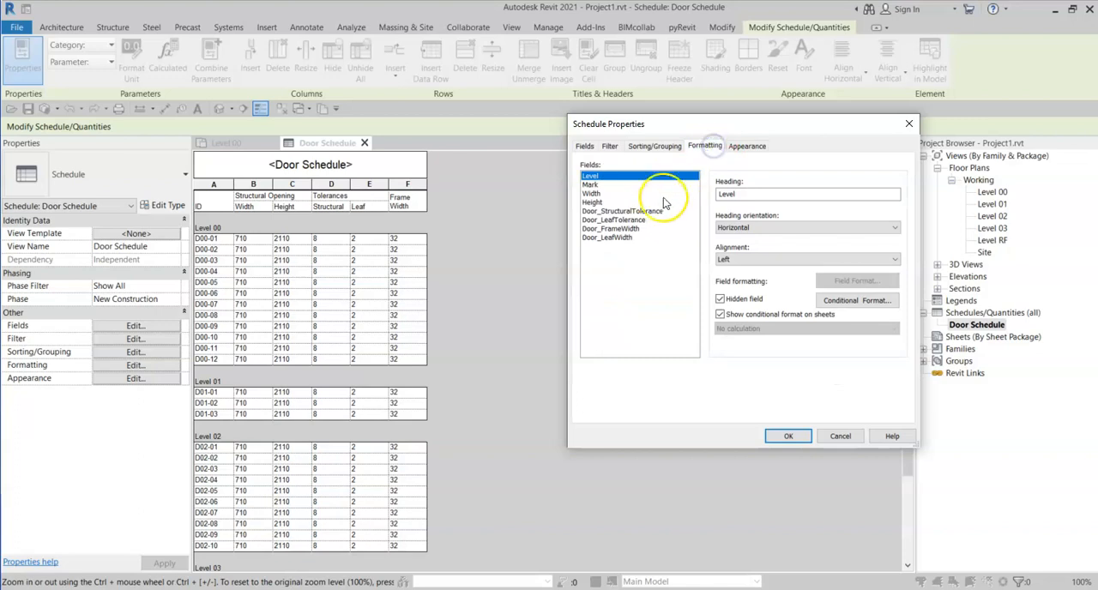
click(607, 237)
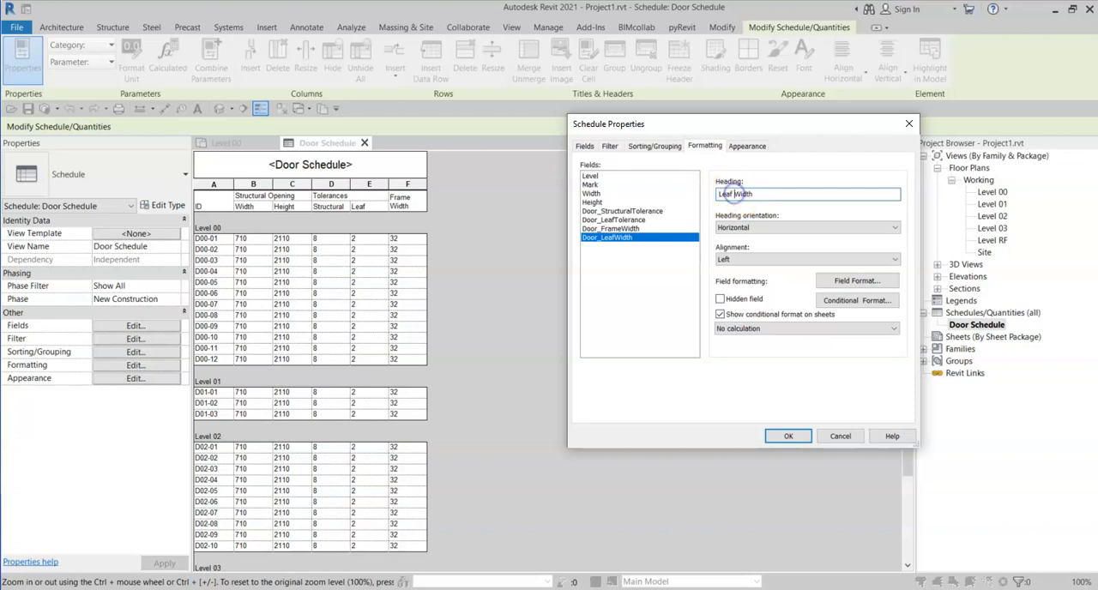
click(787, 435)
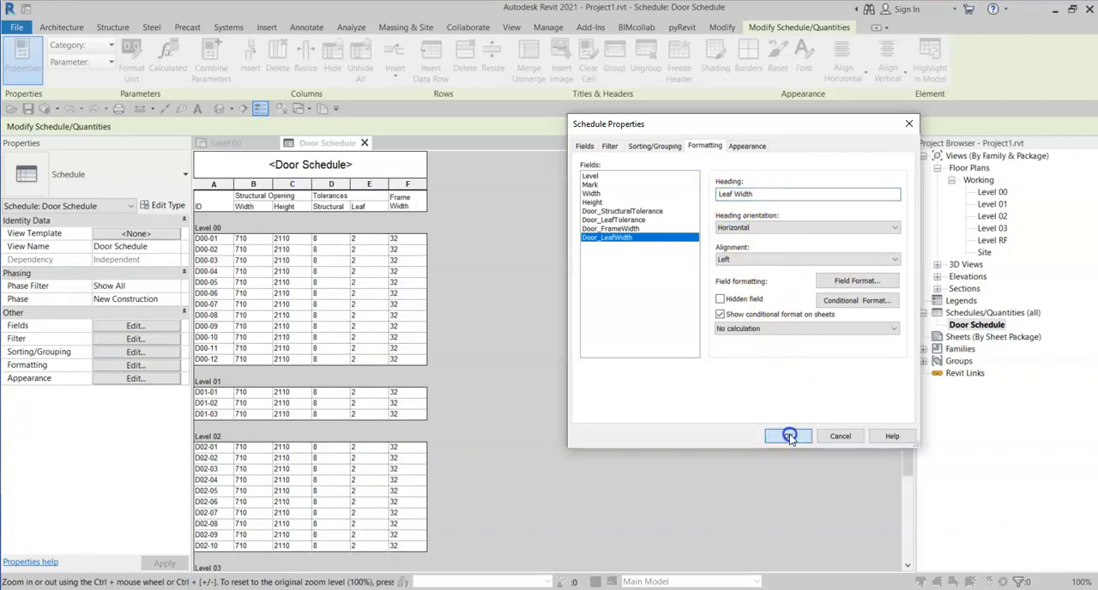
click(787, 436)
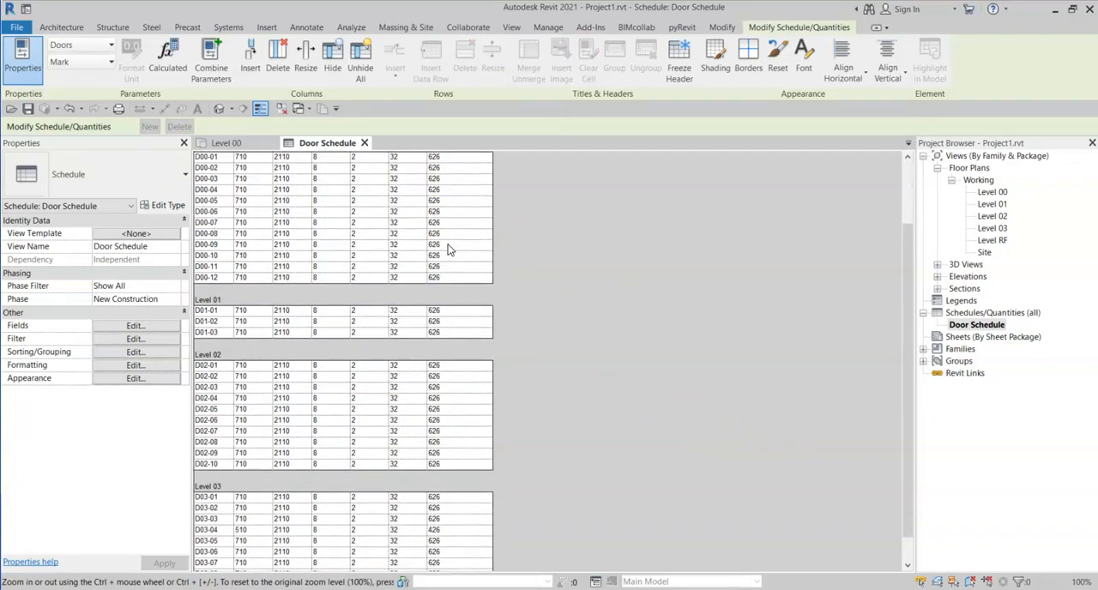
Highlight the schedule's first door row 000-01 in the model, then return to the schedule.
scroll(up, 3)
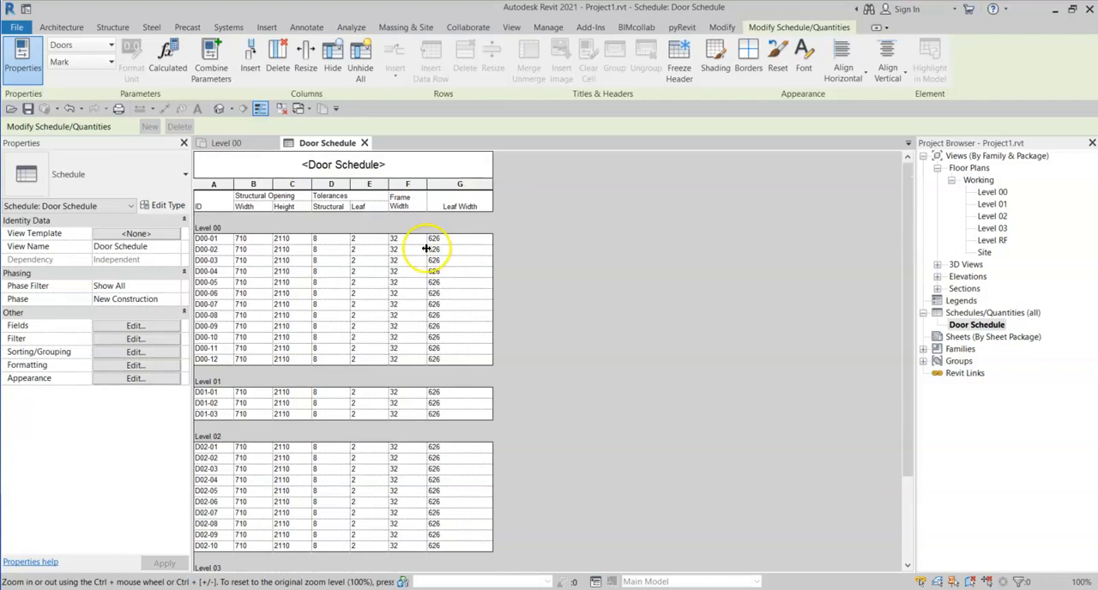
click(206, 238)
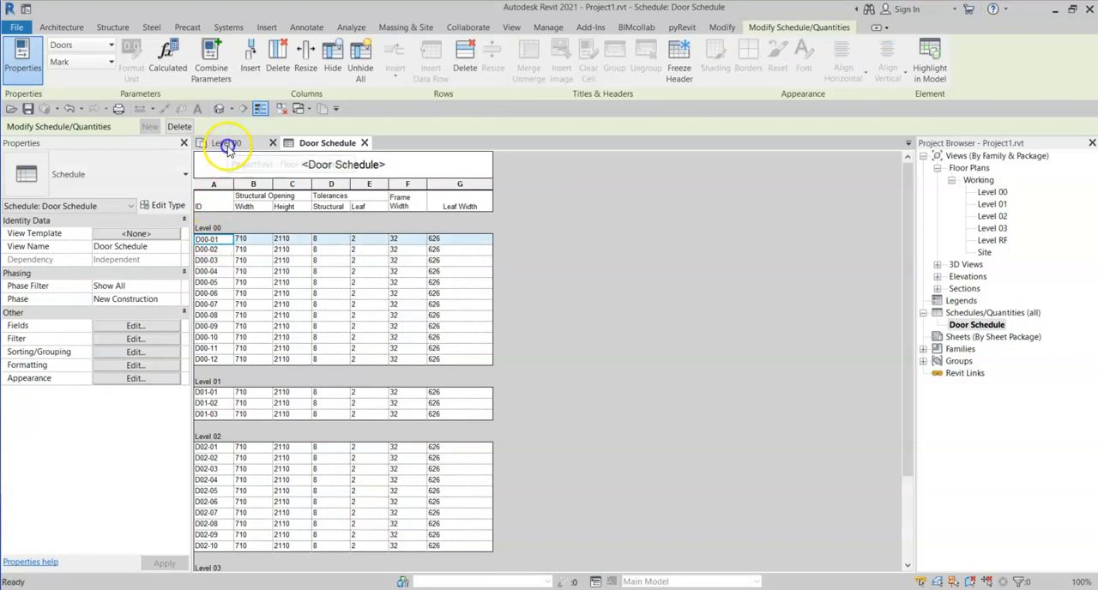
click(227, 142)
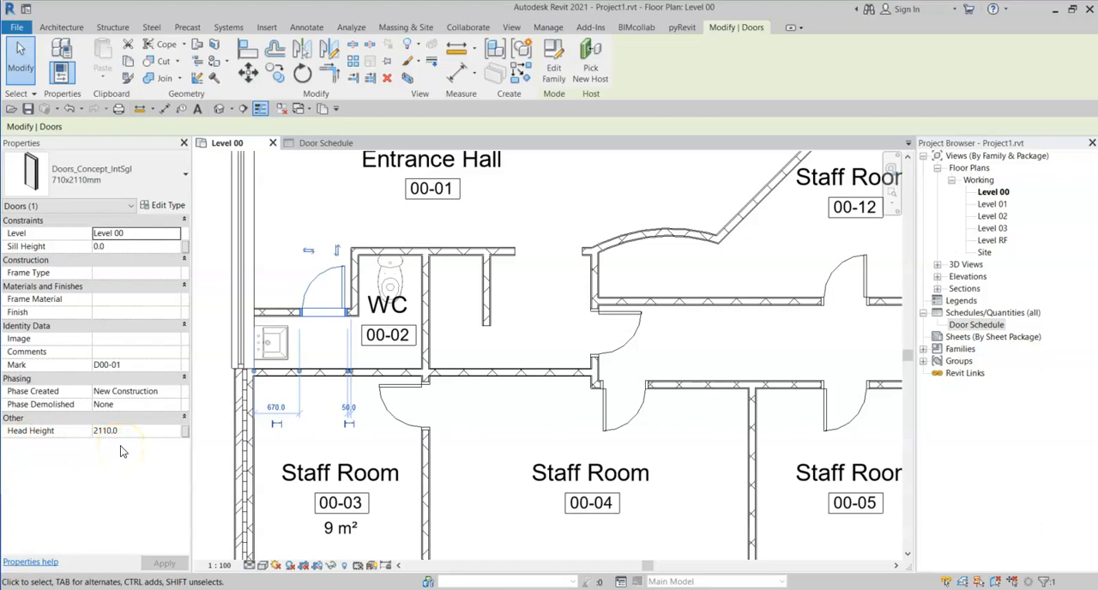
mouse_move(326, 190)
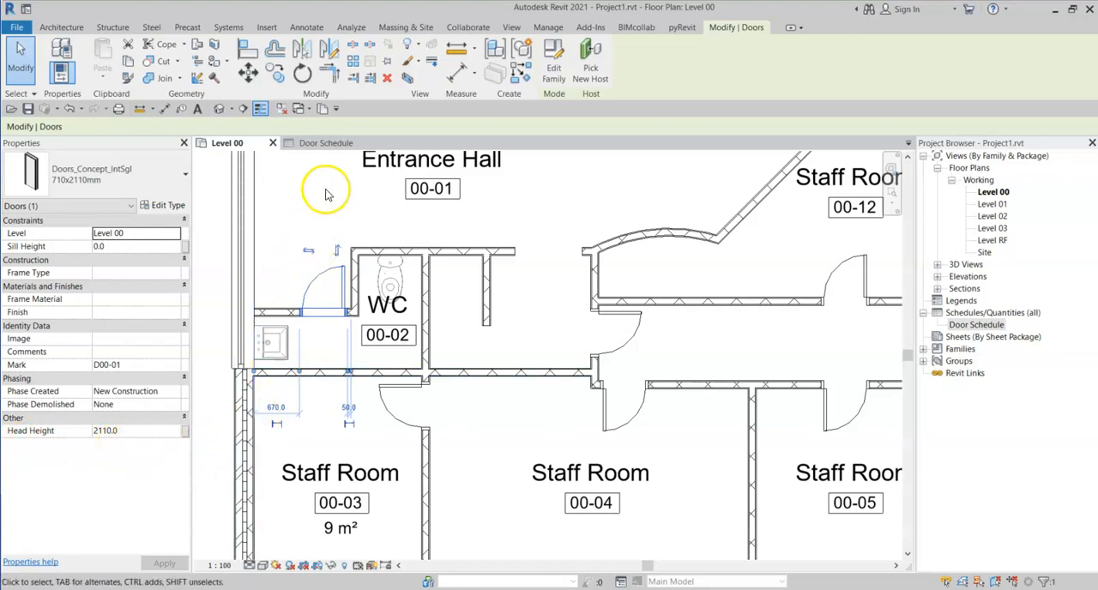
click(326, 142)
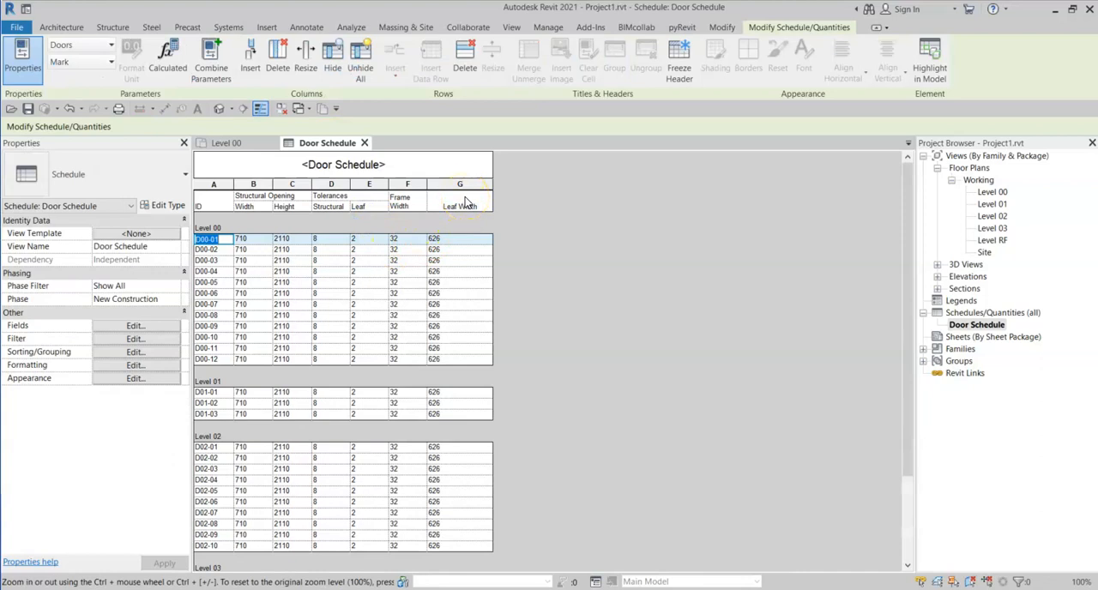
mouse_move(267, 158)
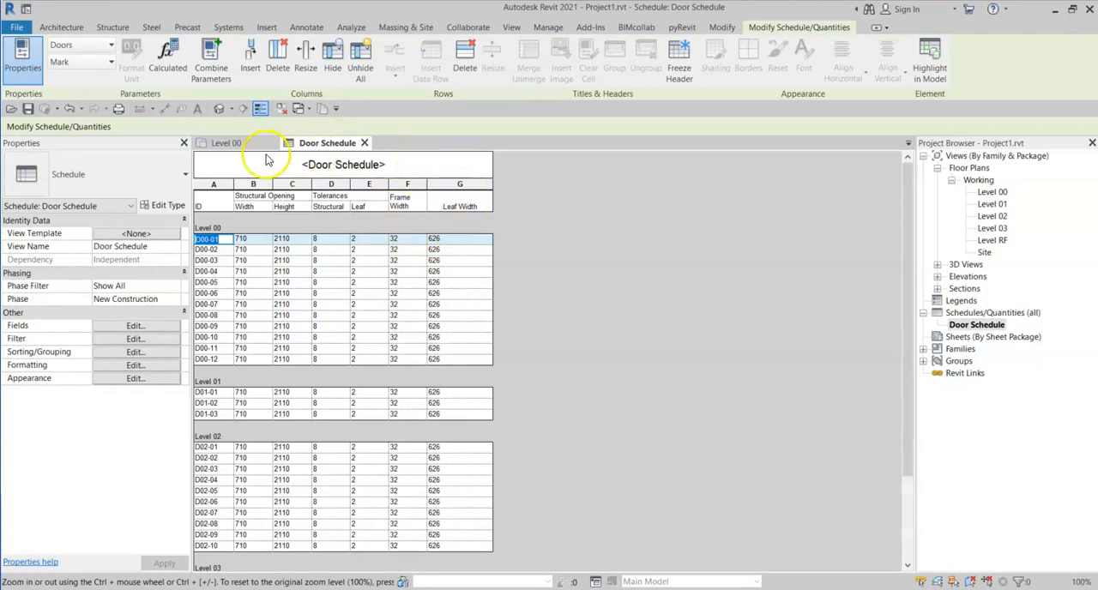
Switch back to the Level 00 floor plan and select the door beside the WC.
click(225, 143)
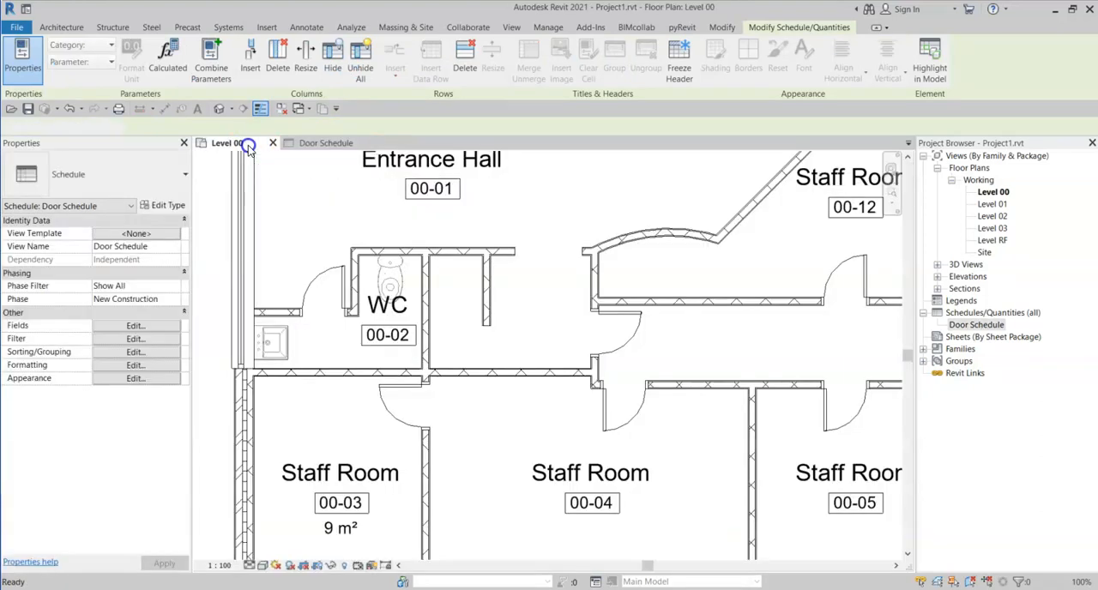
click(227, 142)
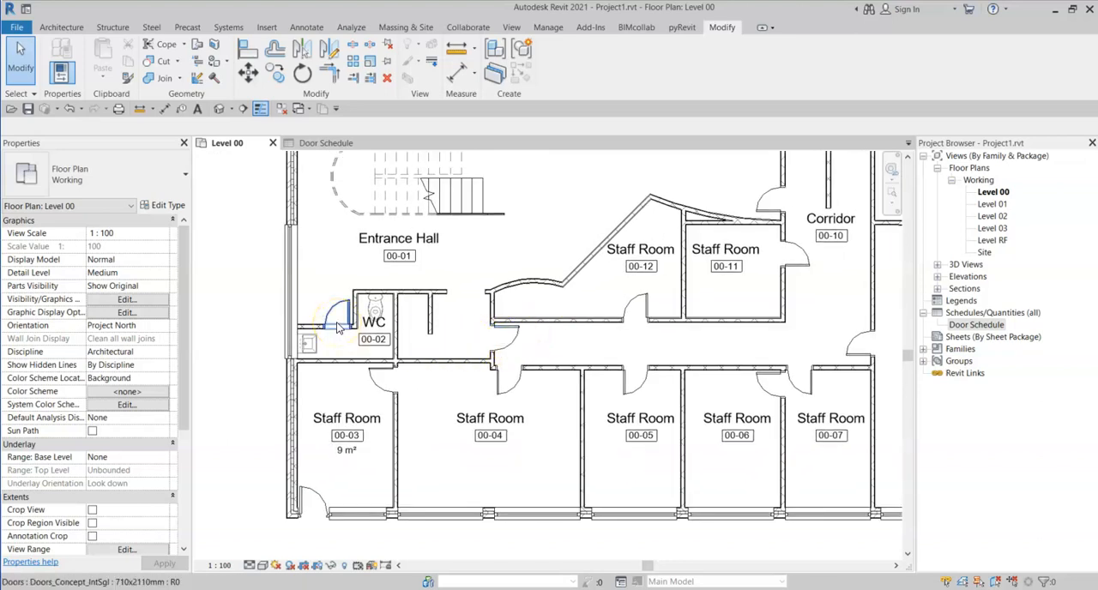
click(332, 325)
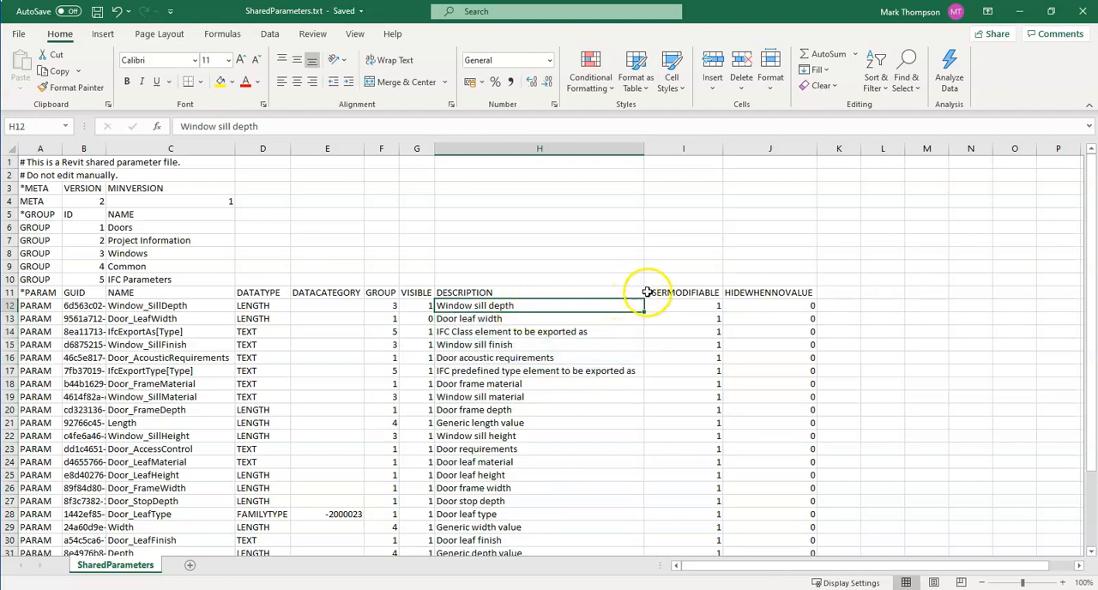
Inspect the USERMODIFIABLE and HIDEWHENNOVALUE columns in SharedParameters.txt in Excel.
click(683, 292)
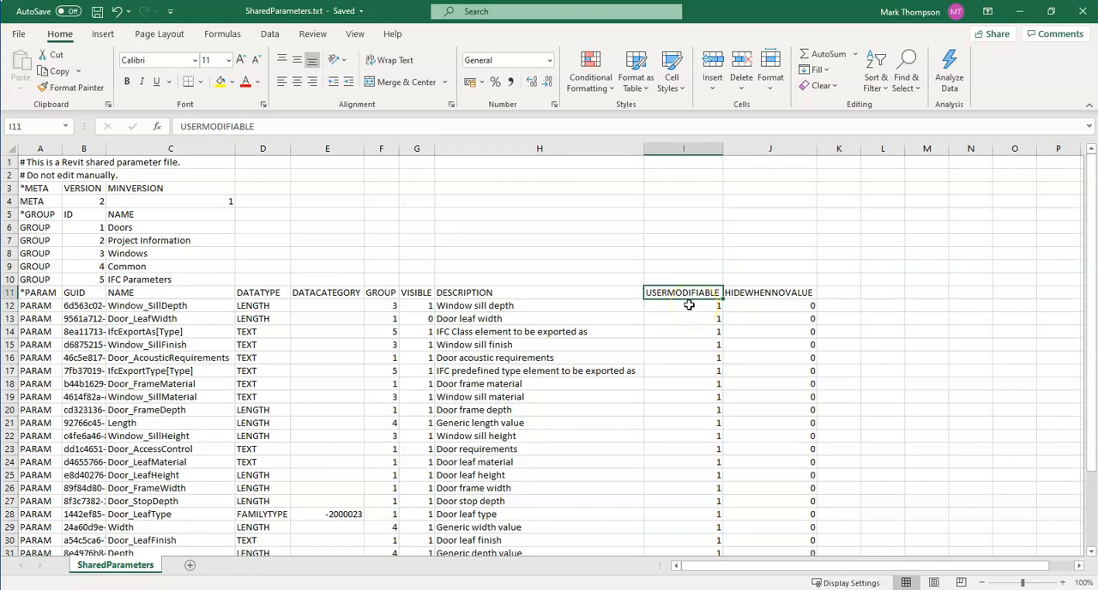
click(683, 305)
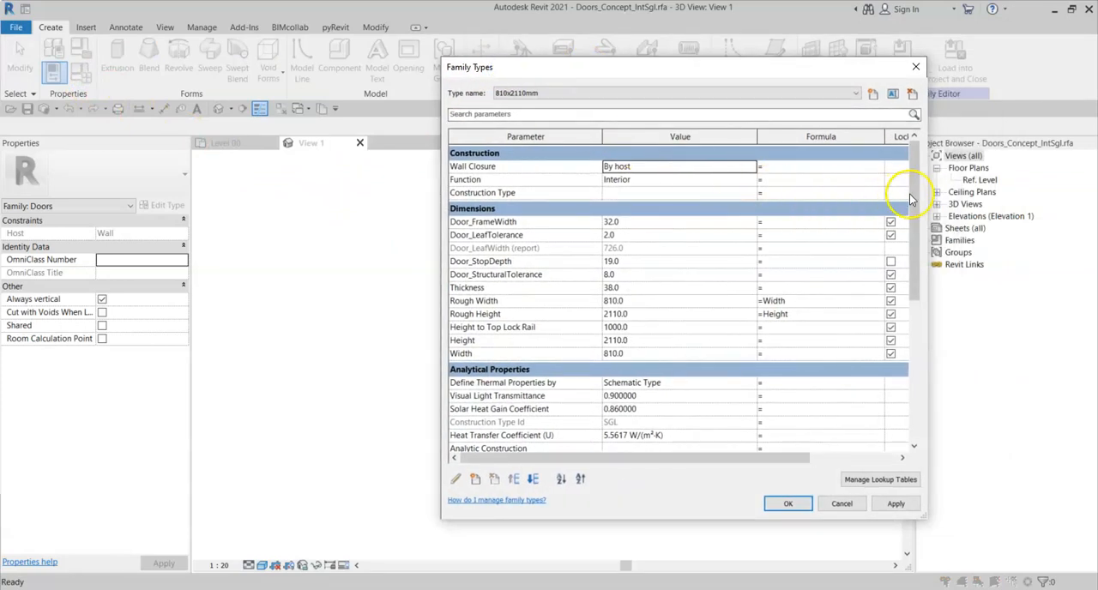
Enter formulas ="IfcDoorType" for IfcExportAs and ="DOOR" for IfcExportType in Family Types.
scroll(down, 3)
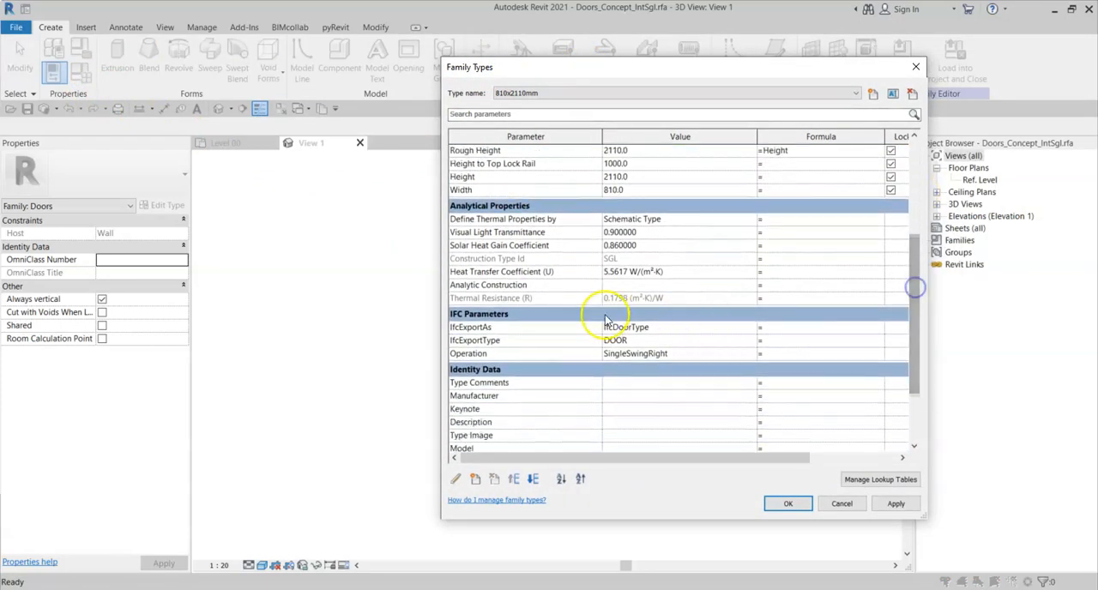
mouse_move(471, 326)
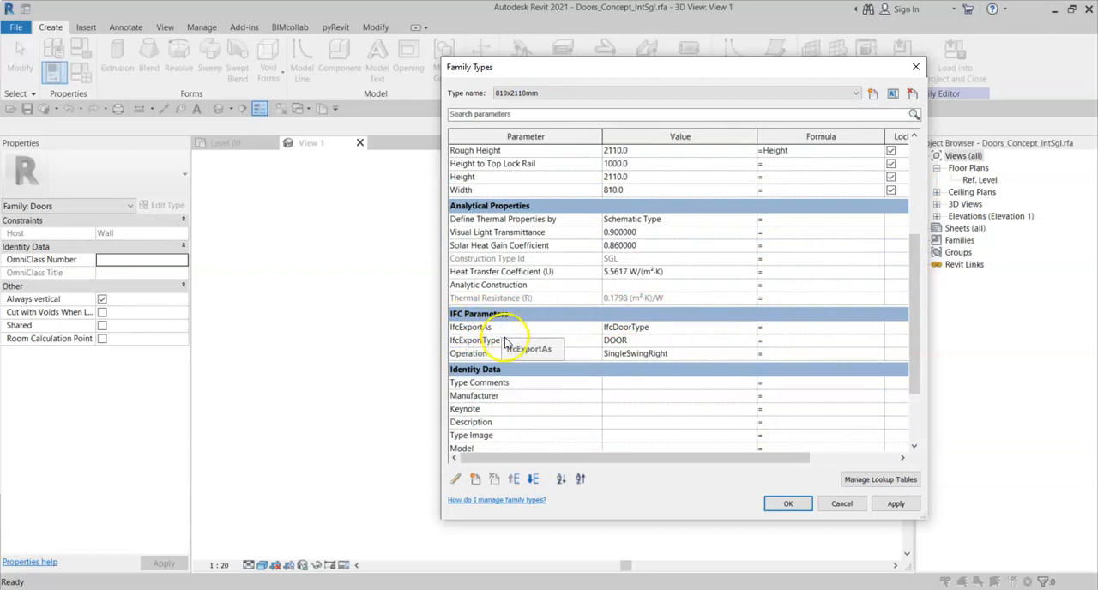
mouse_move(524, 347)
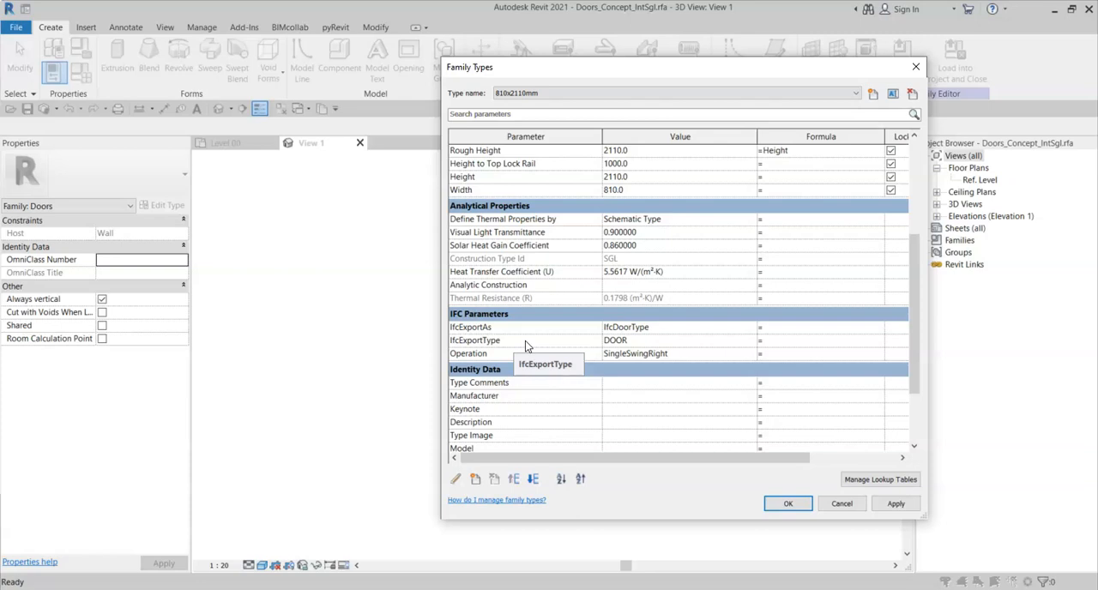
mouse_move(532, 346)
text("Ifc)
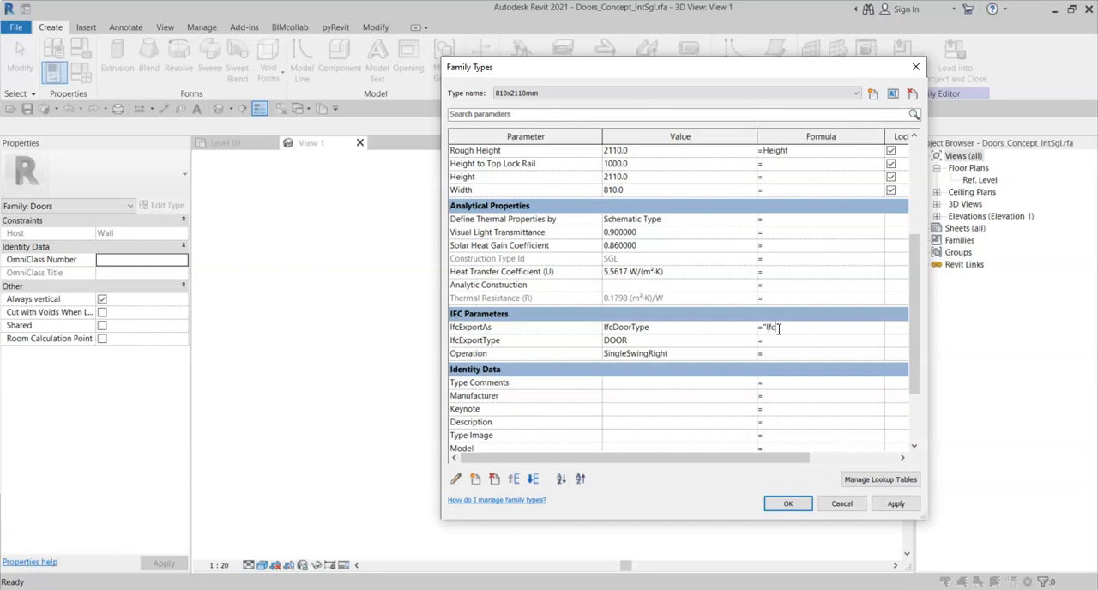
text(DoorType")
click(822, 340)
text("DO)
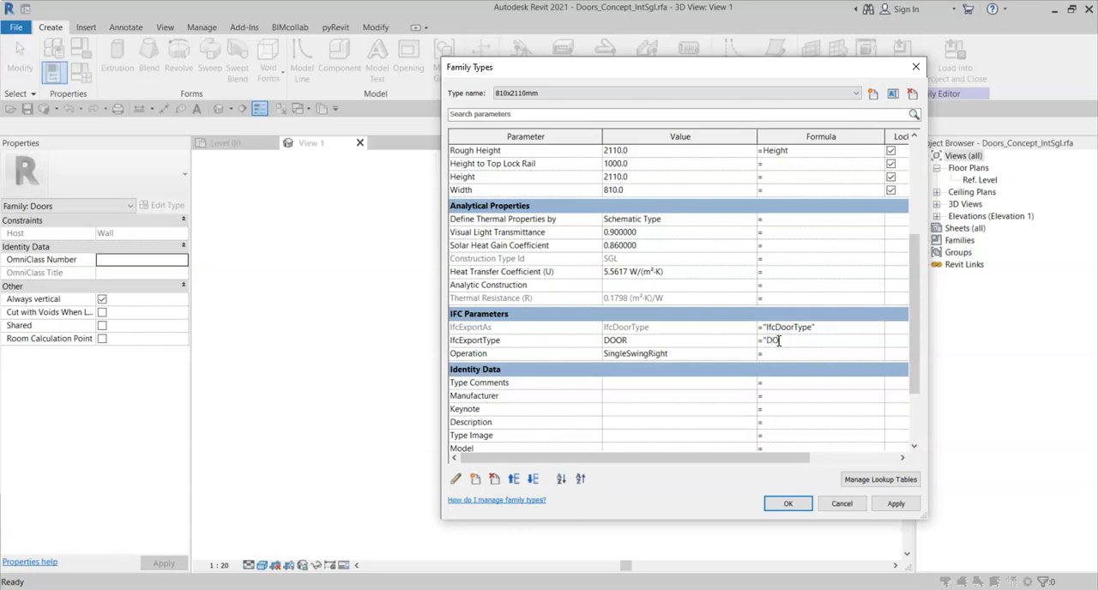
click(820, 340)
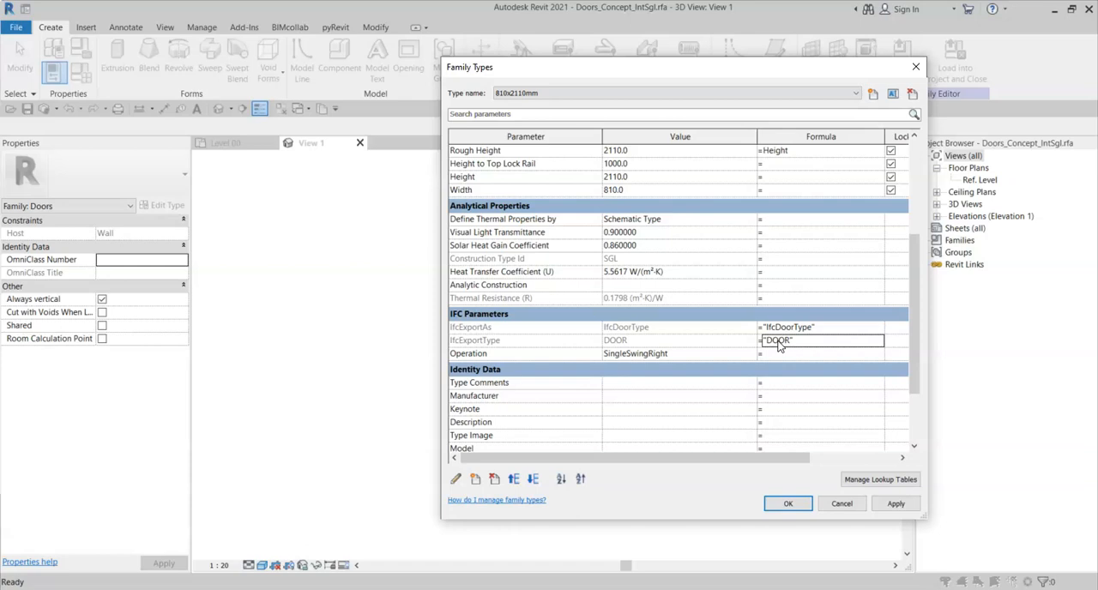
click(820, 326)
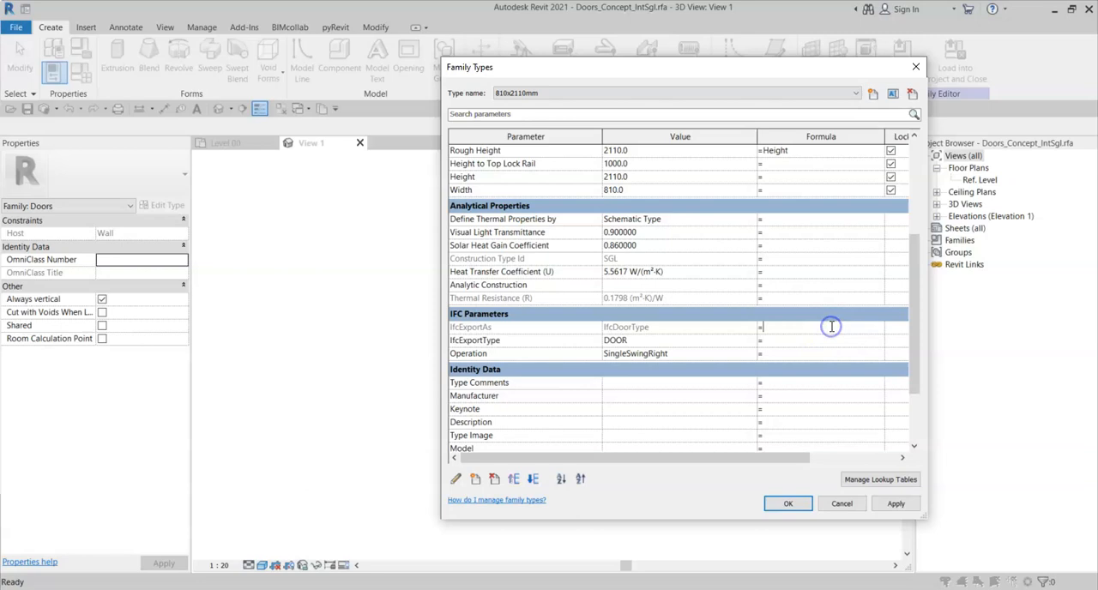
click(820, 326)
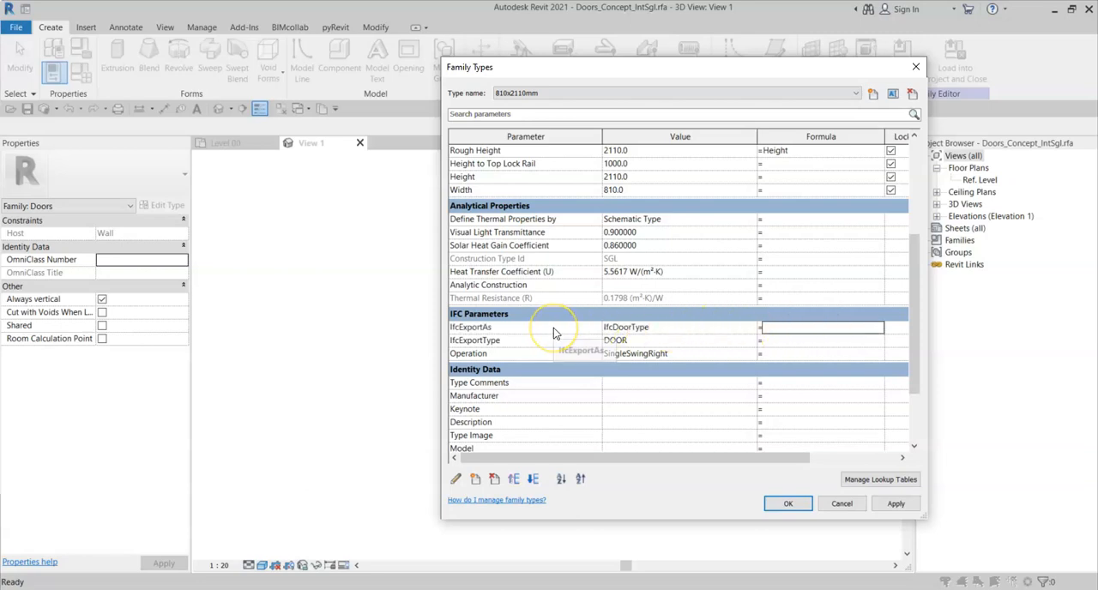
mouse_move(552, 332)
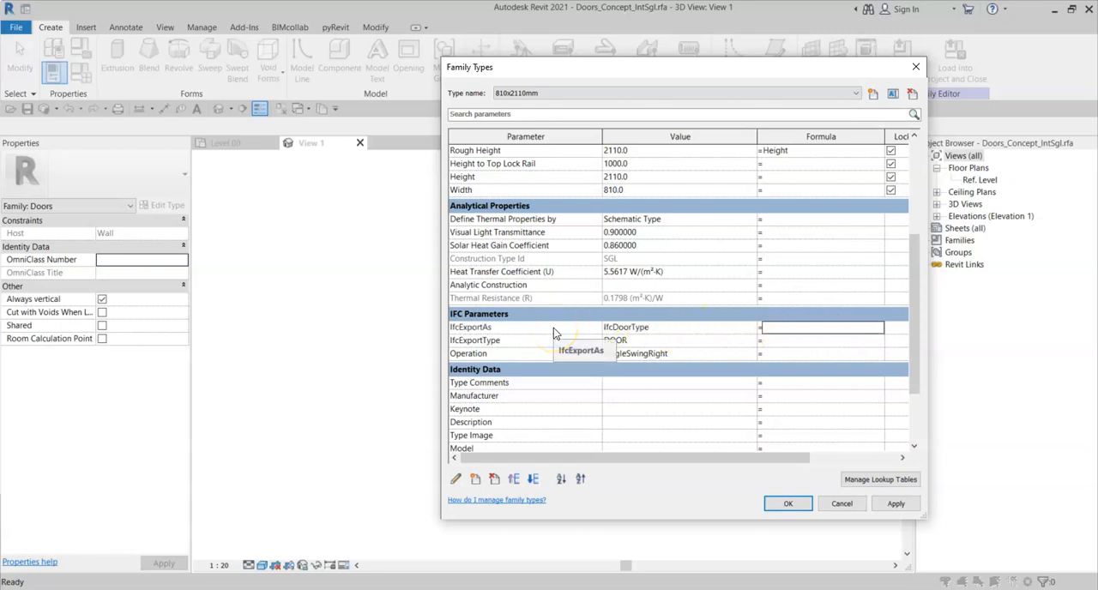
mouse_move(494, 340)
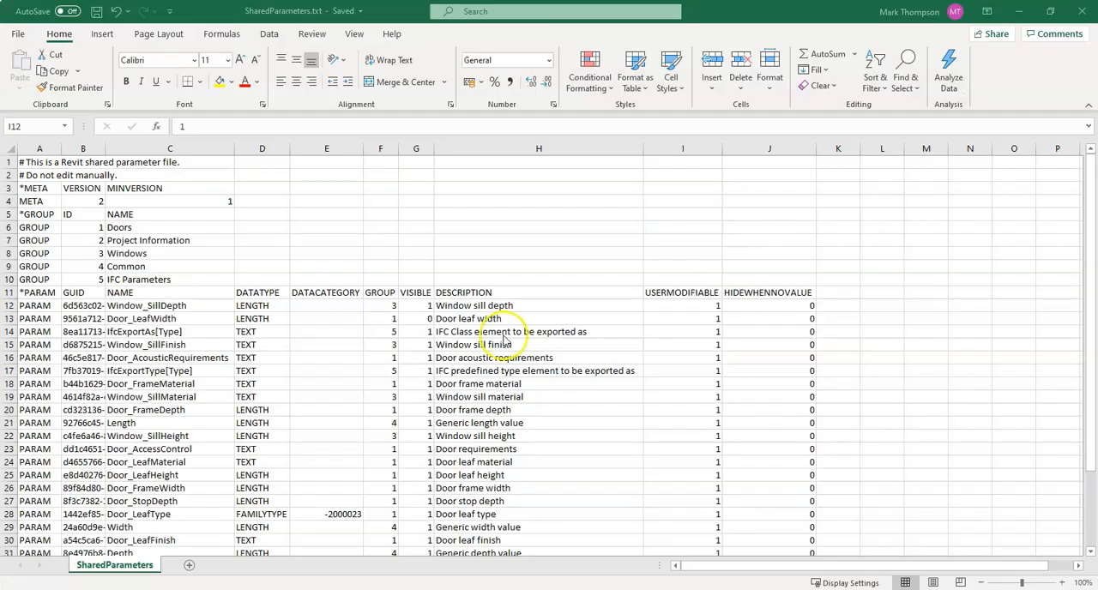
mouse_move(683, 335)
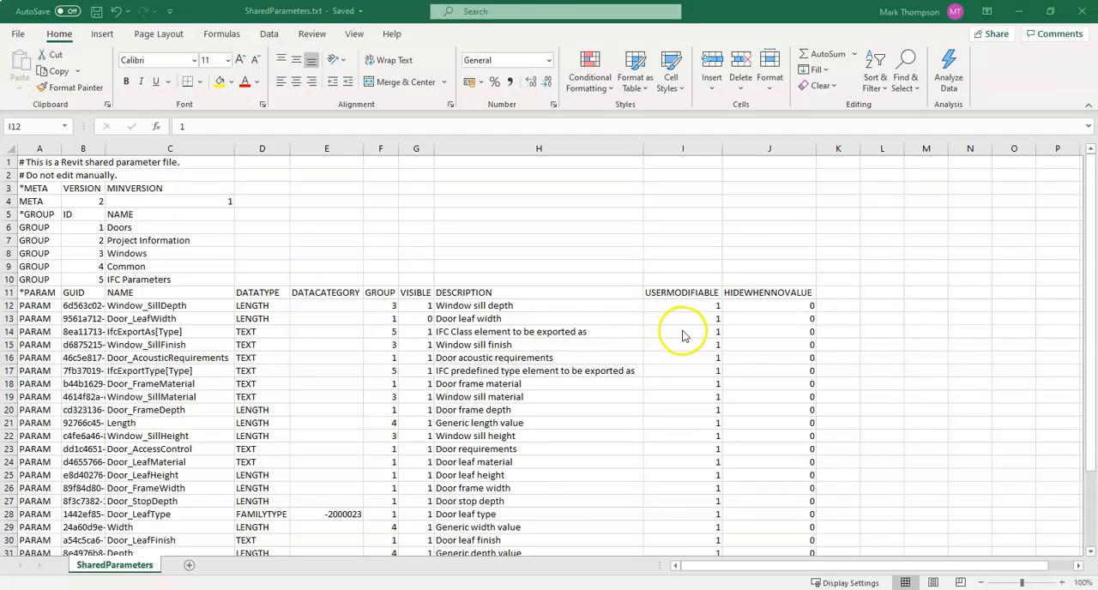
click(683, 306)
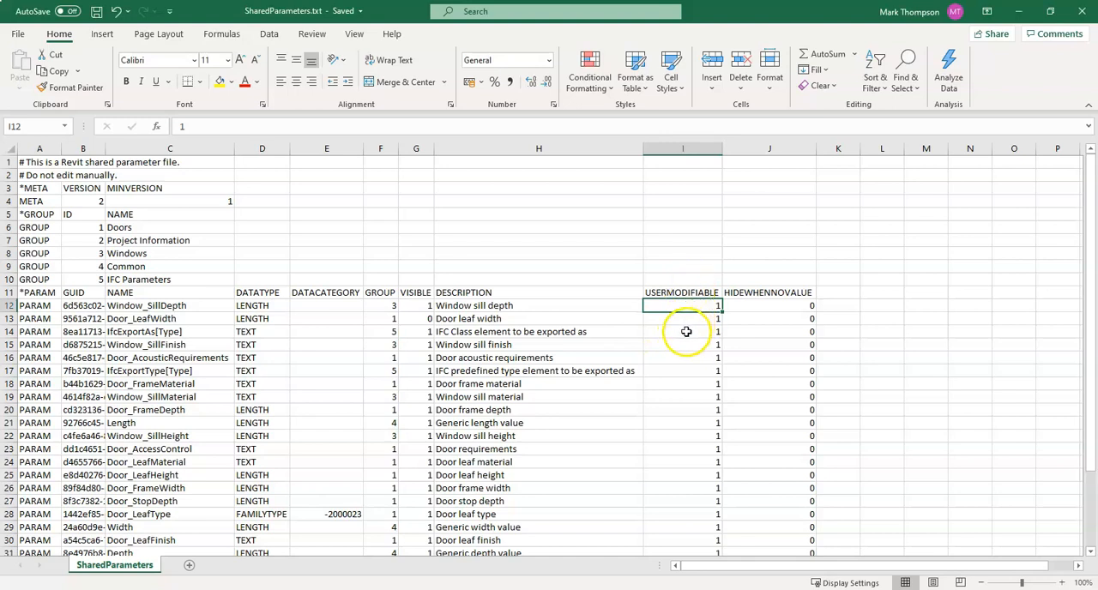
click(683, 333)
text(0)
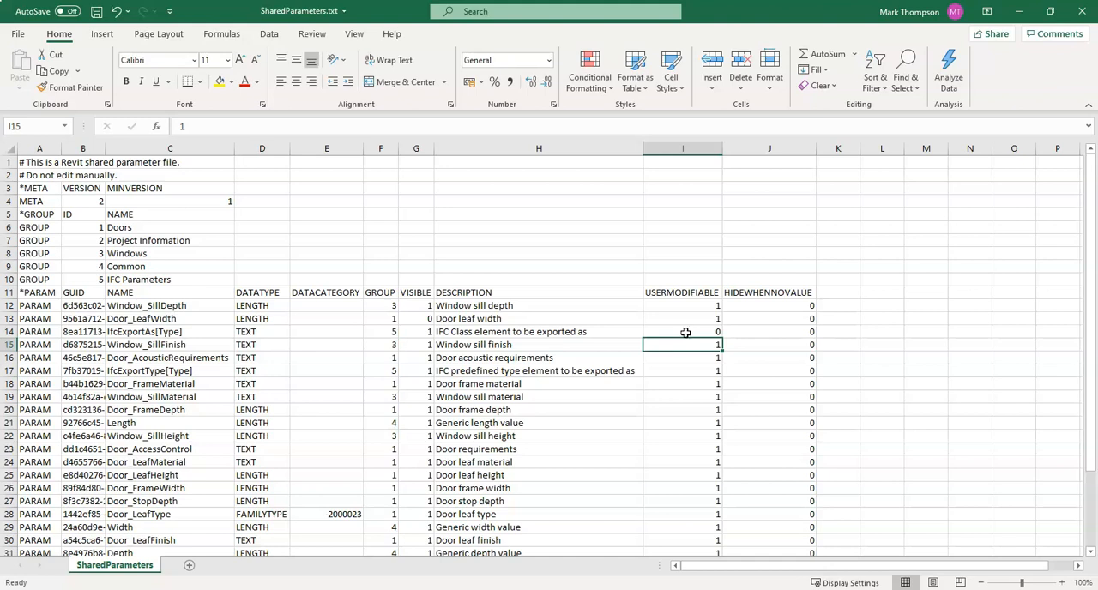
click(683, 370)
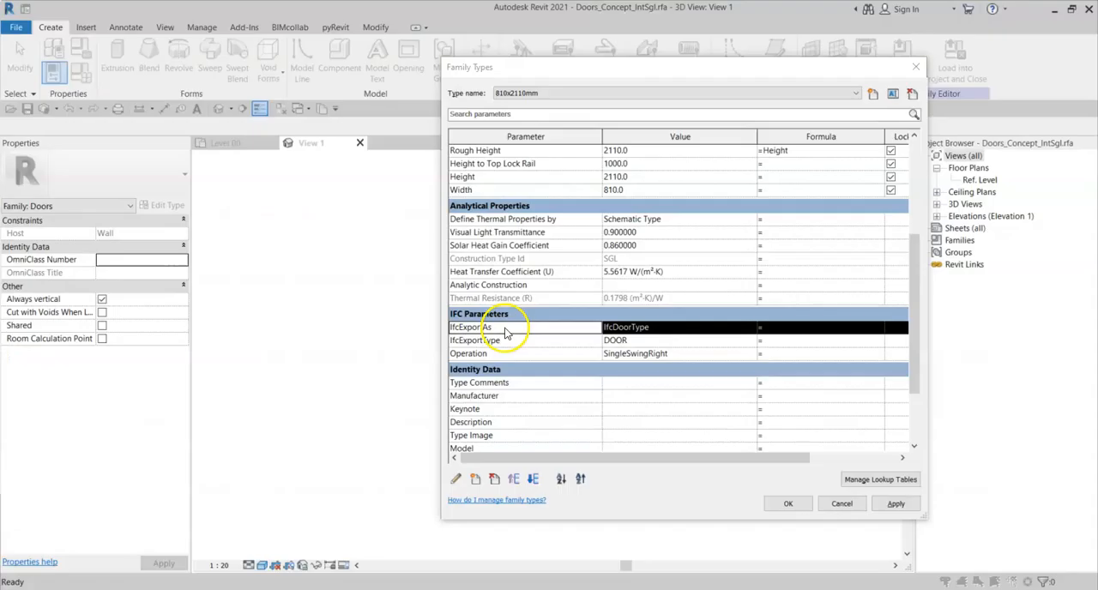
Edit the IfcExportAs parameter and switch it to a shared parameter.
click(470, 326)
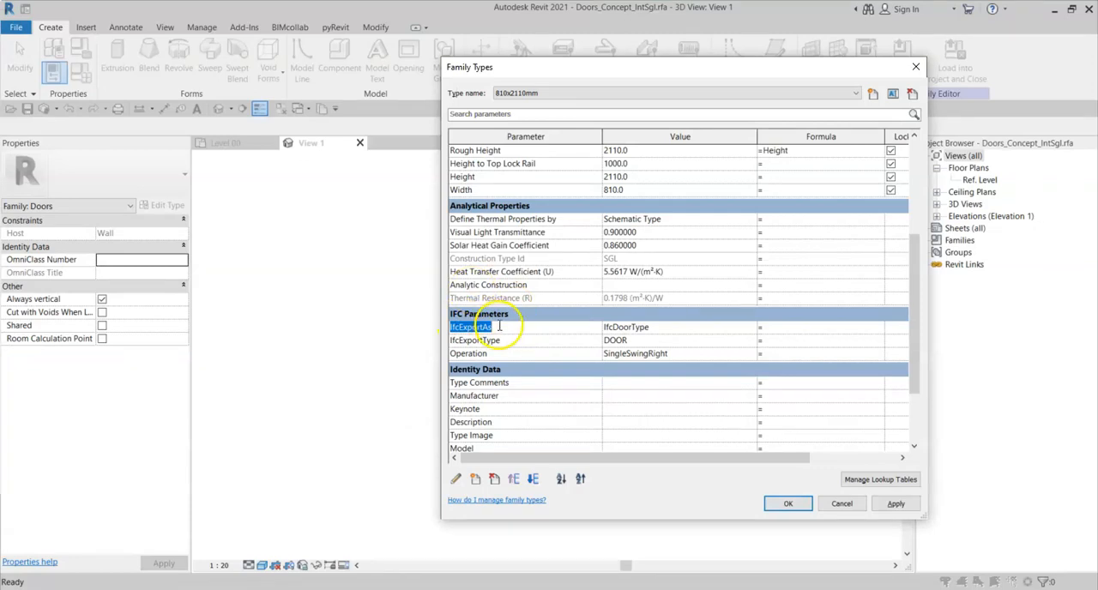
mouse_move(666, 332)
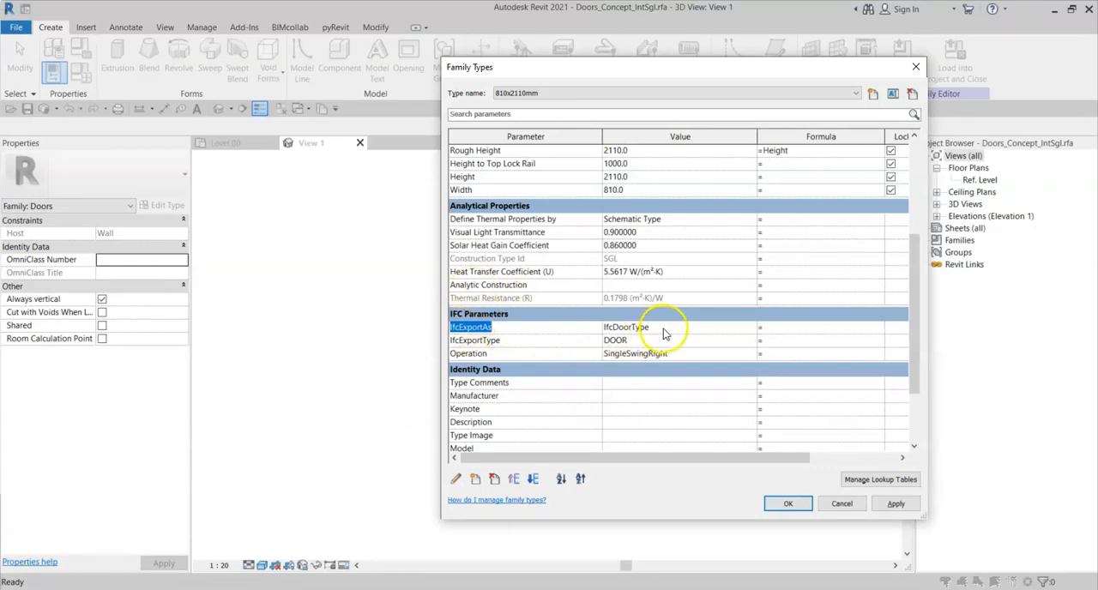
click(661, 339)
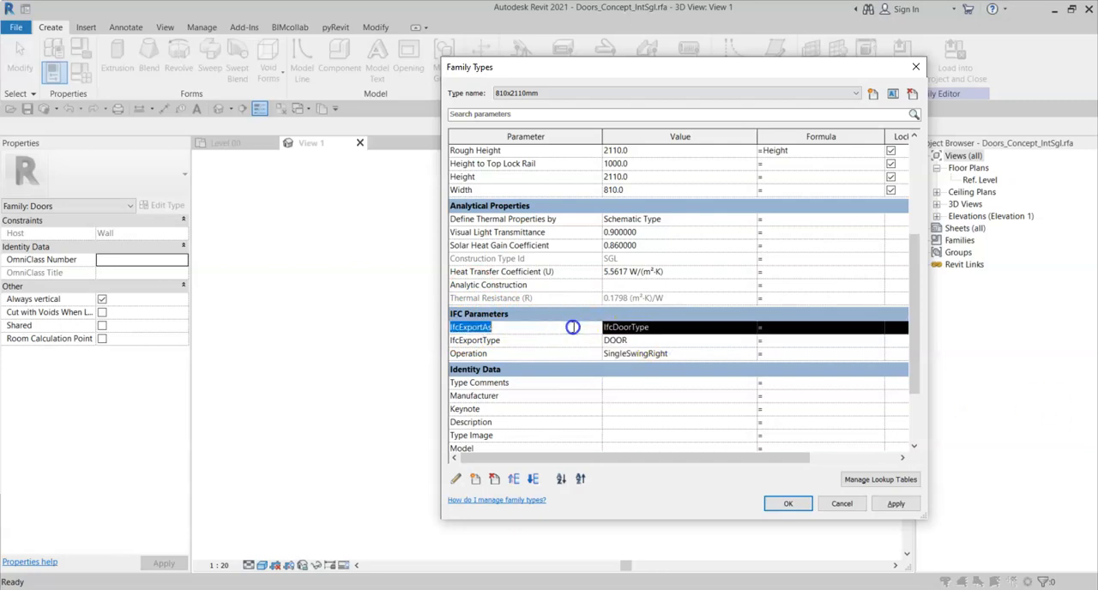
mouse_move(570, 329)
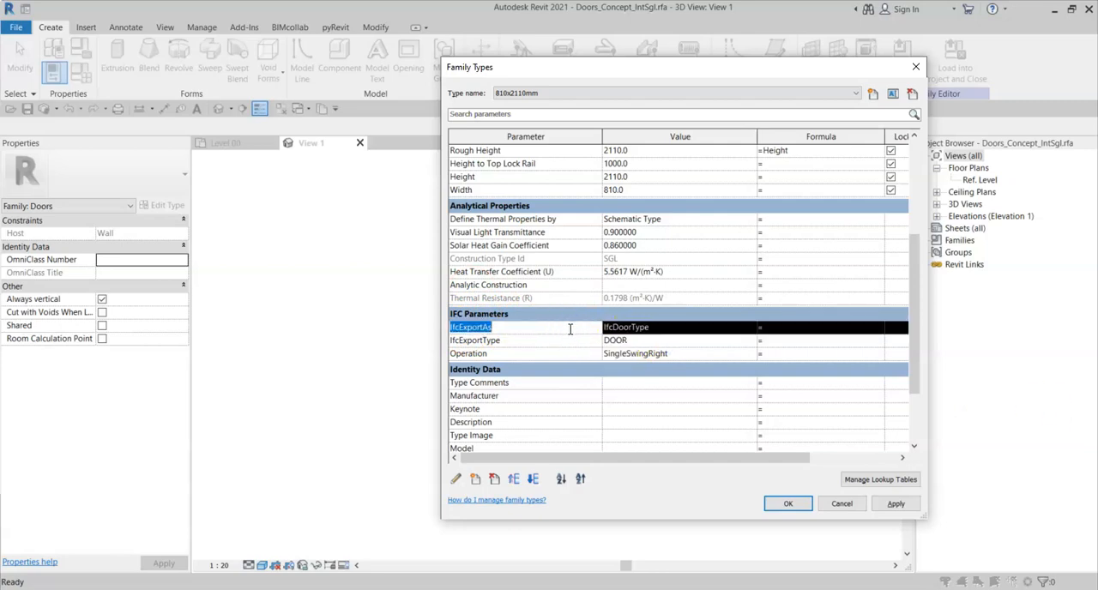
mouse_move(457, 479)
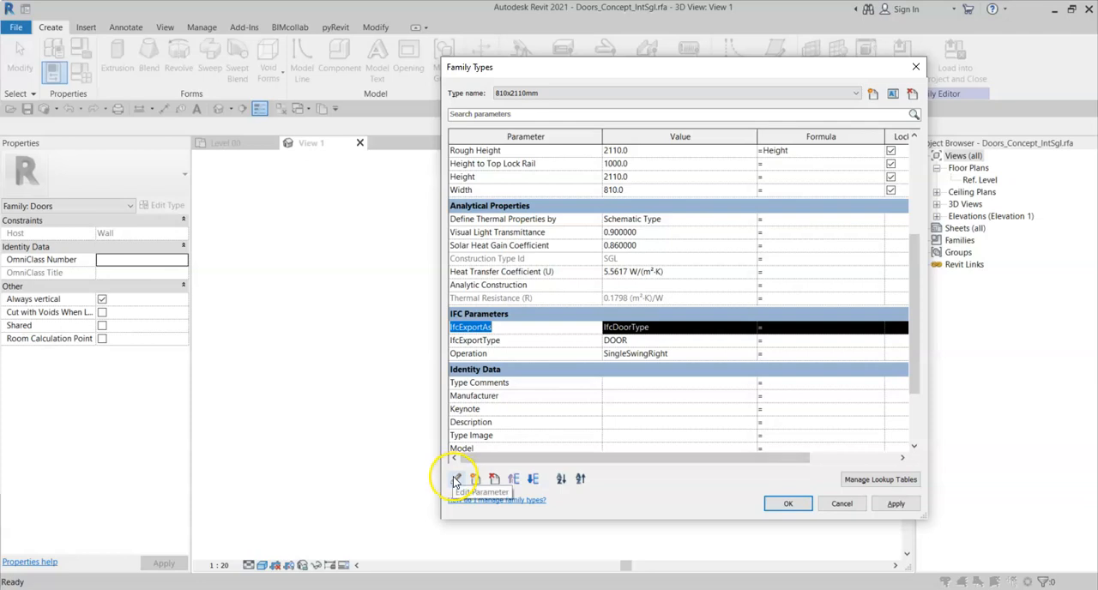
click(456, 478)
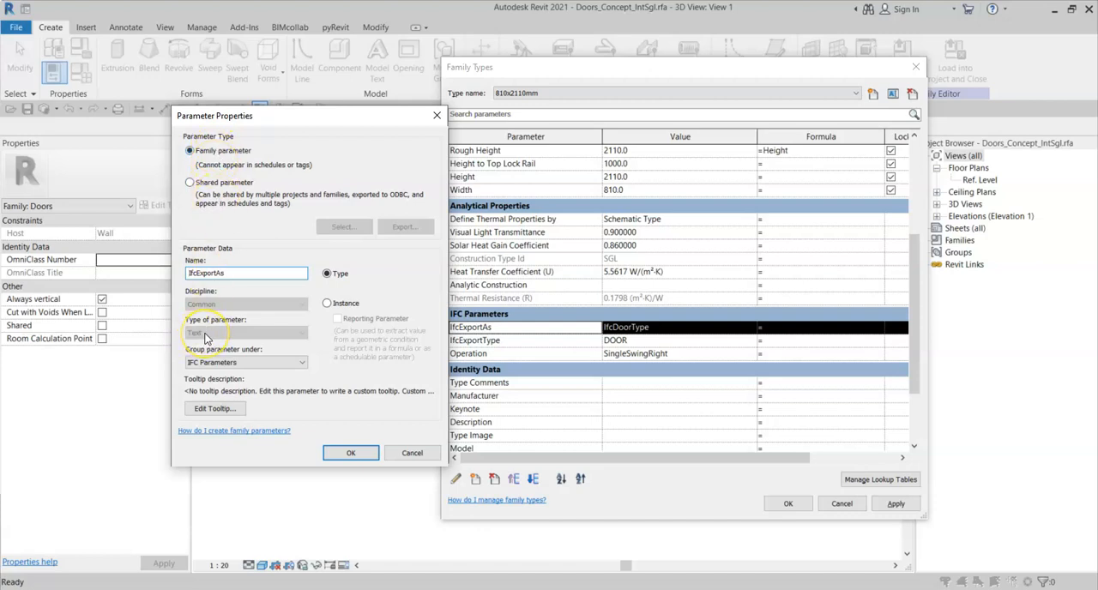
mouse_move(232, 182)
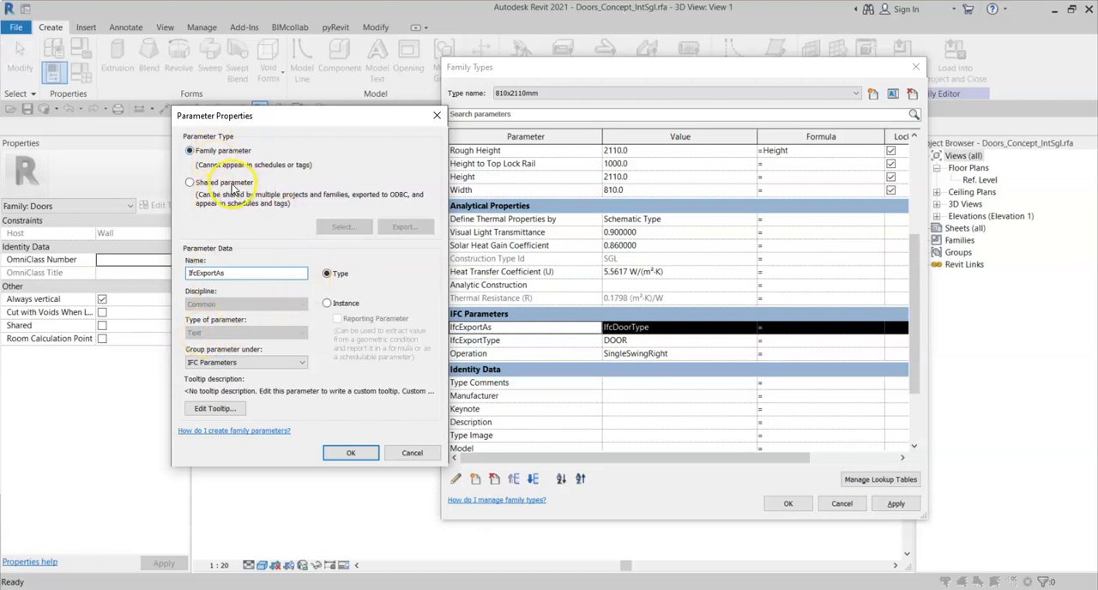
click(189, 182)
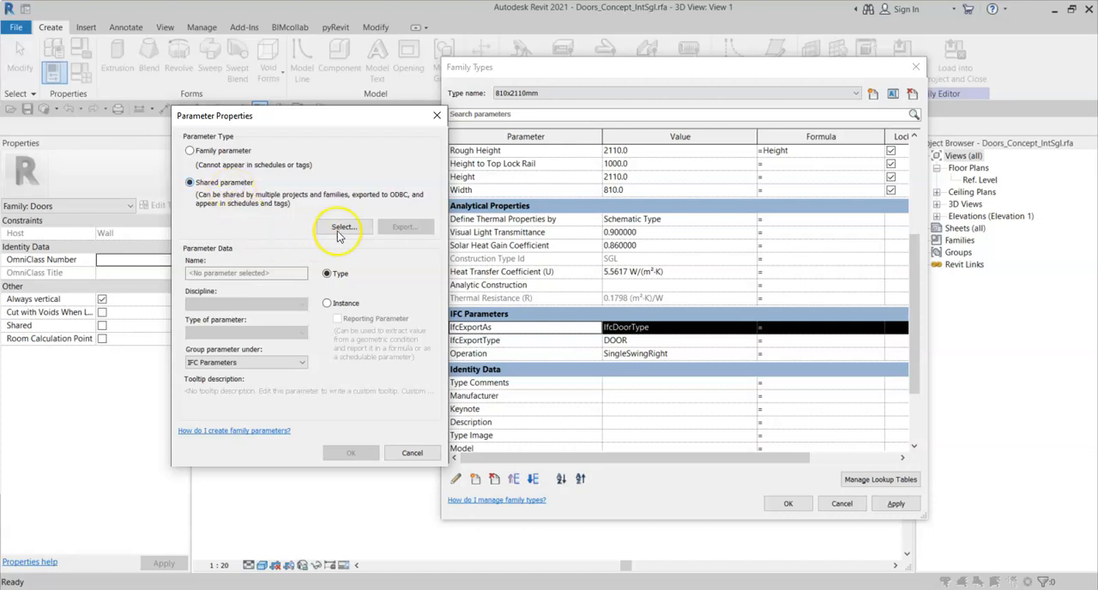
Choose IfcExportAs[Type] from the IFC Parameters group and confirm the swap.
click(343, 227)
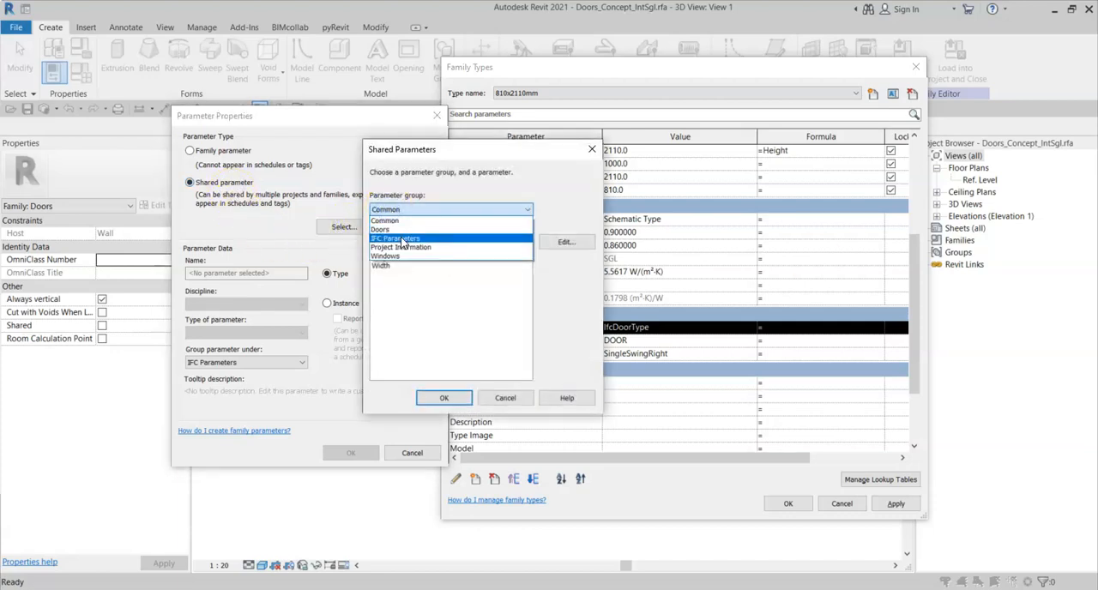
click(397, 238)
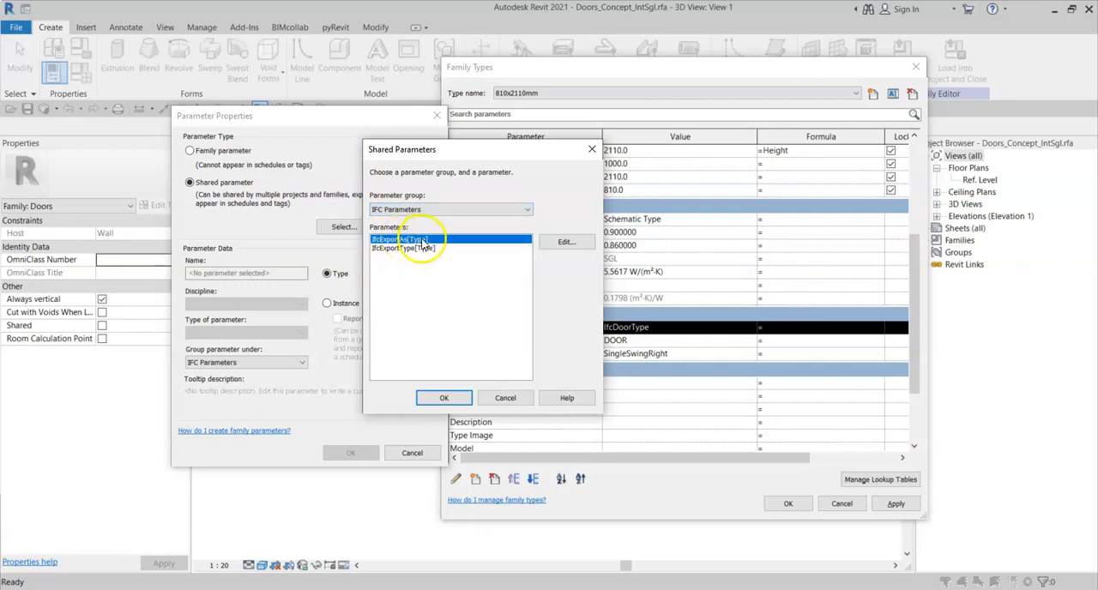
click(442, 398)
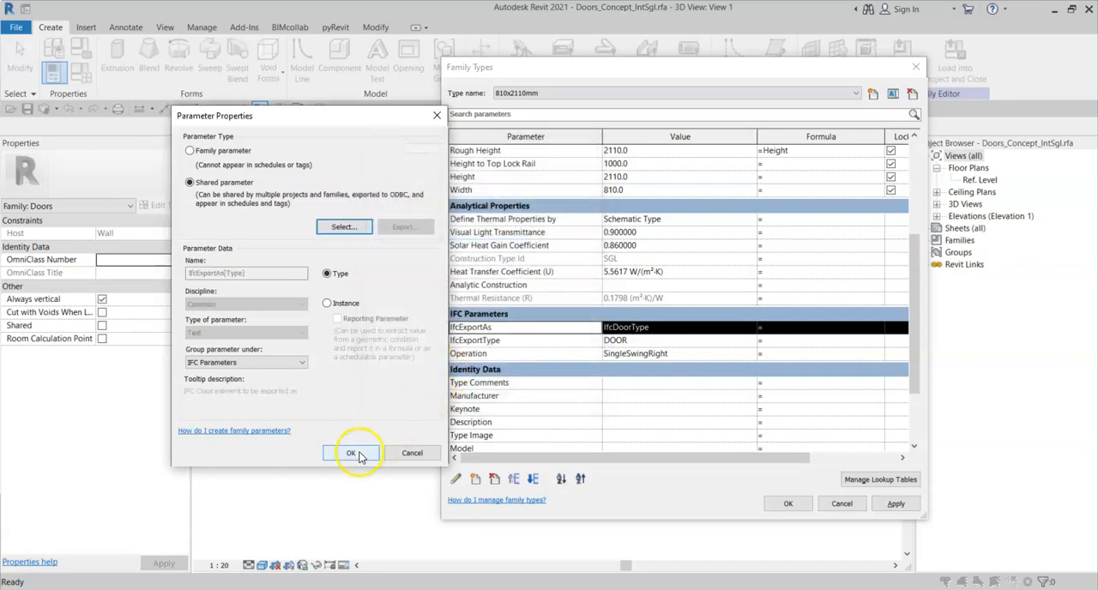
click(350, 453)
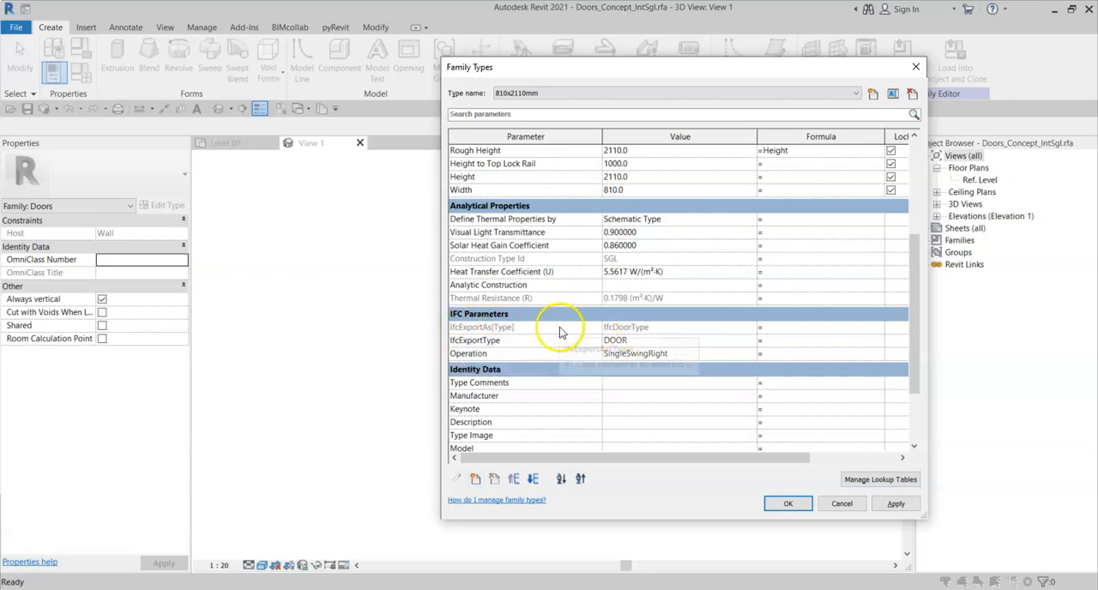
mouse_move(498, 328)
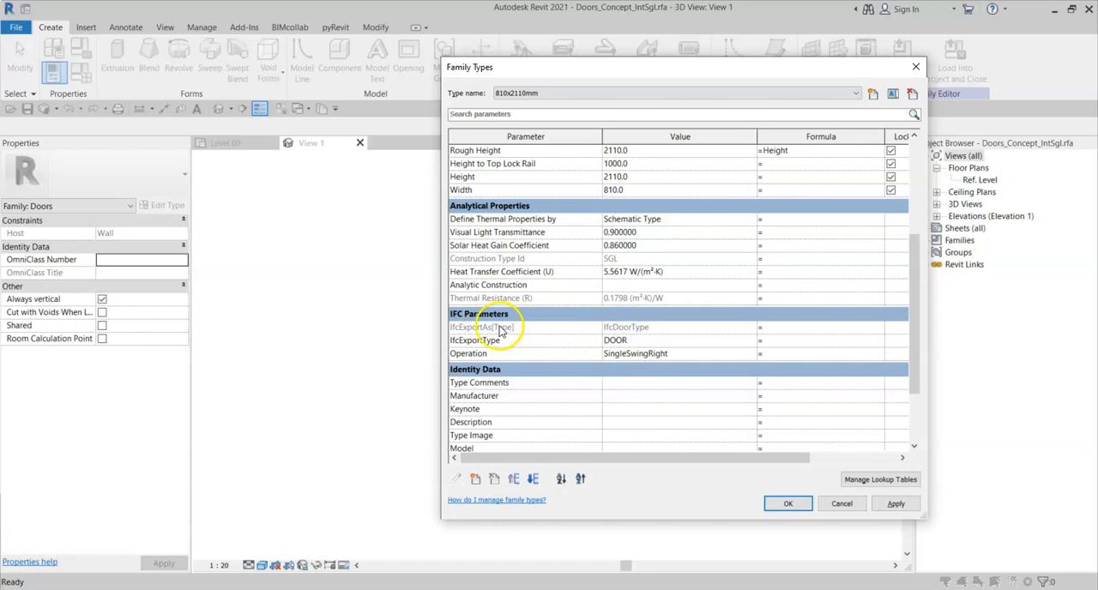
mouse_move(576, 332)
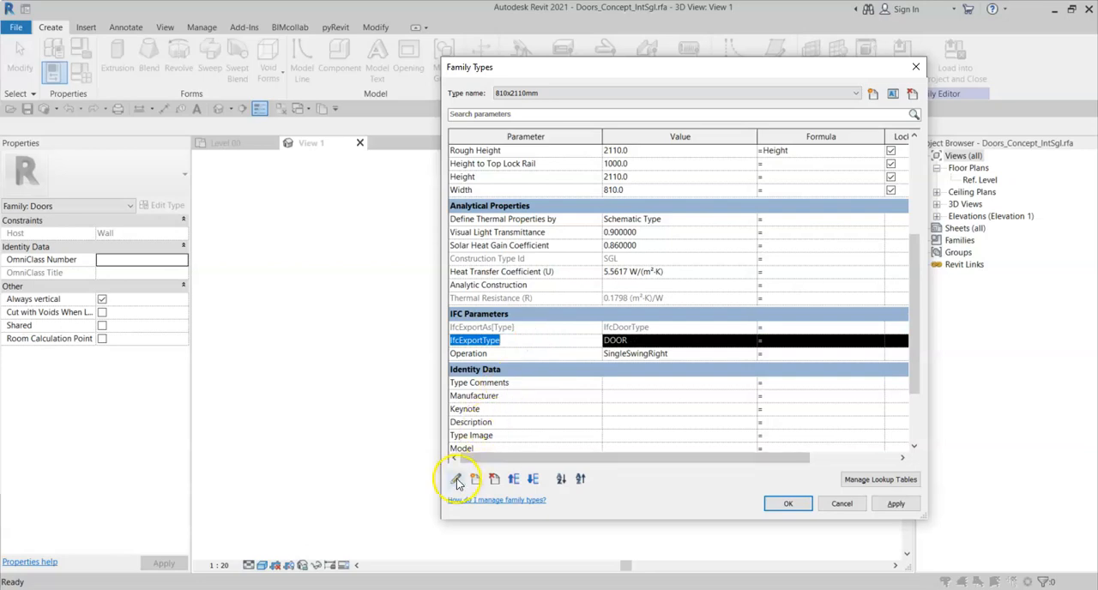
Replace IfcExportType with the shared IfcExportType[Type] from IFC Parameters and accept the Family Types.
click(456, 478)
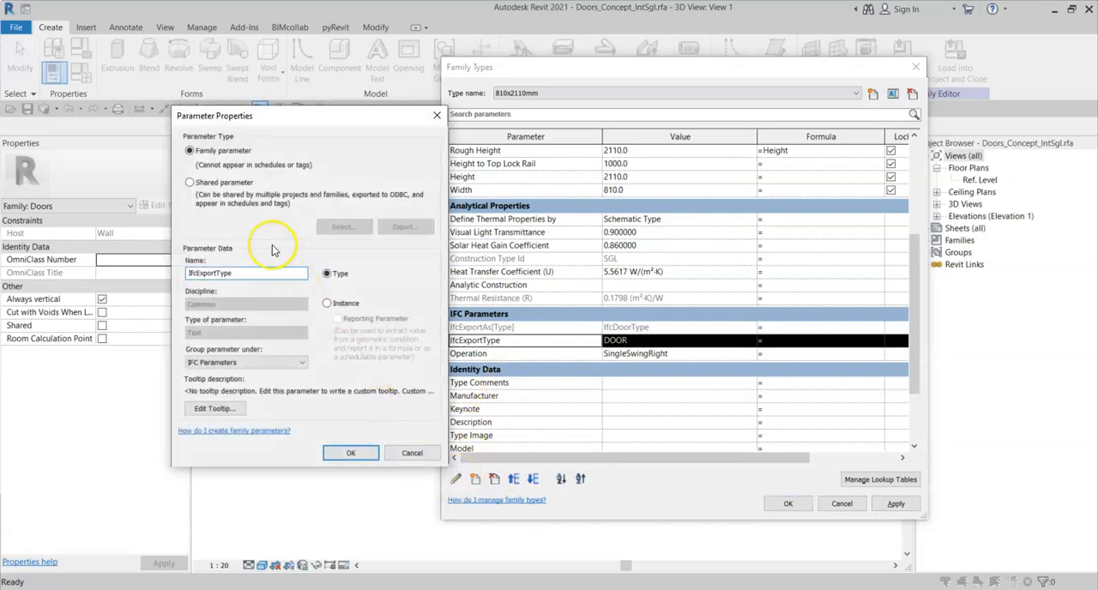
click(189, 182)
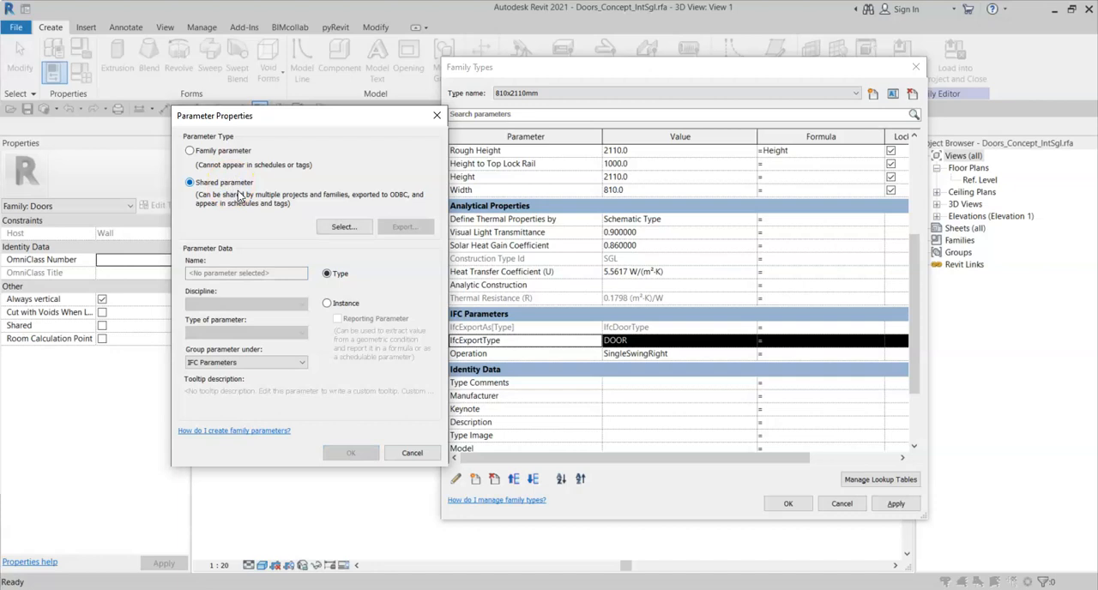
click(343, 226)
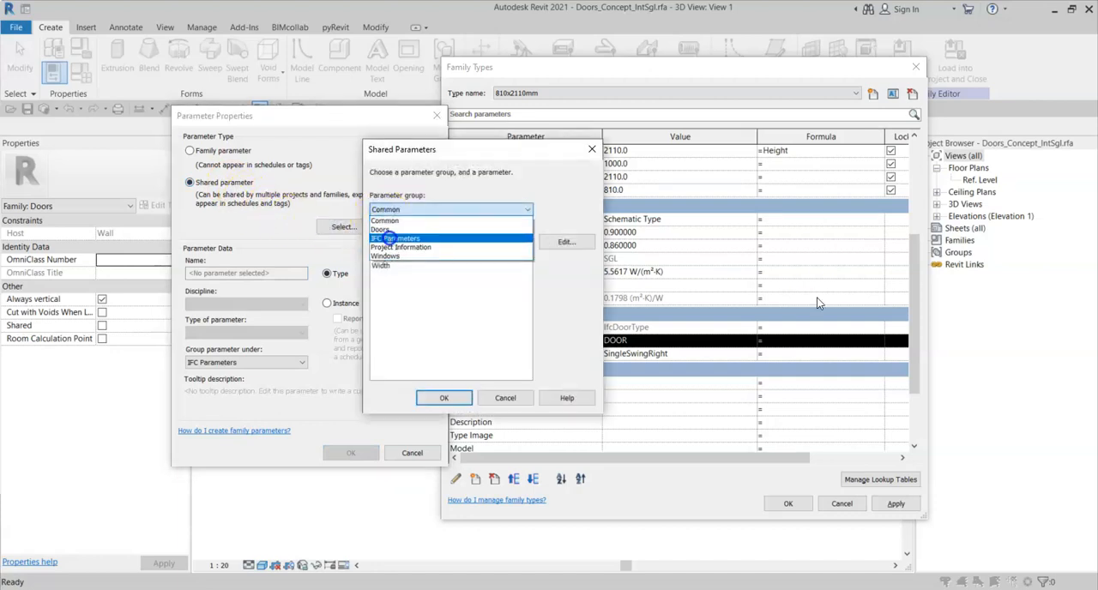
click(394, 237)
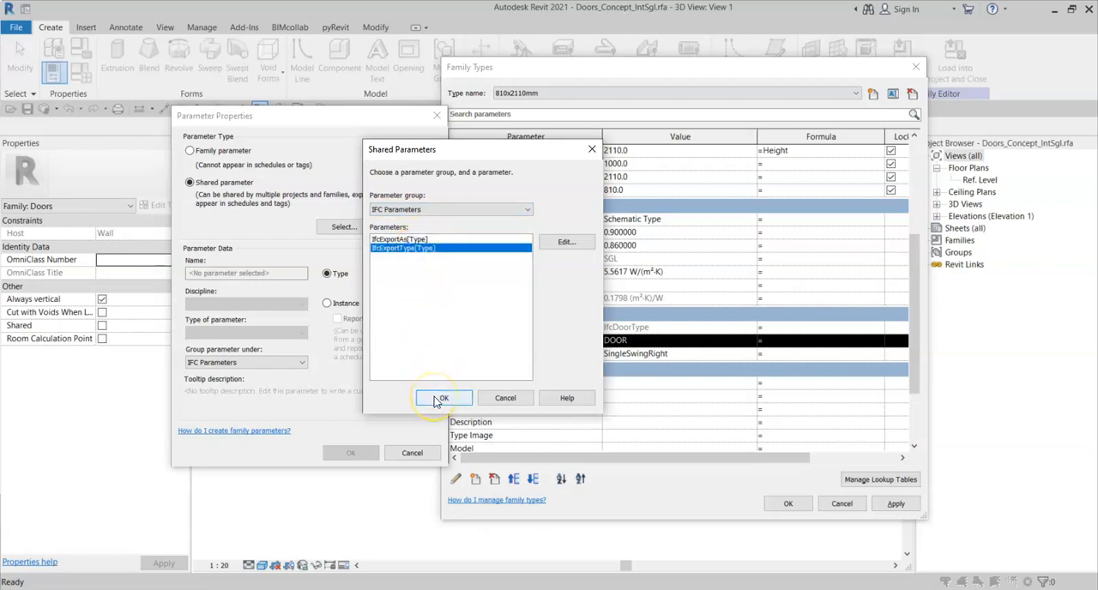
click(443, 398)
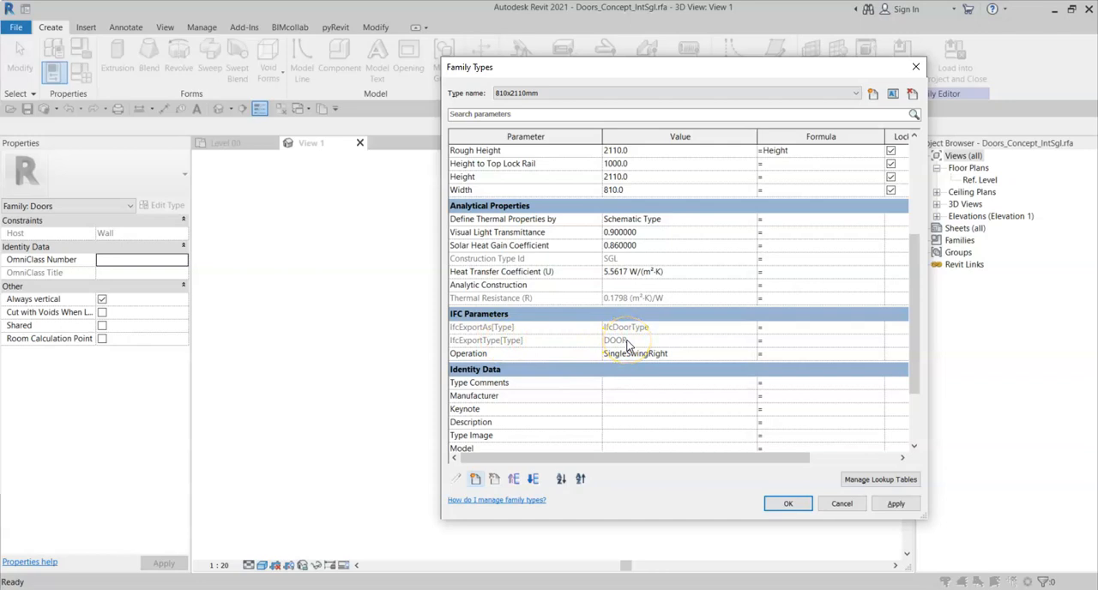
mouse_move(532, 340)
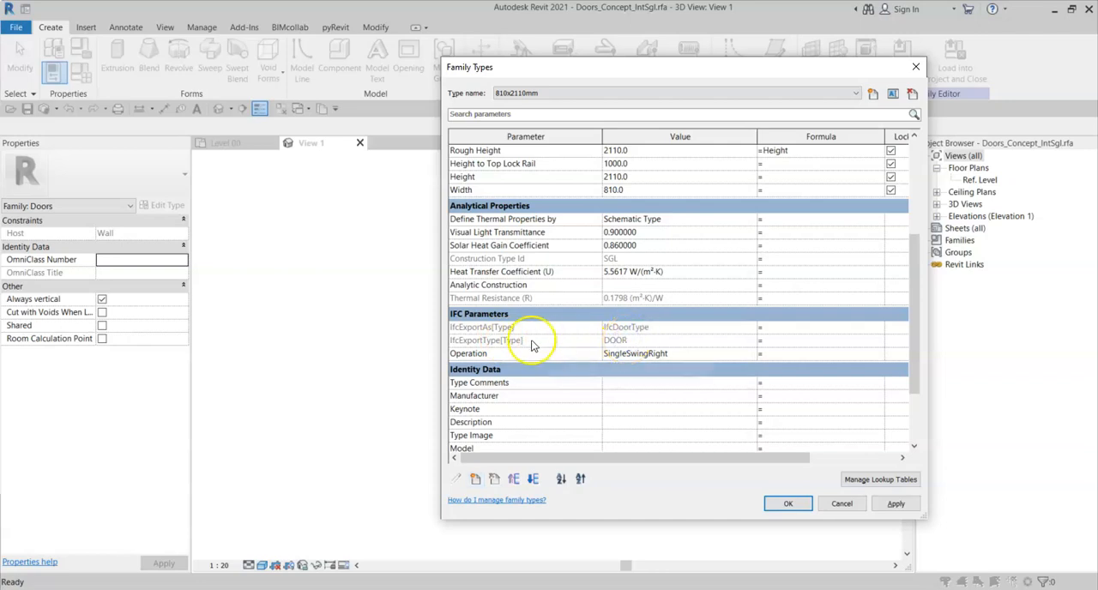
mouse_move(787, 504)
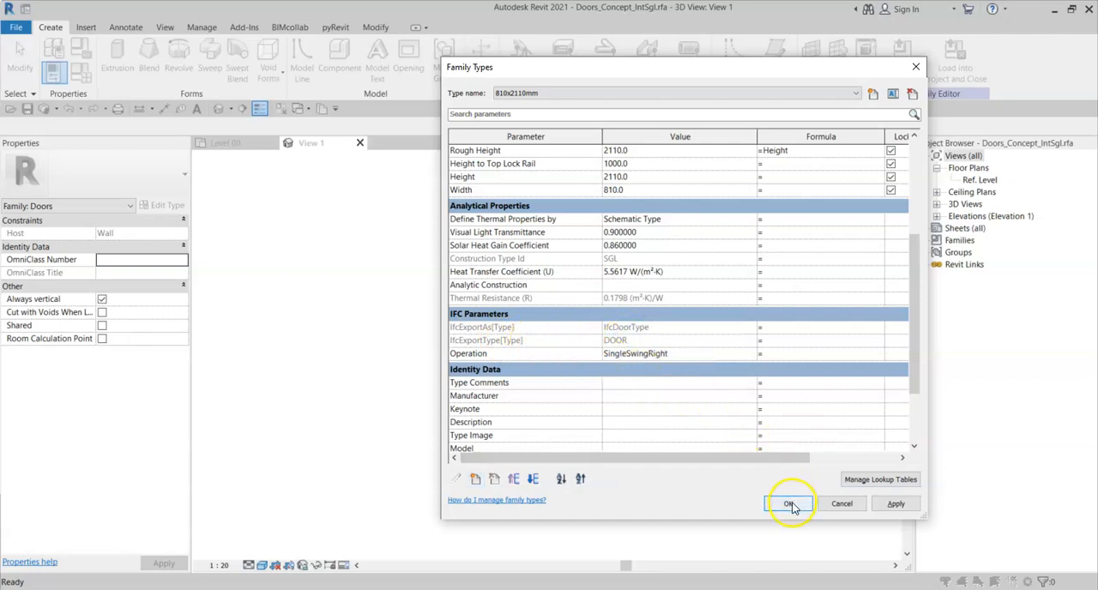
click(789, 504)
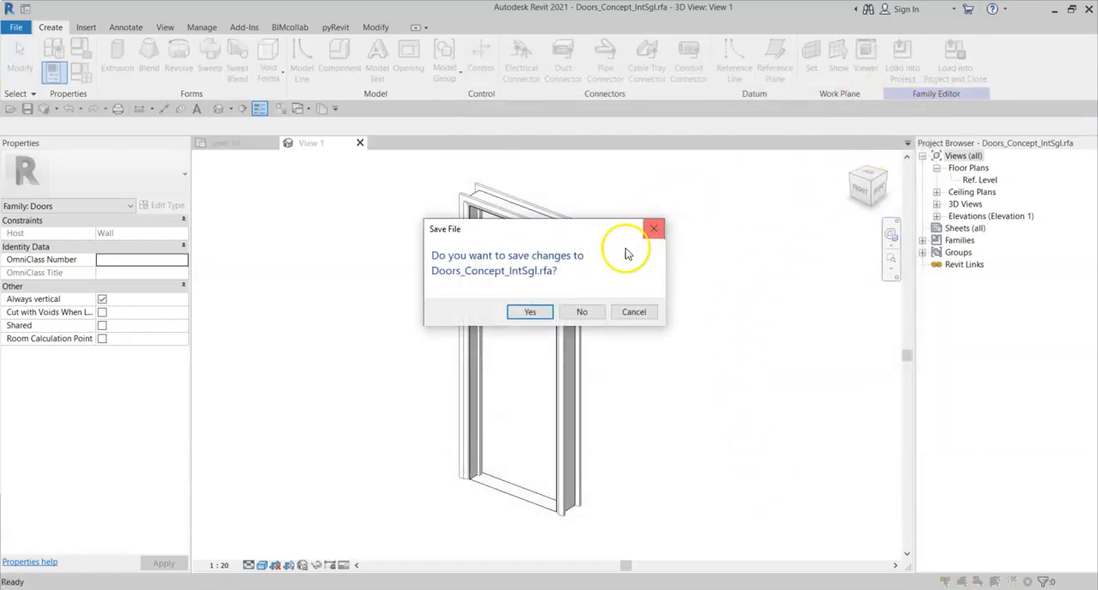
Answer the save prompt to leave the family and select the staff room door on Level 00.
click(581, 312)
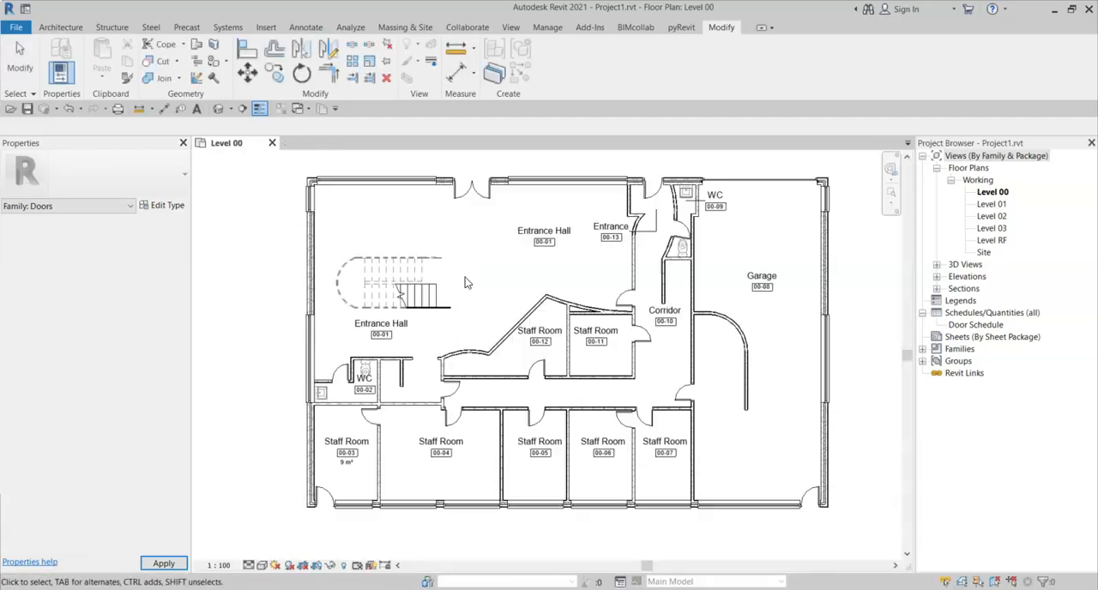
click(538, 358)
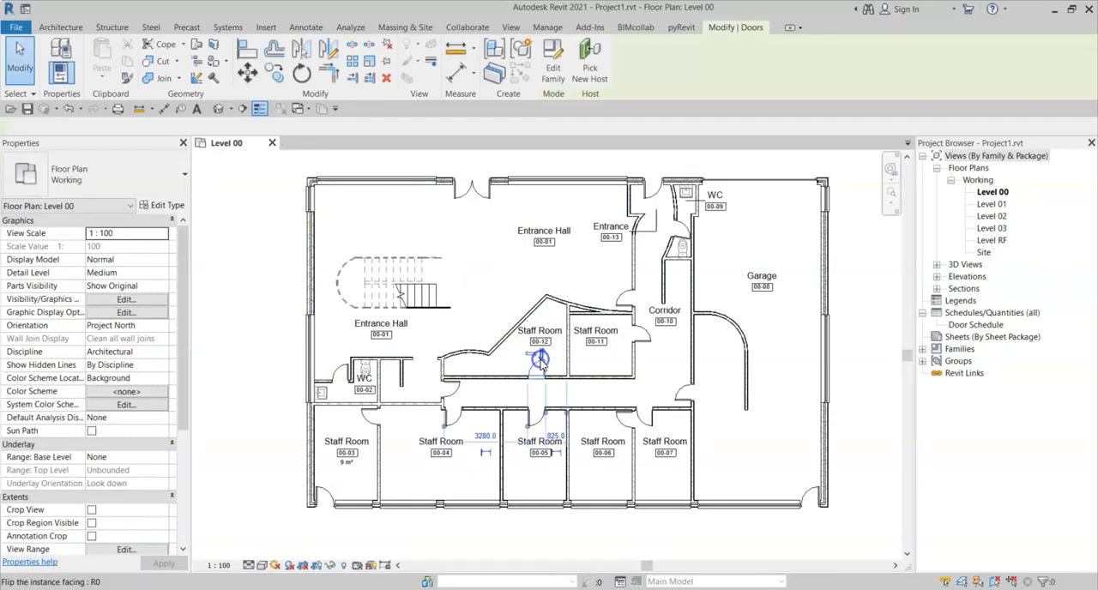
click(540, 359)
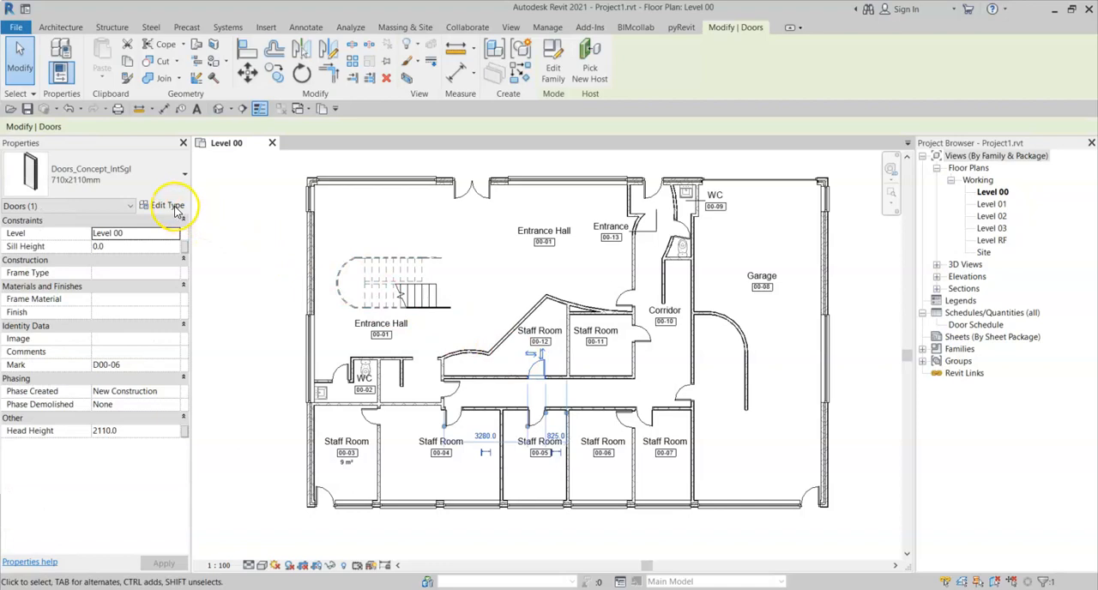
Review the door's Type Properties showing IfcDoorType and DOOR, then reopen its family for editing.
click(168, 205)
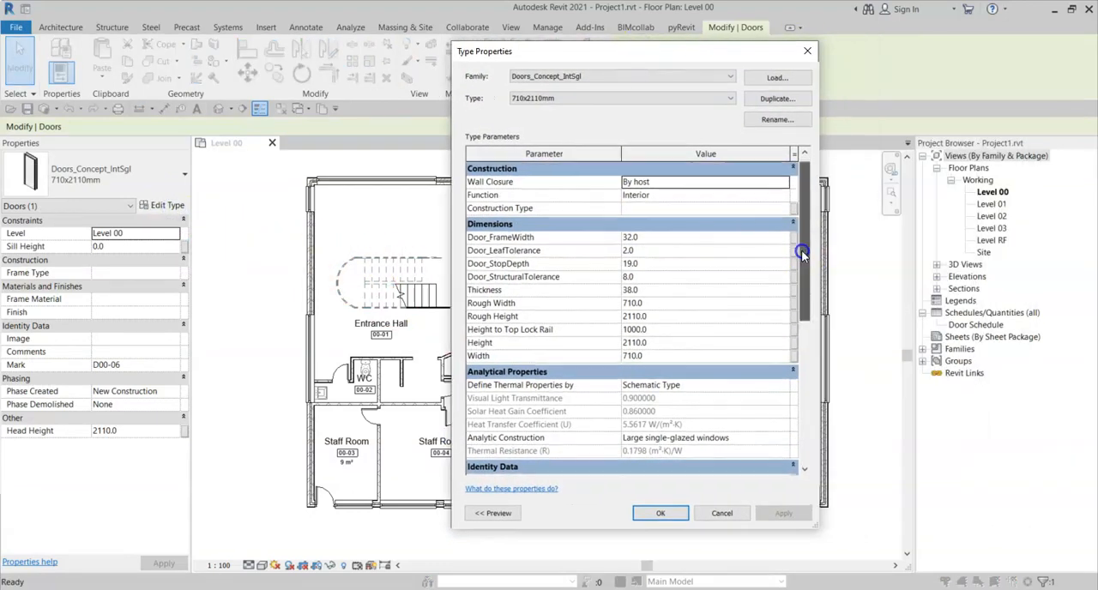
scroll(down, 3)
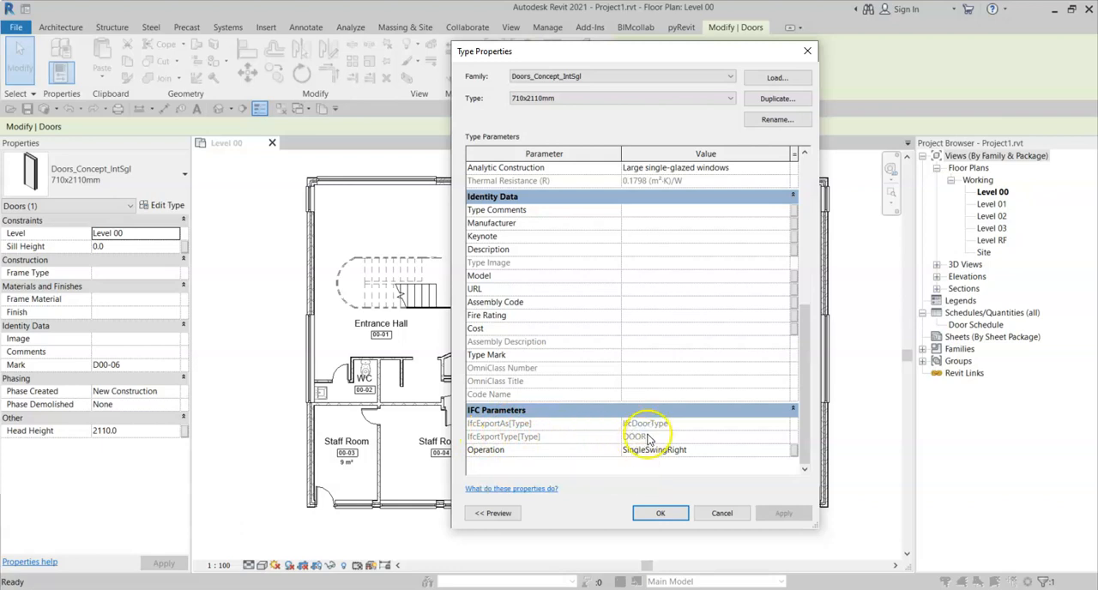
click(660, 513)
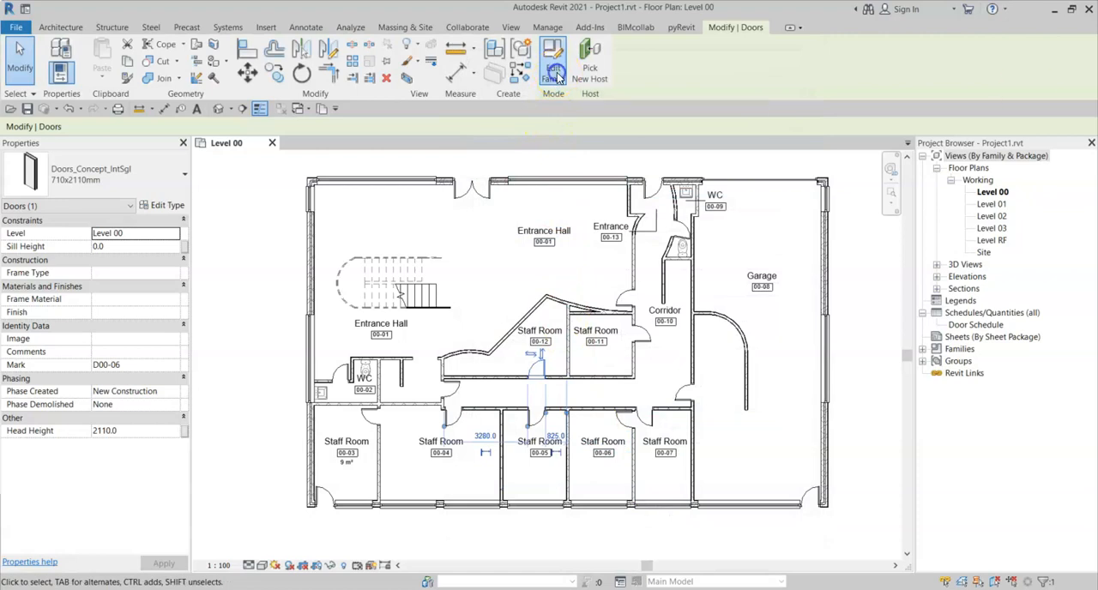
click(552, 55)
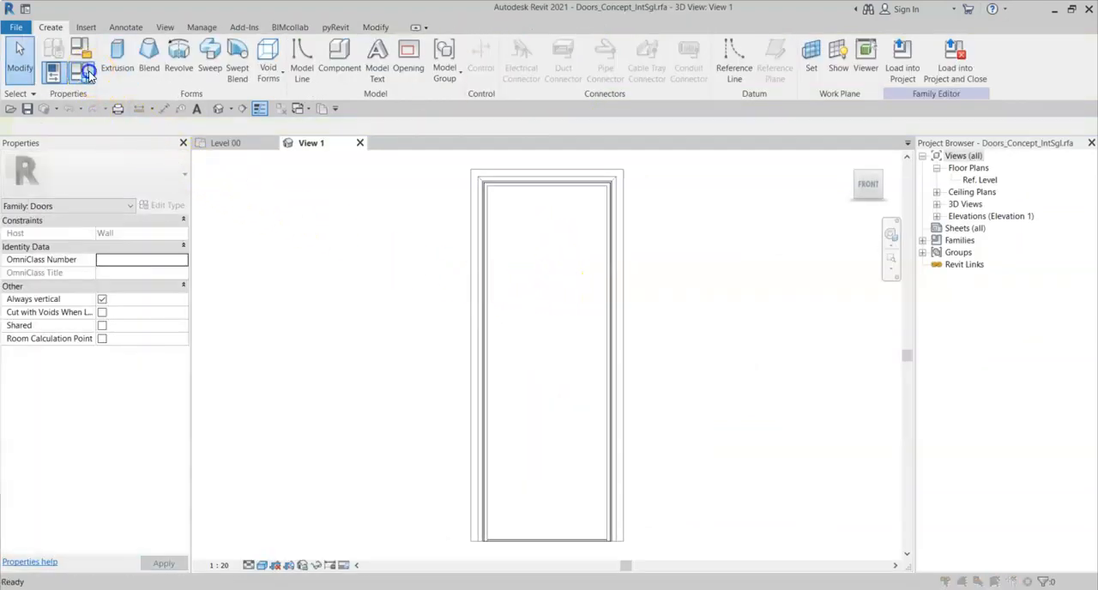
Review the Family Types, then close the door family declining to save changes.
click(89, 76)
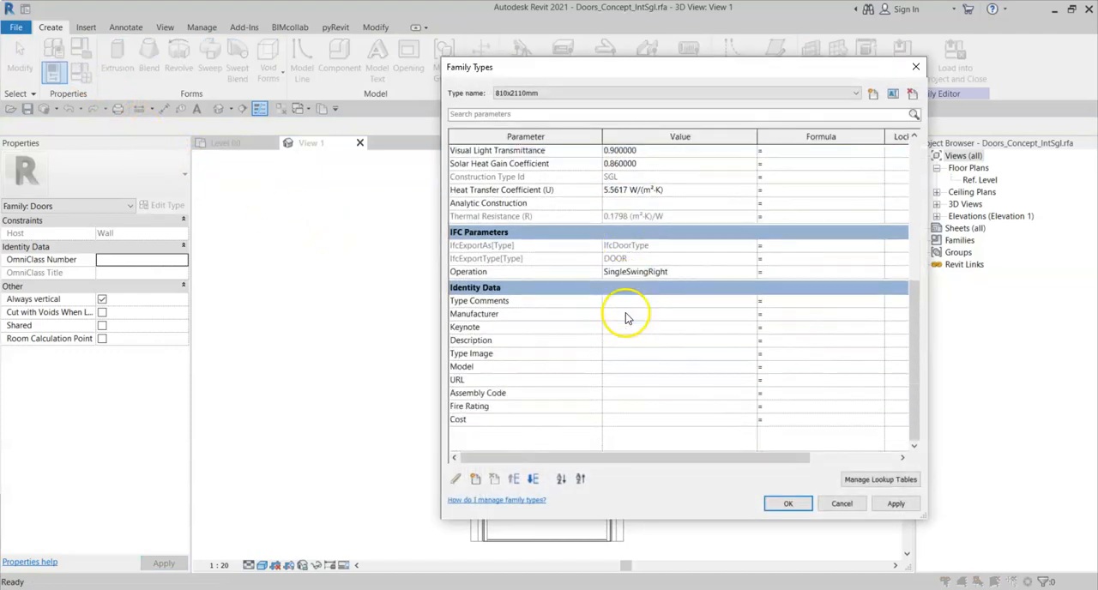
mouse_move(786, 251)
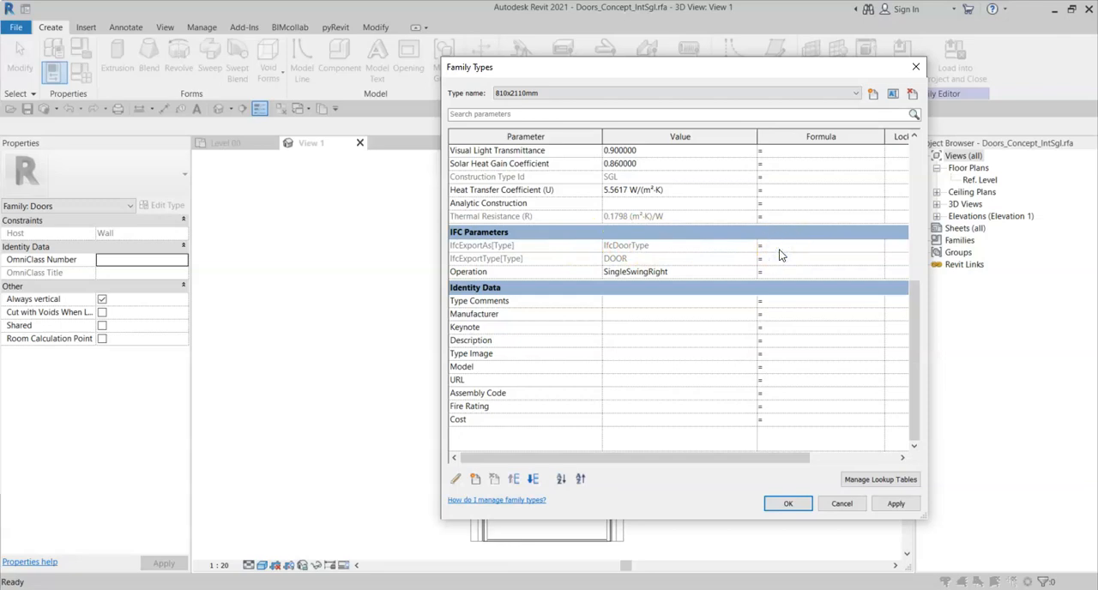
click(787, 504)
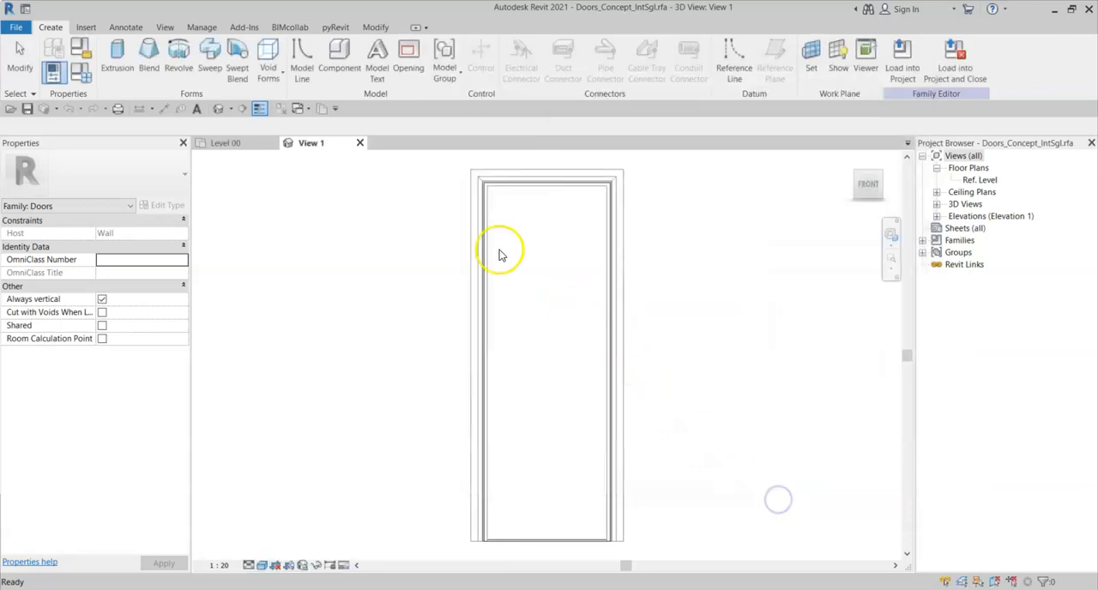
click(360, 143)
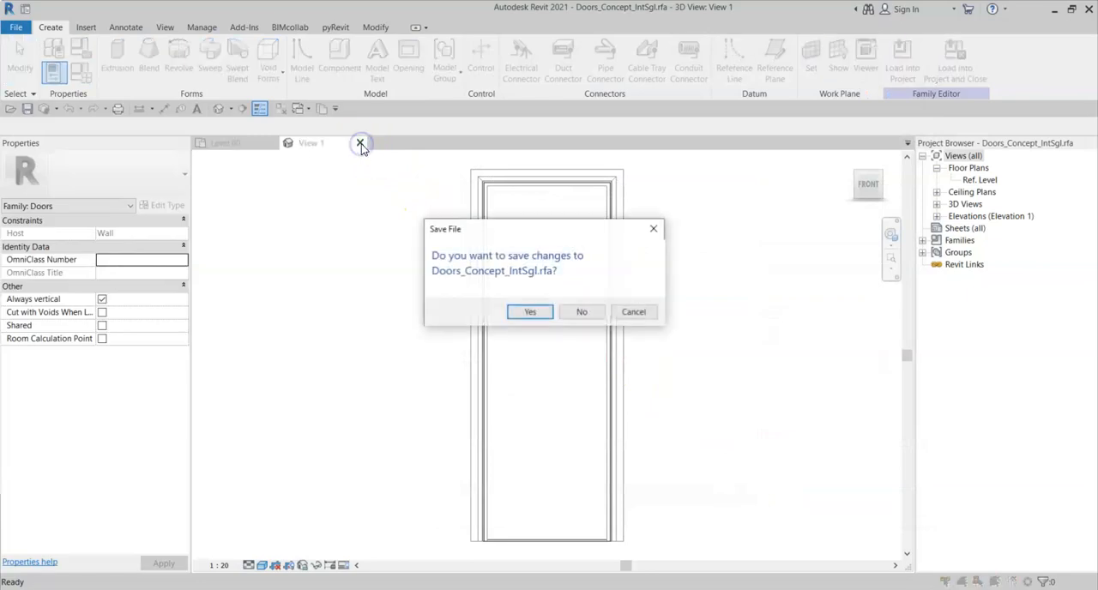
mouse_move(582, 312)
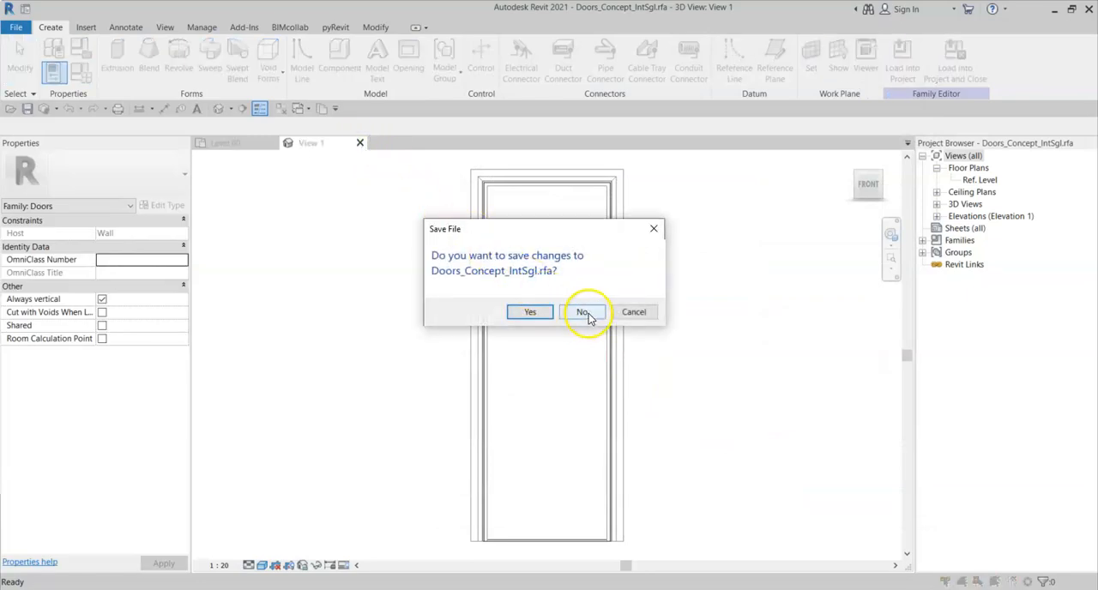
click(583, 312)
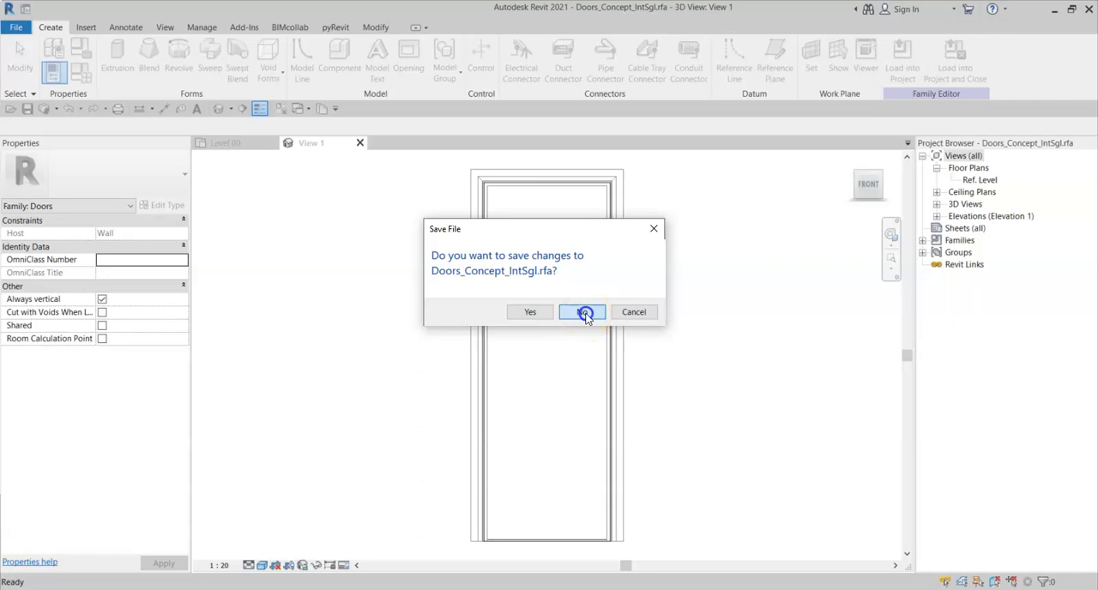
click(582, 312)
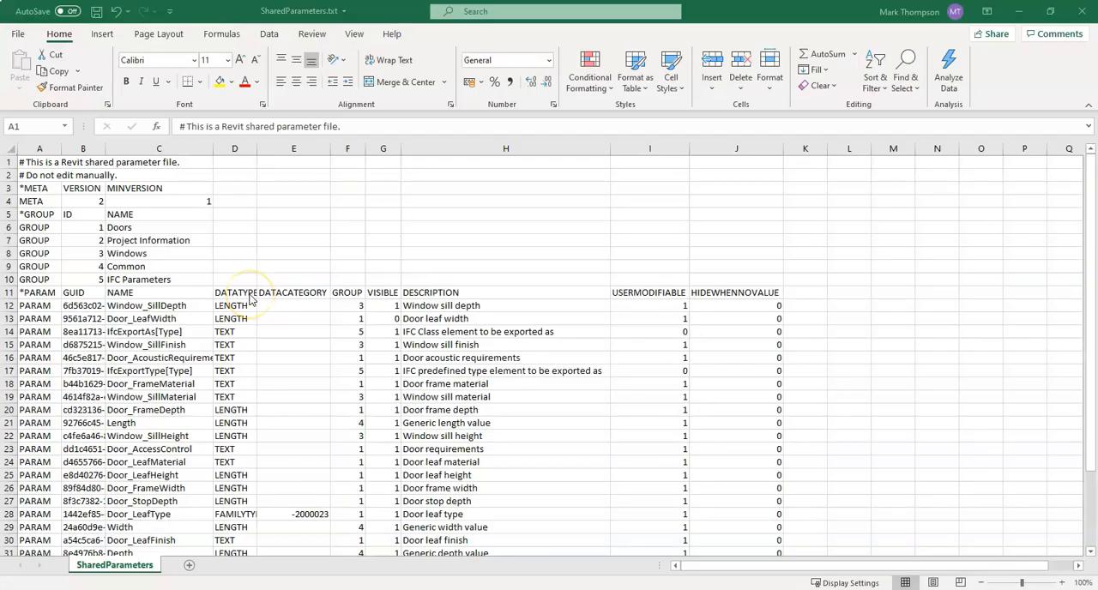
mouse_move(734, 306)
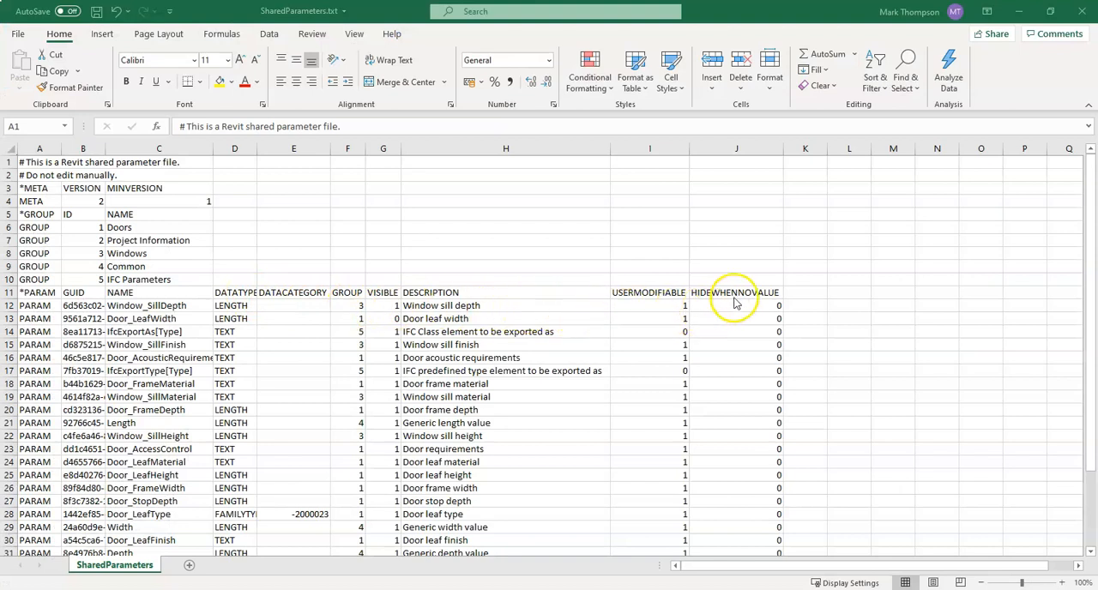
Locate the Door_SelfClosing row under the HIDEWHENNOVALUE column in SharedParameters.txt.
click(734, 291)
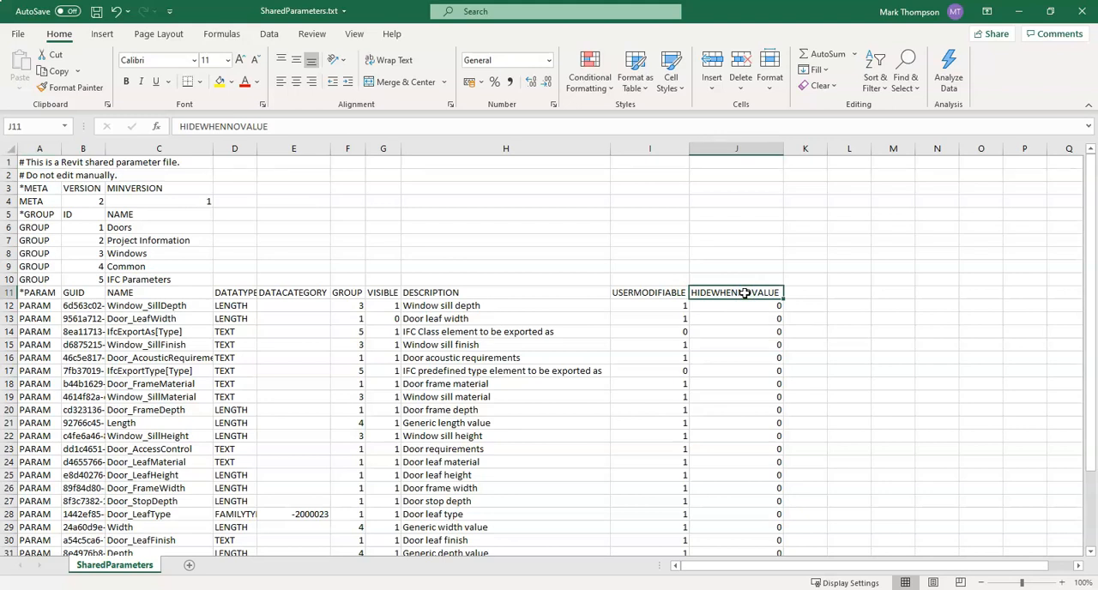
scroll(down, 3)
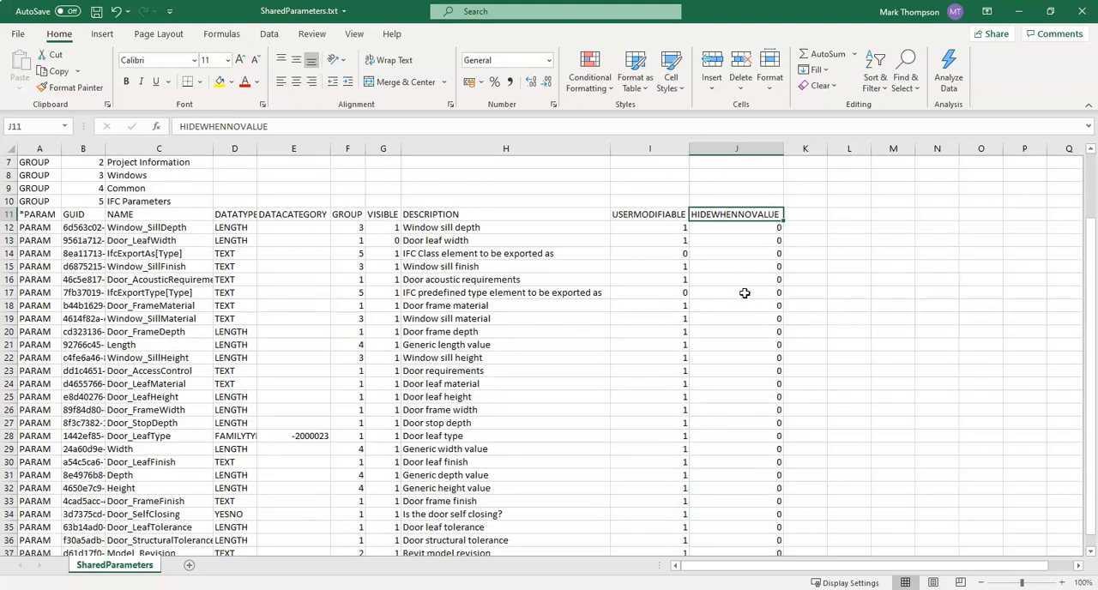
click(158, 474)
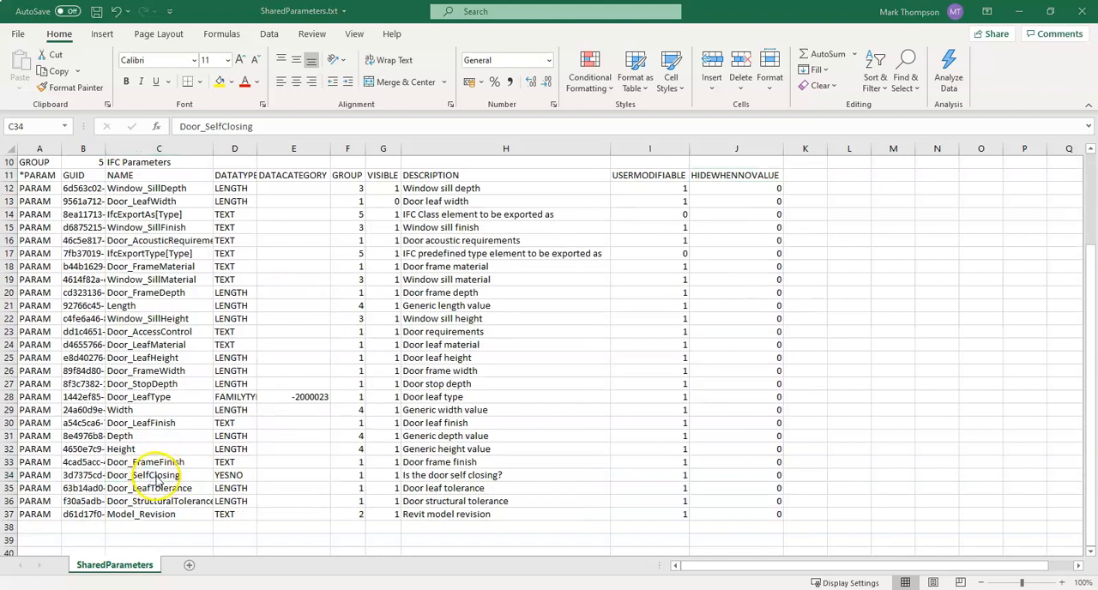
click(158, 473)
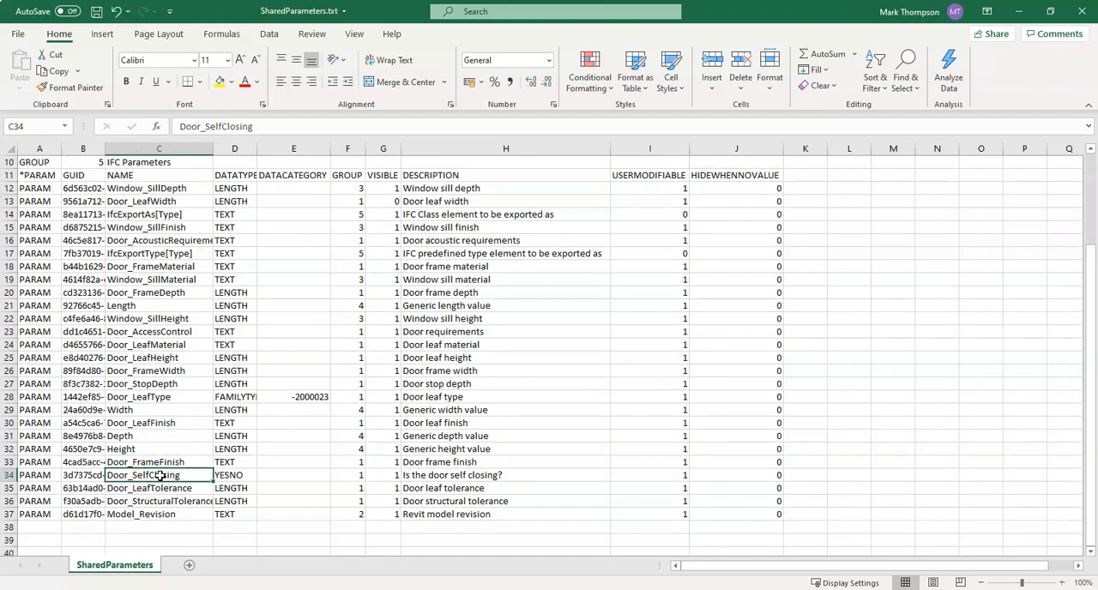
mouse_move(731, 479)
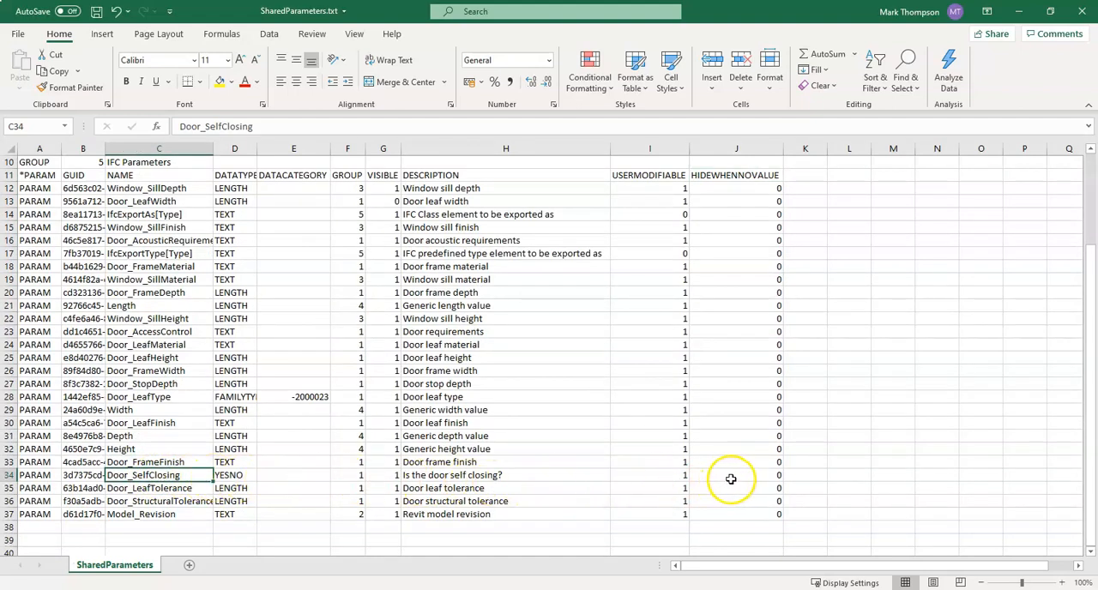
Set Door_SelfClosing's HIDEWHENNOVALUE value to 1 and commit it.
click(736, 476)
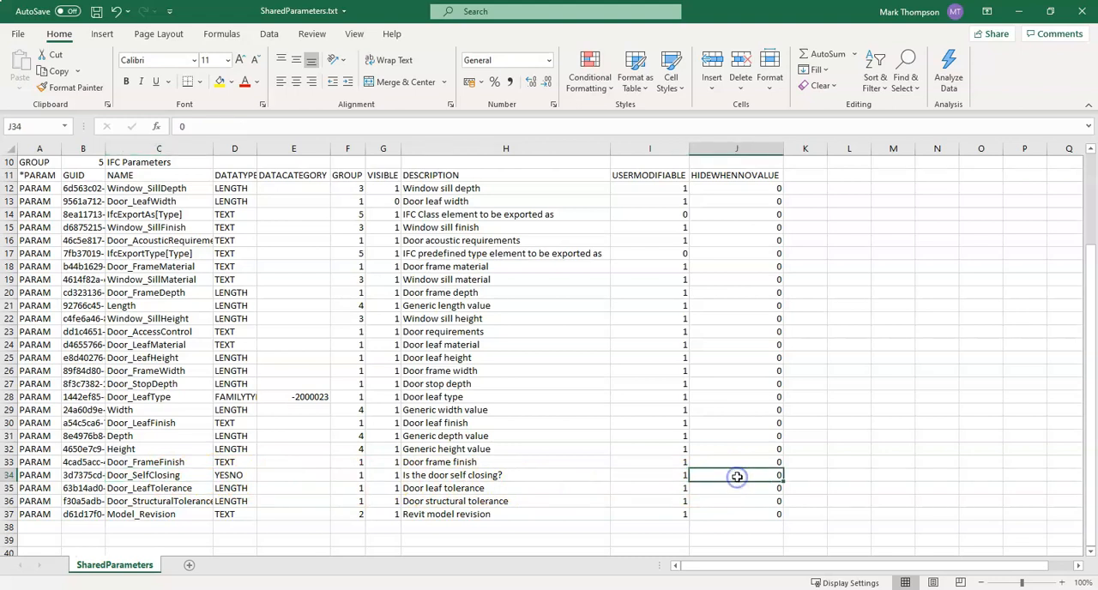
text(1)
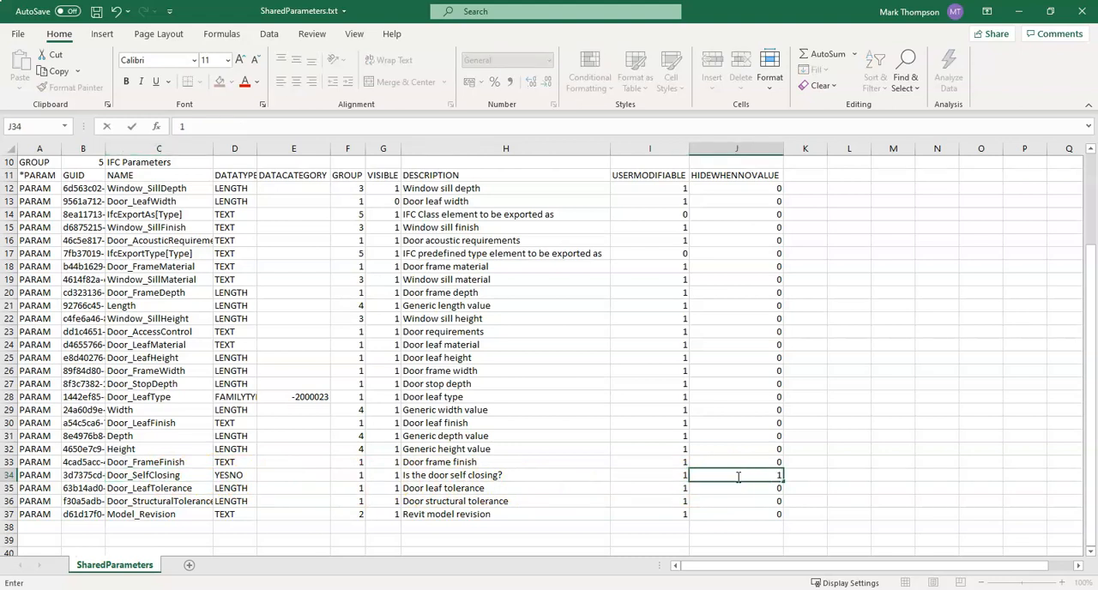
key(Return)
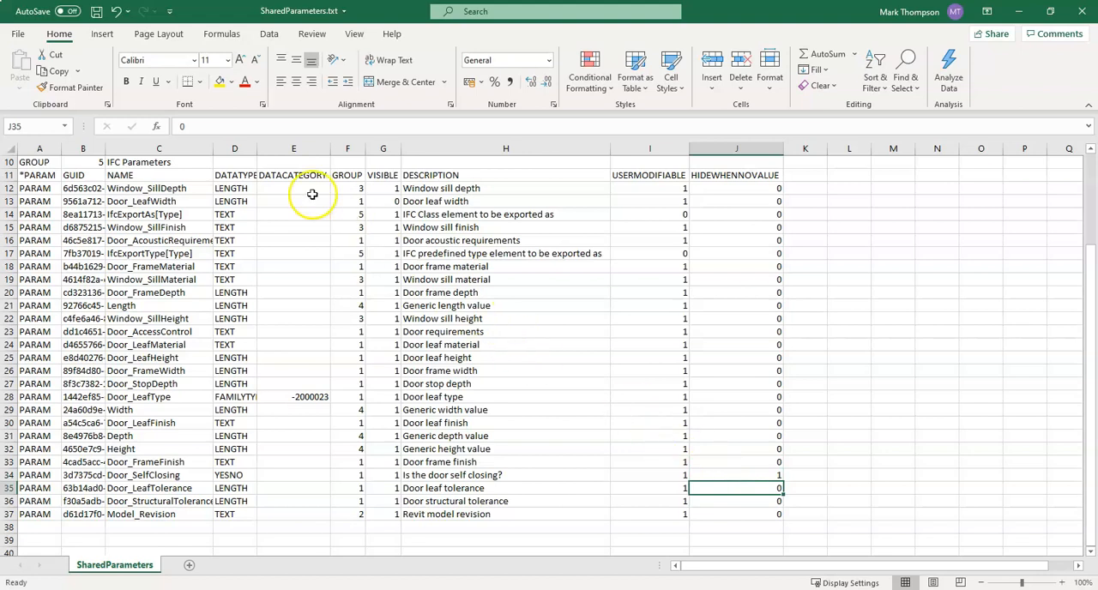
click(17, 34)
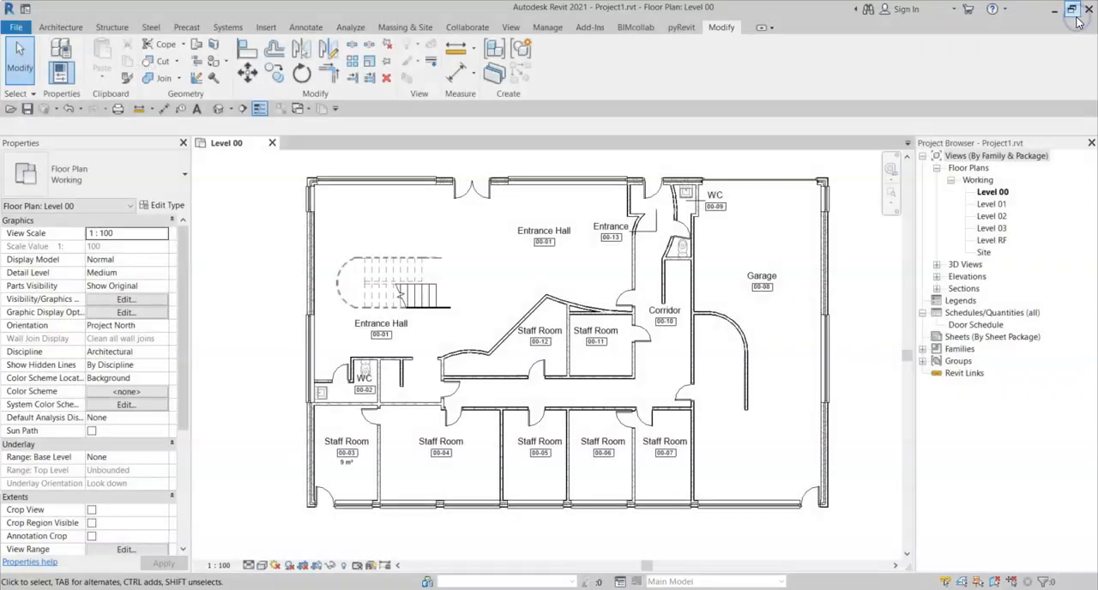
Start a new project parameter and pick the shared parameter Door_SelfClosing for it.
click(1070, 8)
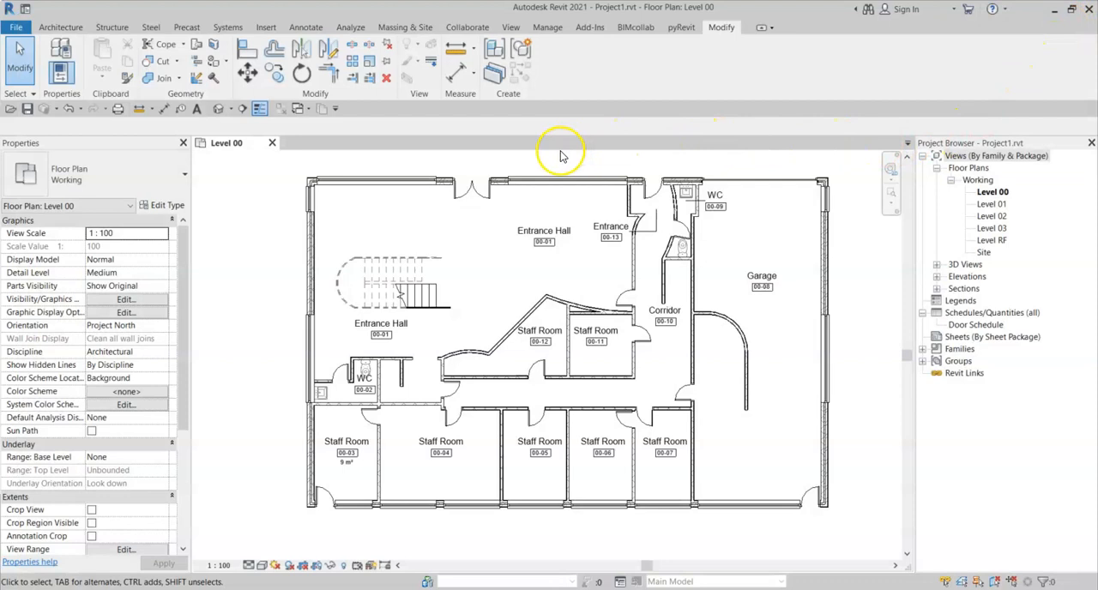
click(547, 26)
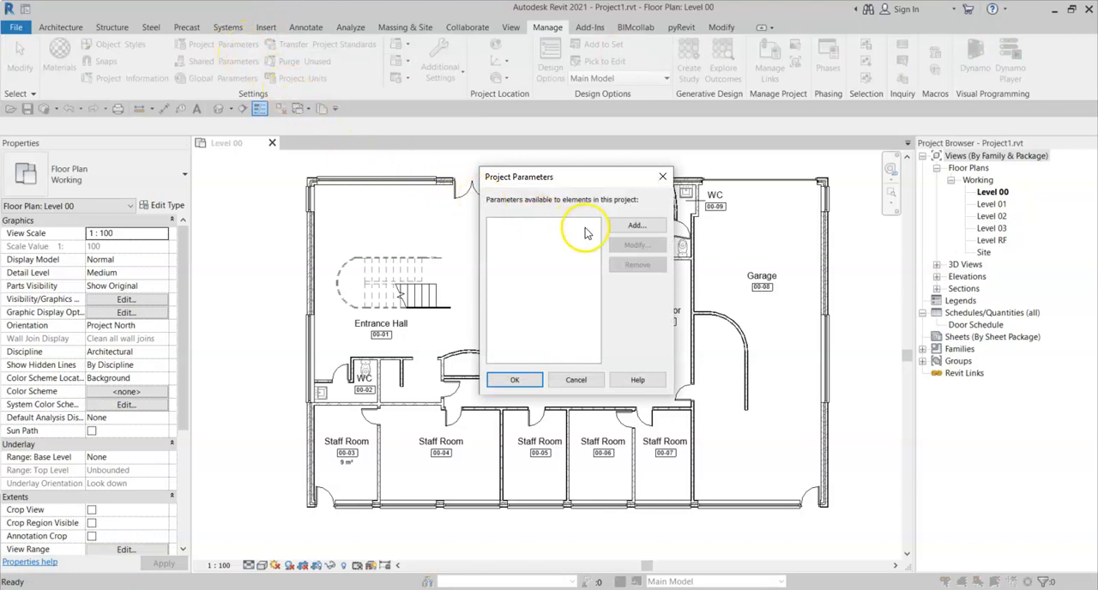
click(637, 225)
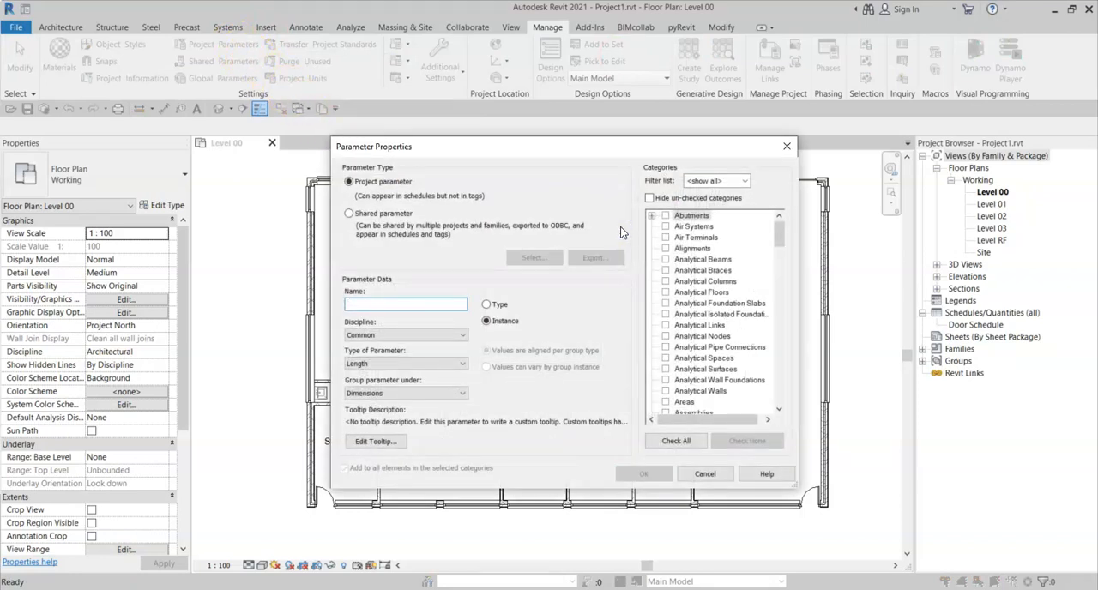
click(350, 213)
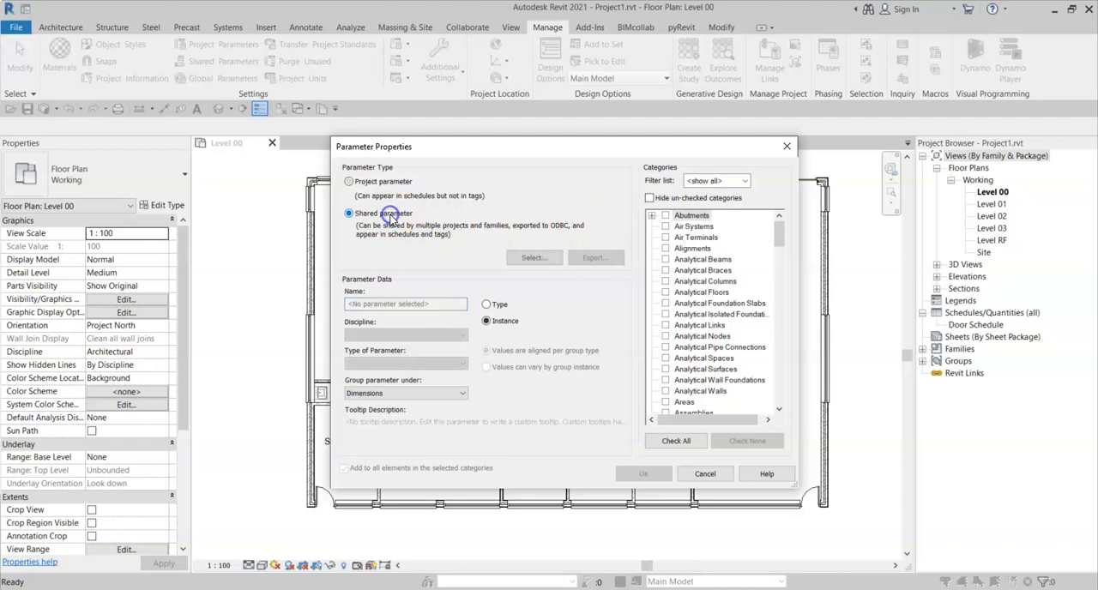
click(531, 257)
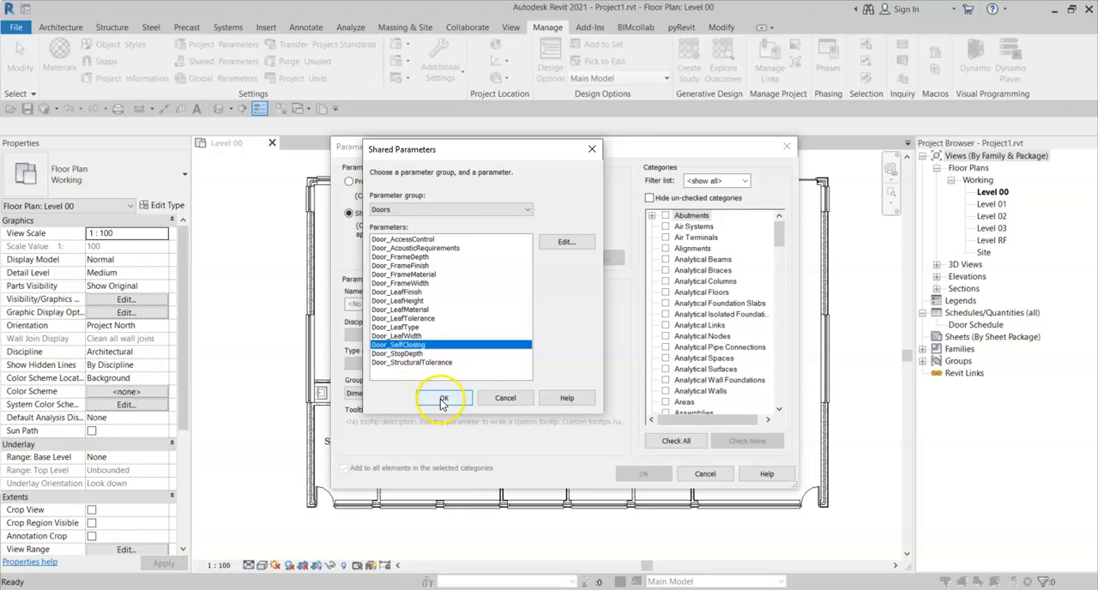
click(443, 397)
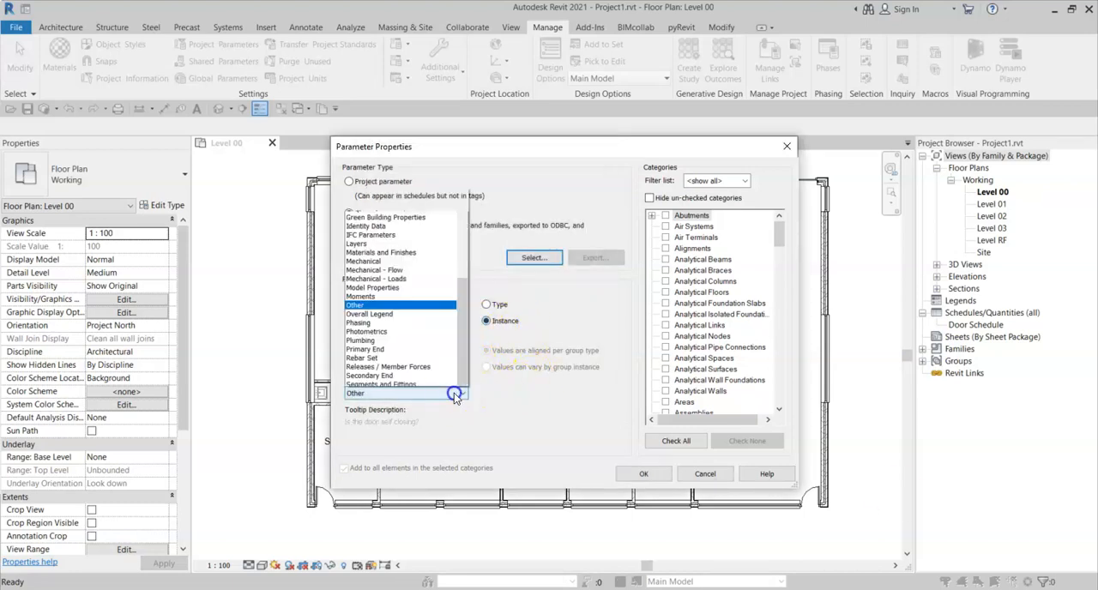
Group Door_SelfClosing under Data, assign it to the Doors category and add it to the project.
click(460, 393)
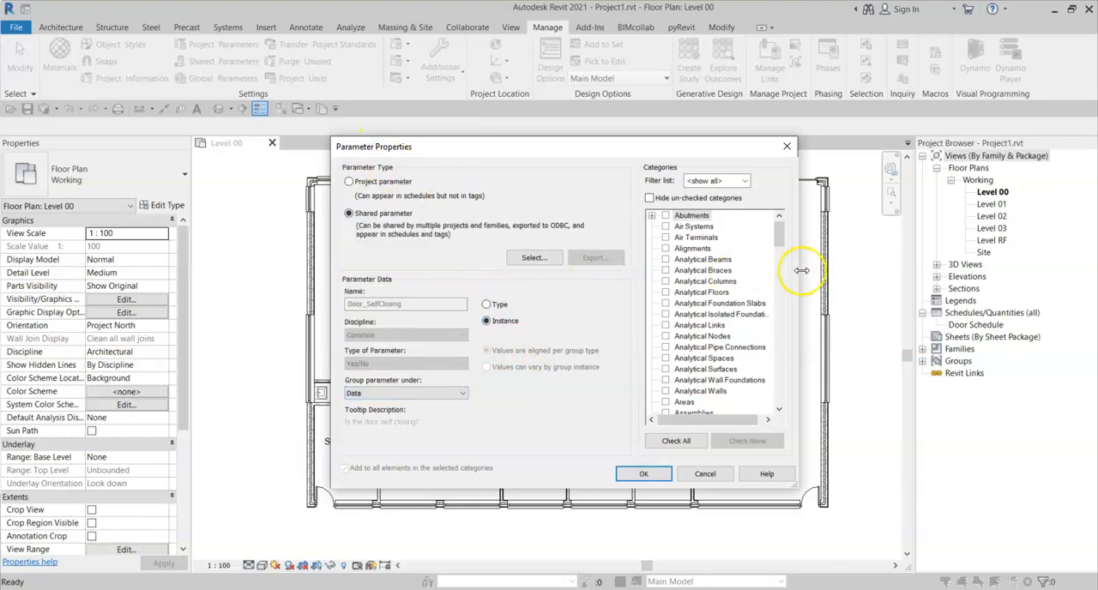
scroll(down, 3)
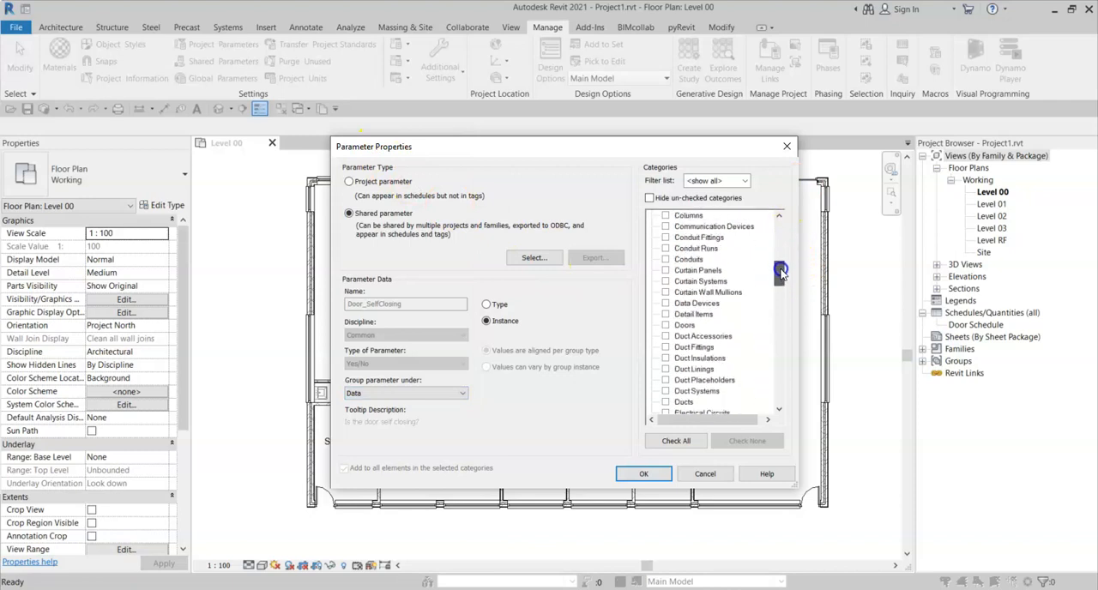
click(666, 324)
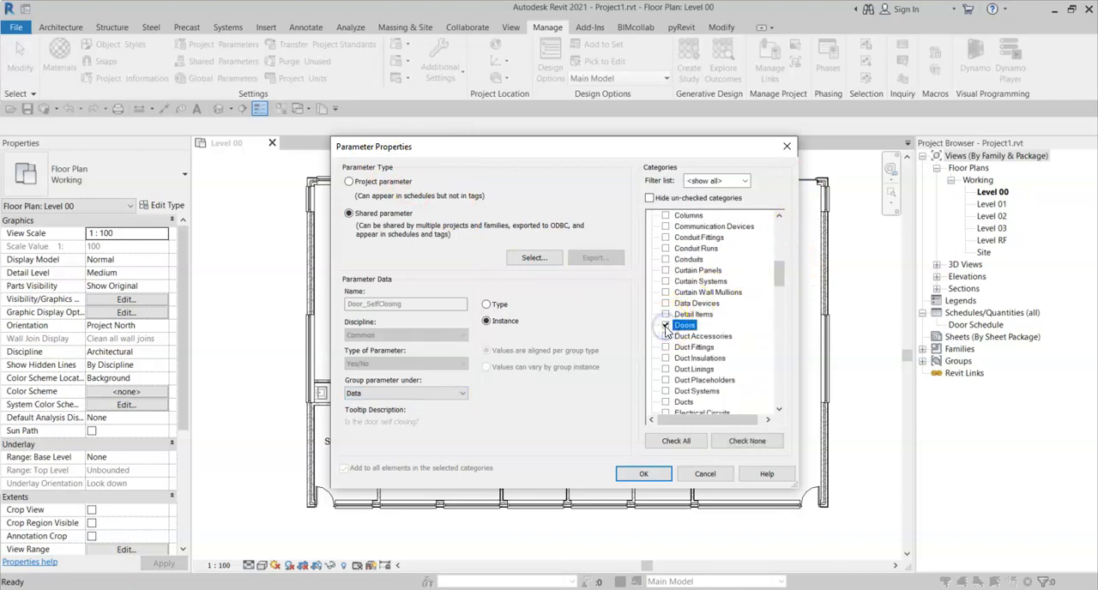
click(666, 324)
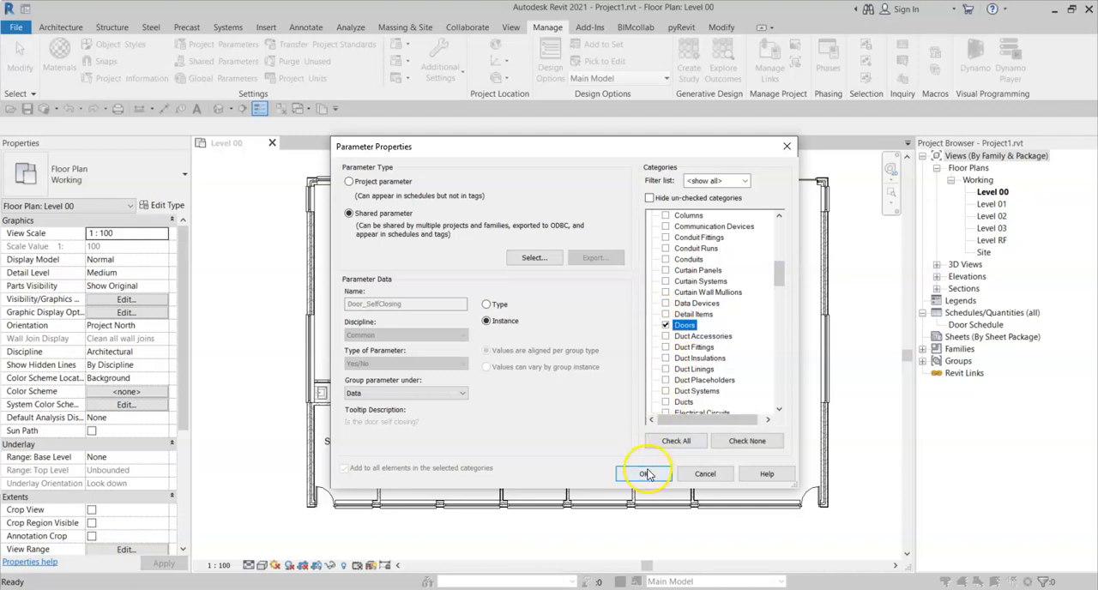
click(641, 474)
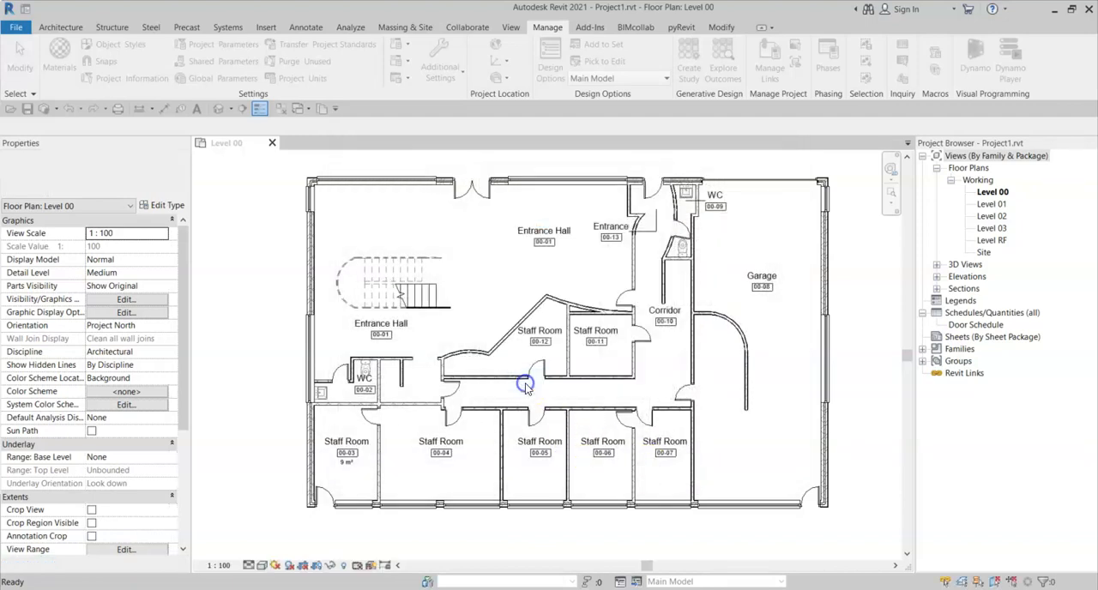
Select a door in the Level 00 plan to inspect its properties, then bring up the Door Schedule view.
click(540, 369)
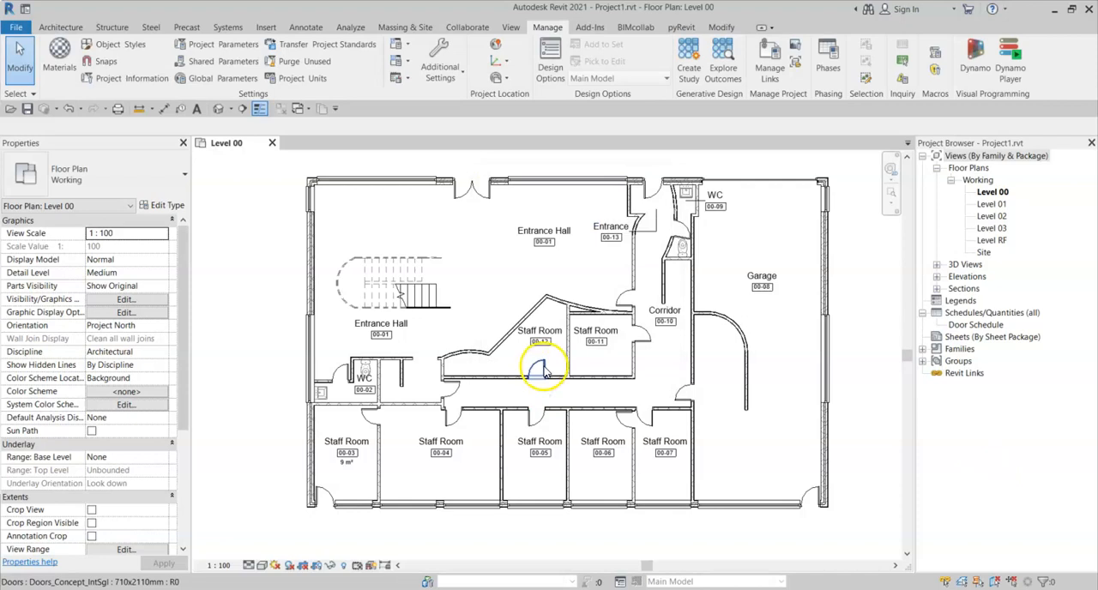
click(545, 364)
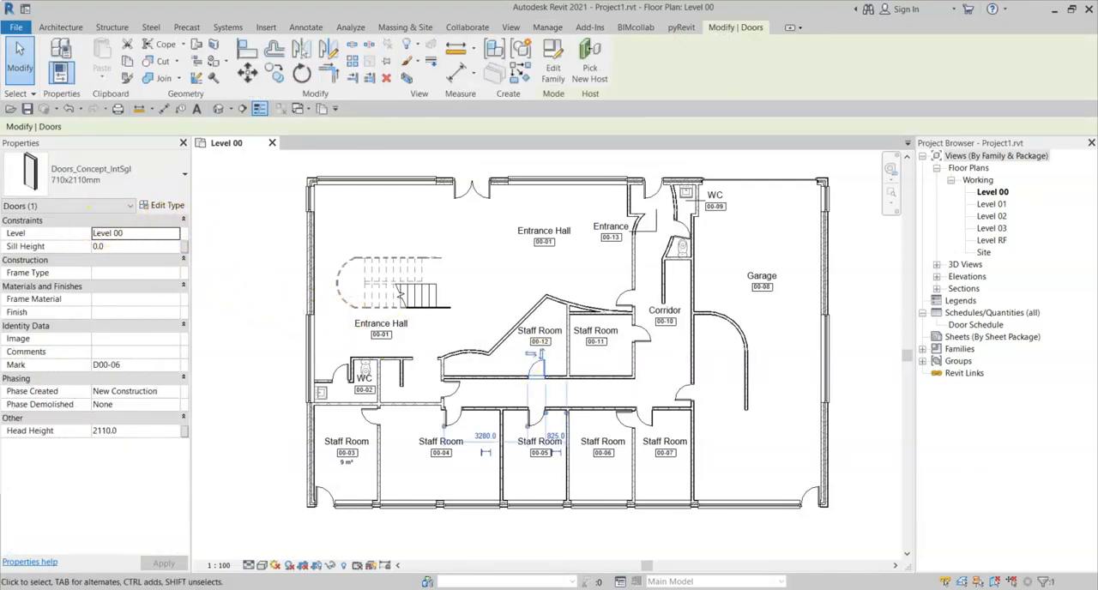
mouse_move(17, 305)
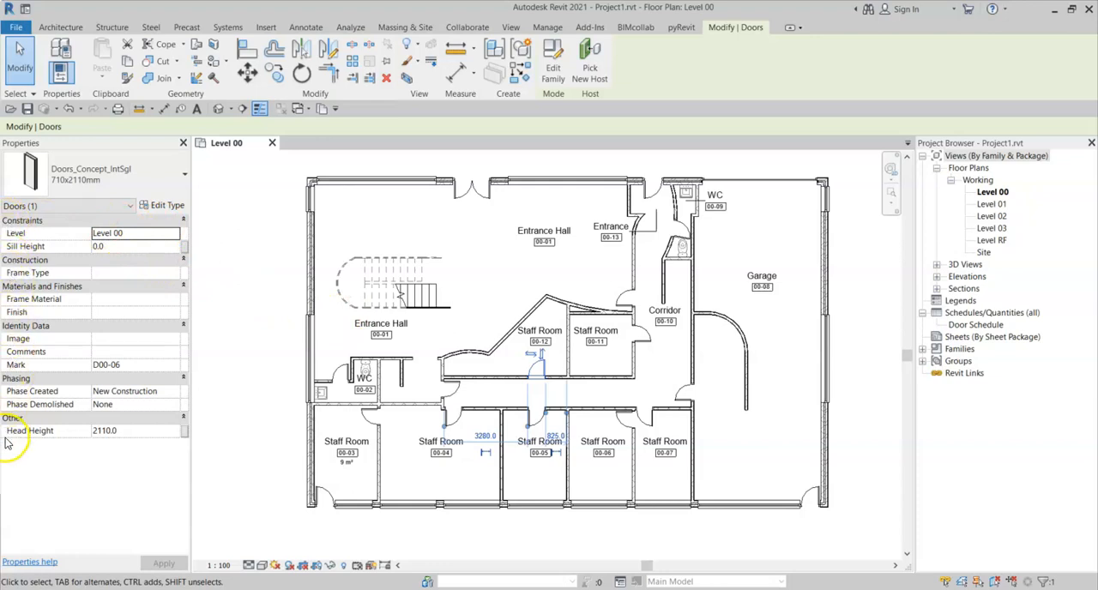
mouse_move(185, 448)
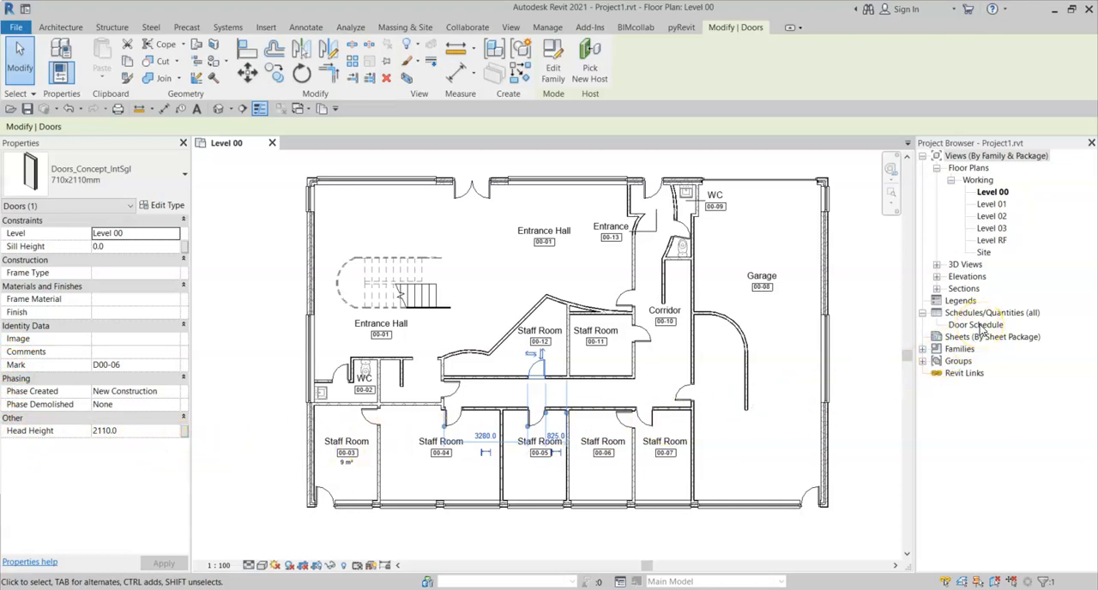
double_click(974, 324)
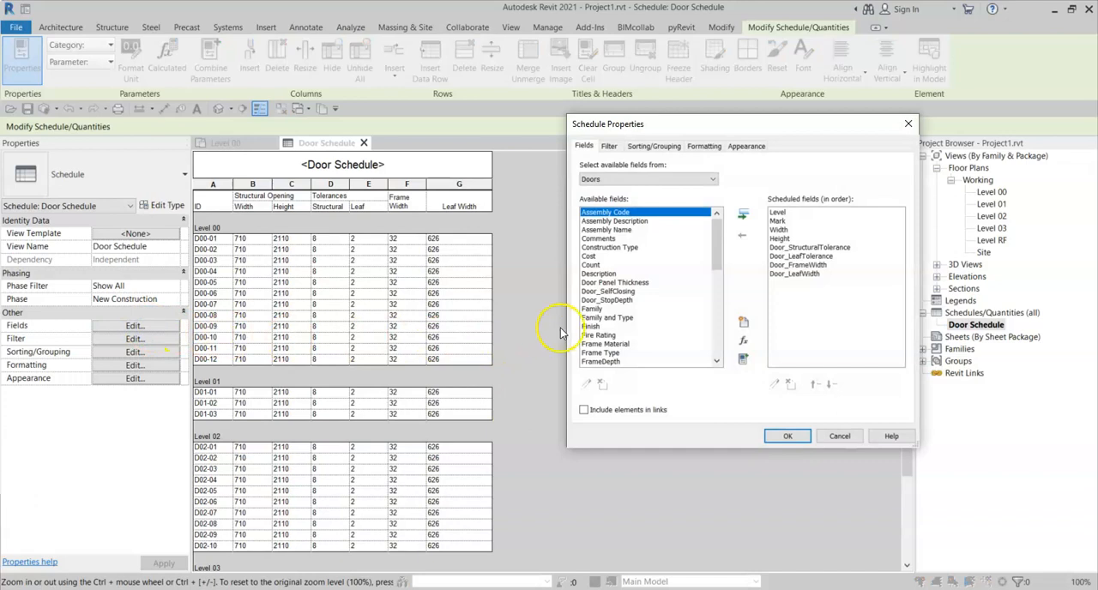
mouse_move(608, 292)
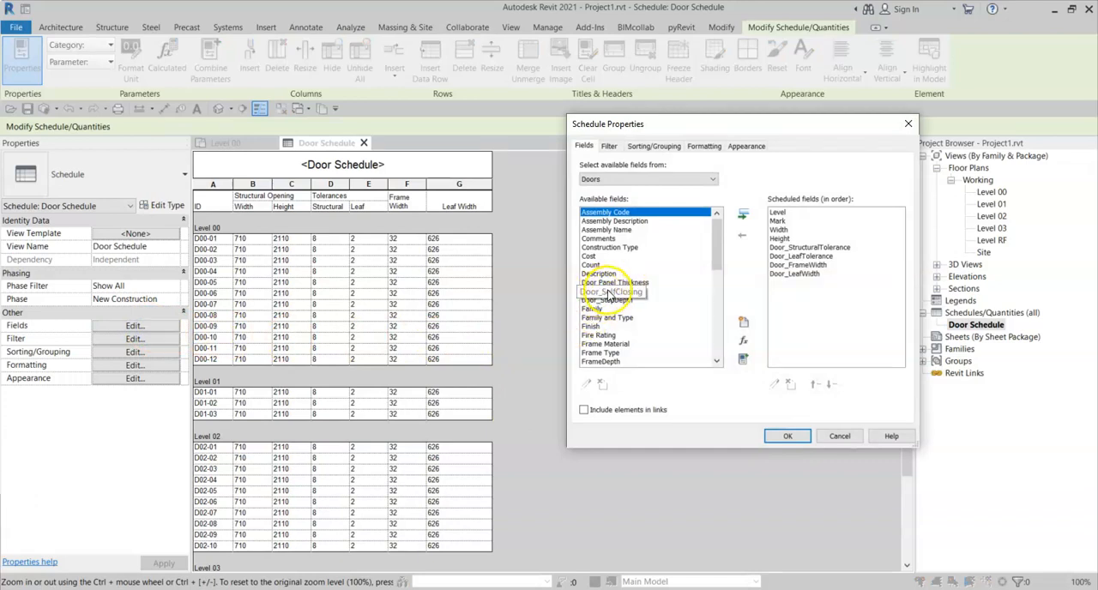
Add Door_SelfClosing to the scheduled fields with the column heading Self Closing and apply.
click(611, 292)
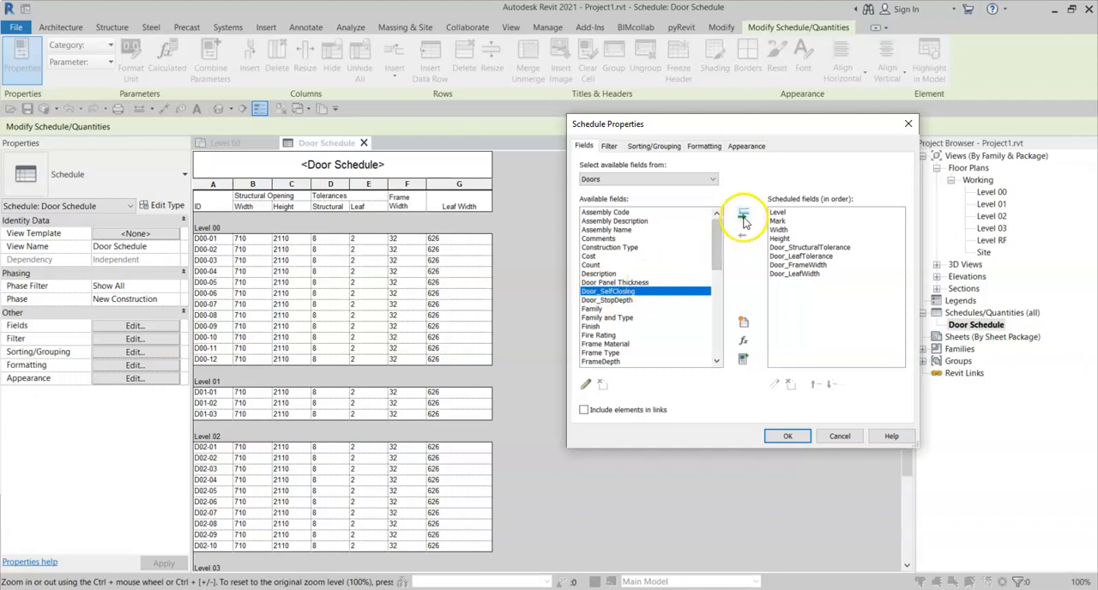
click(742, 213)
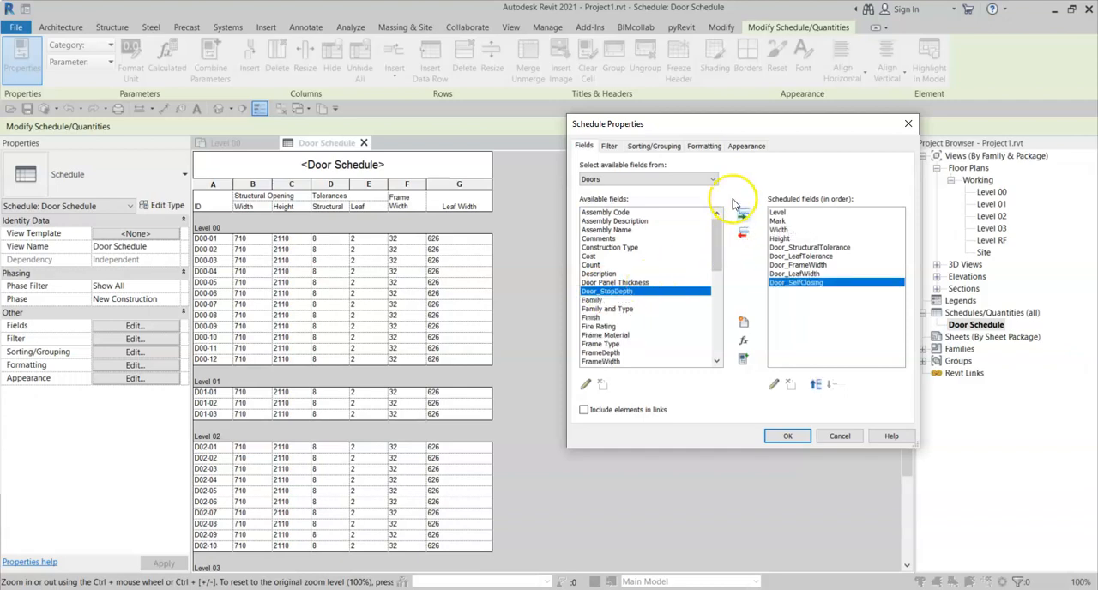
click(704, 146)
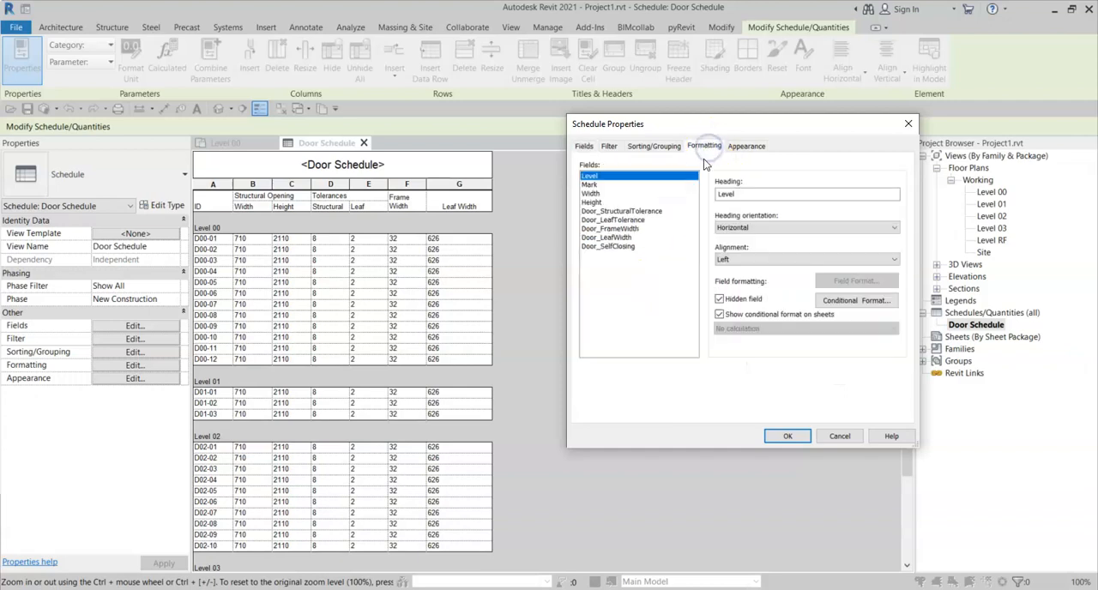
click(609, 247)
text(Self Closing)
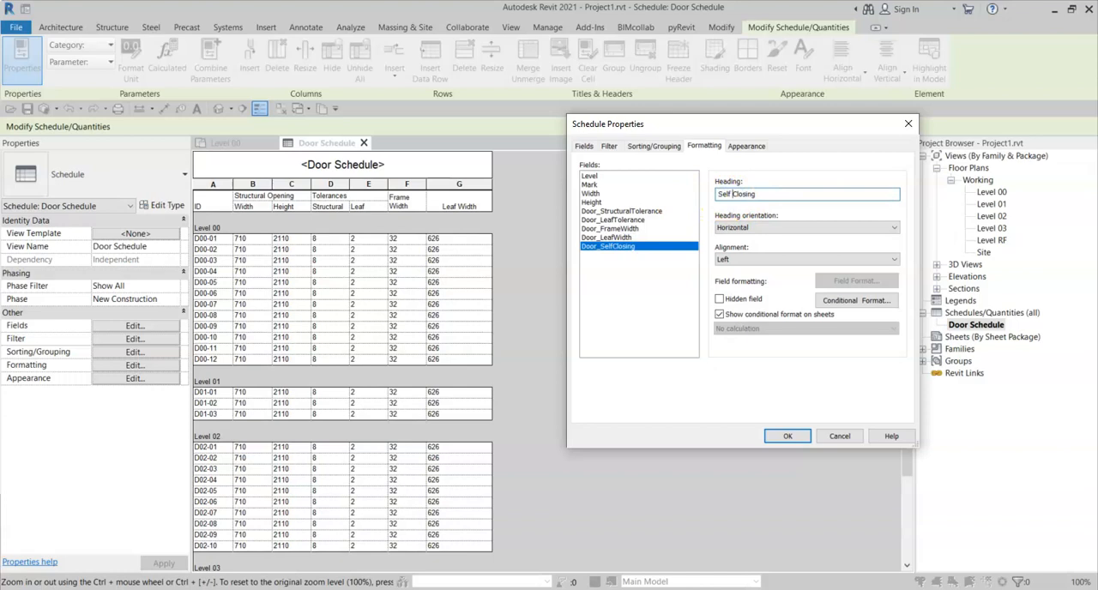
click(786, 436)
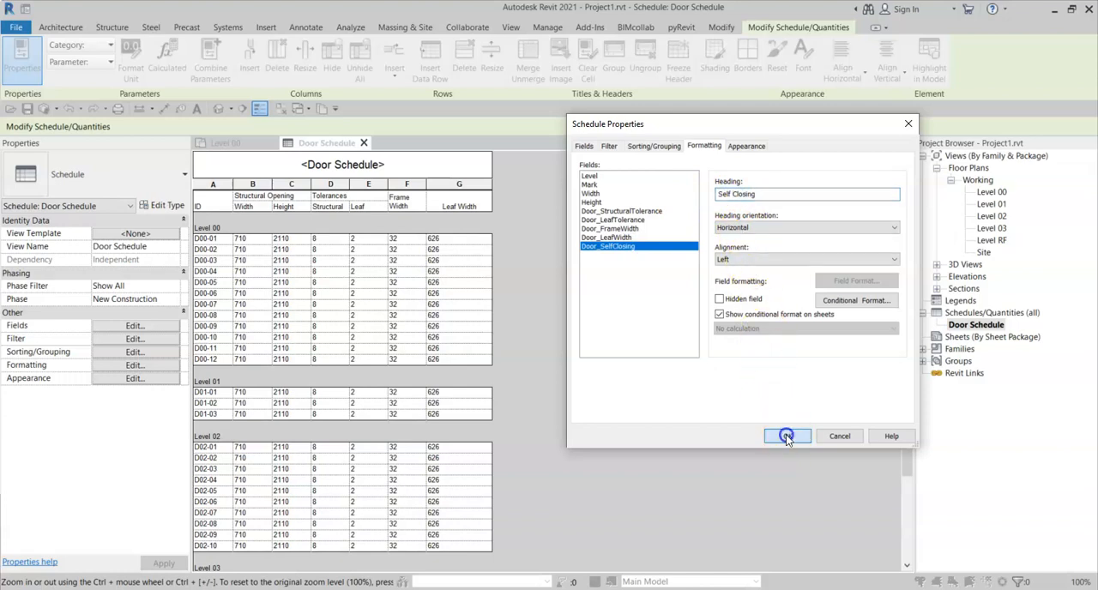
click(786, 435)
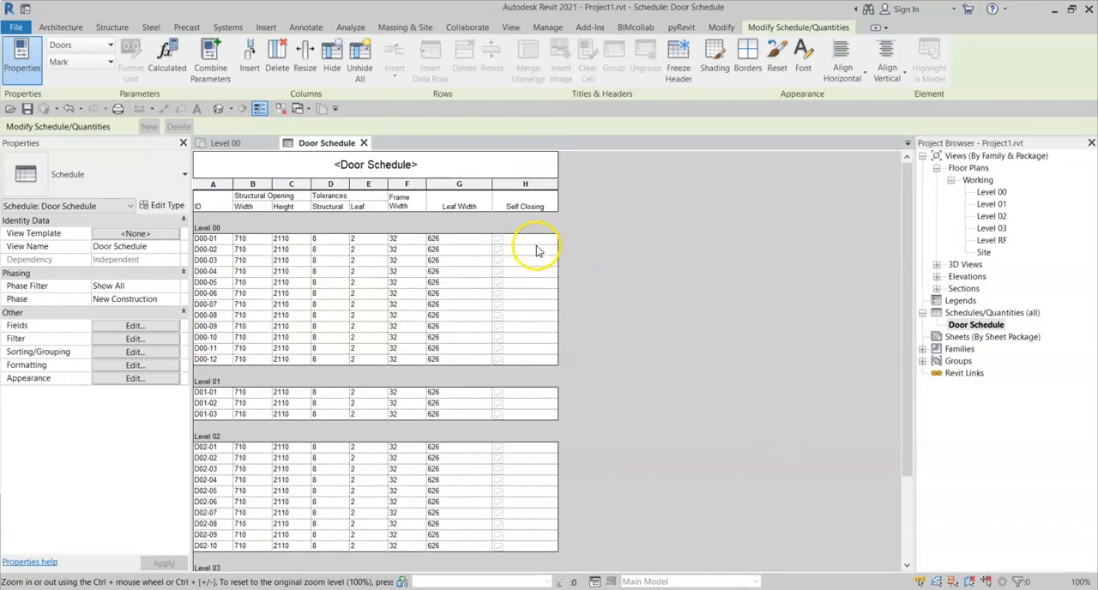
mouse_move(540, 249)
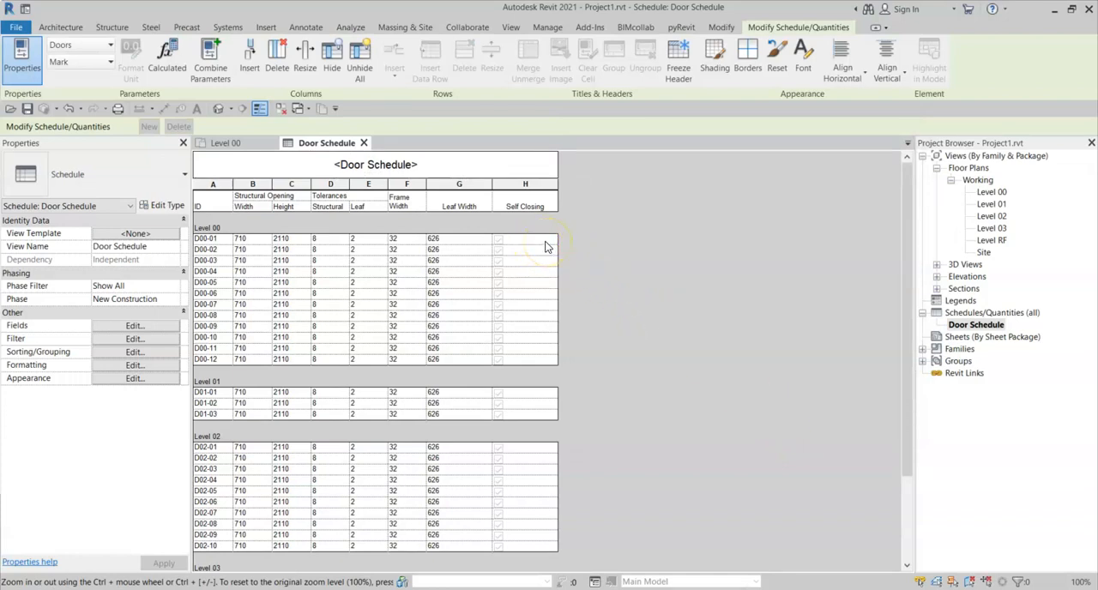
mouse_move(501, 243)
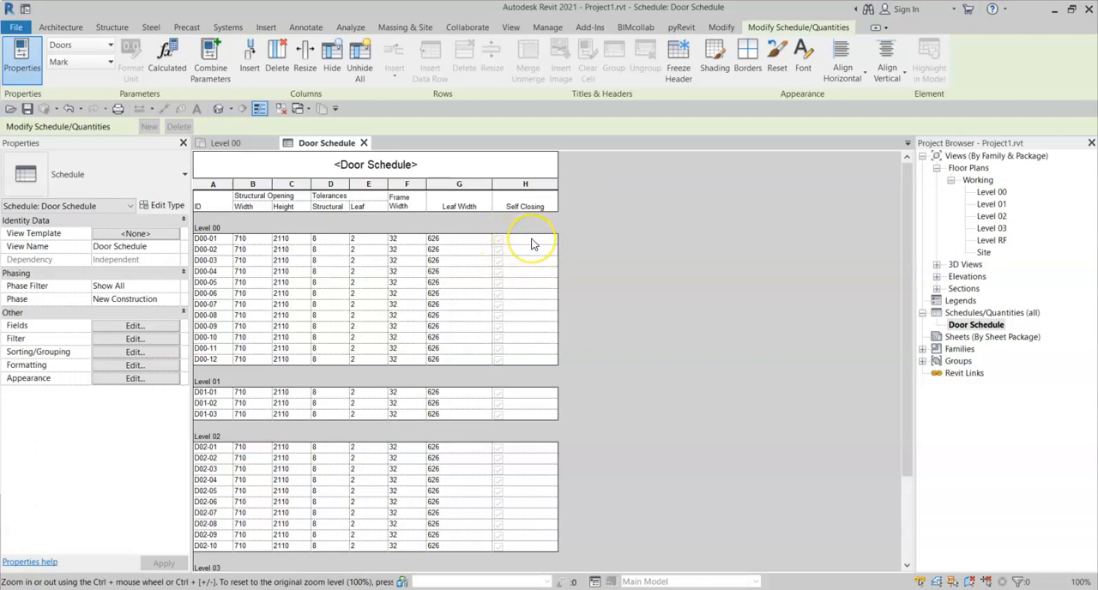
mouse_move(504, 247)
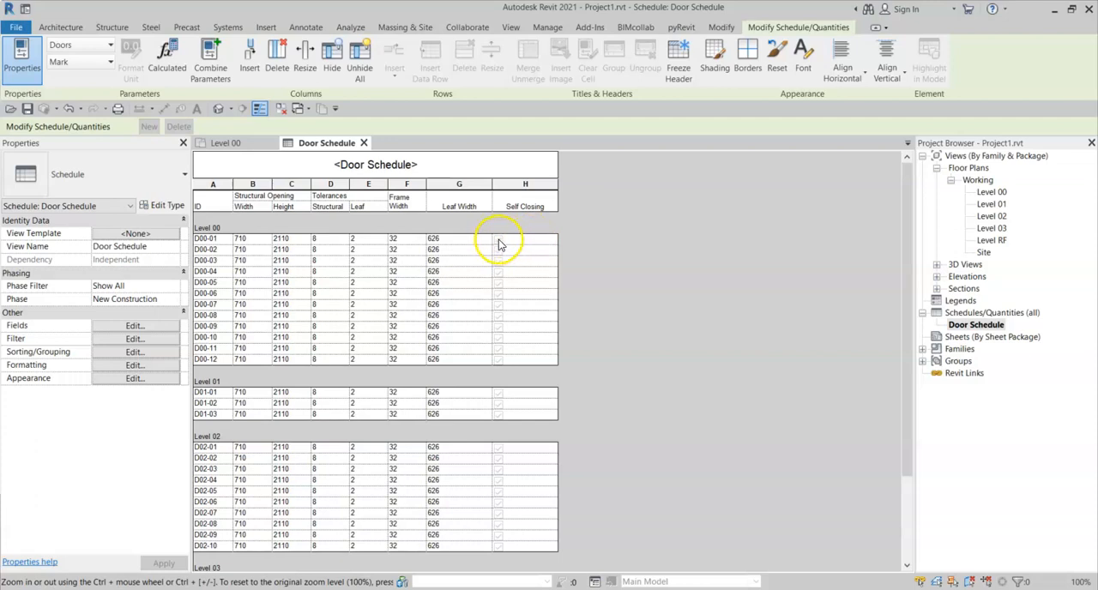
Tick the Self Closing checkbox for door 000-01 in the Door Schedule.
click(497, 239)
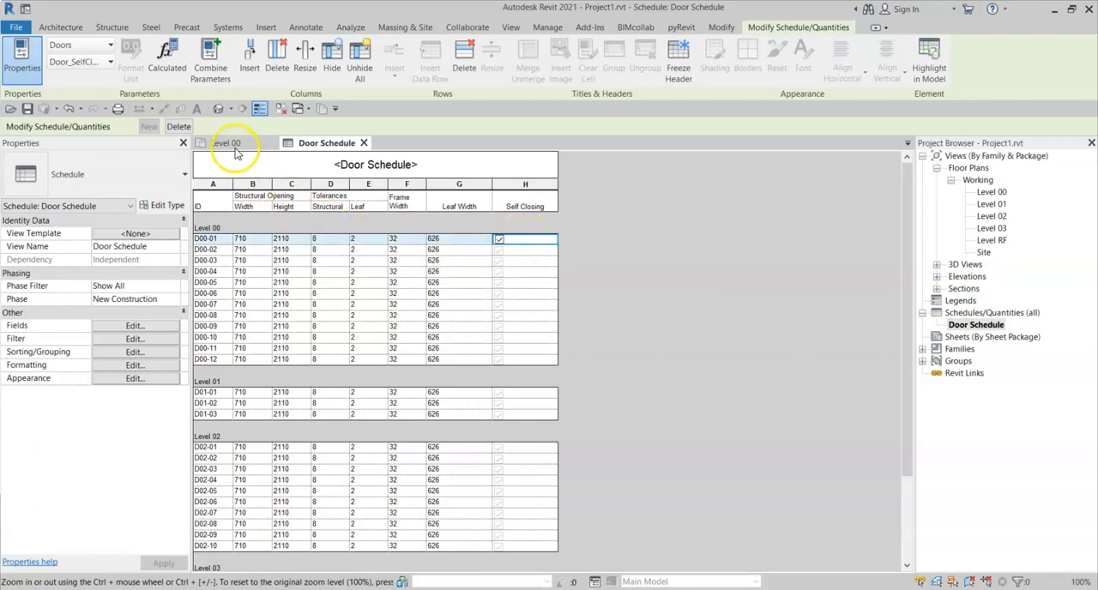
Back in the Level 00 plan, check door D00-01's Door_SelfClosing value in Properties, then deselect.
click(226, 142)
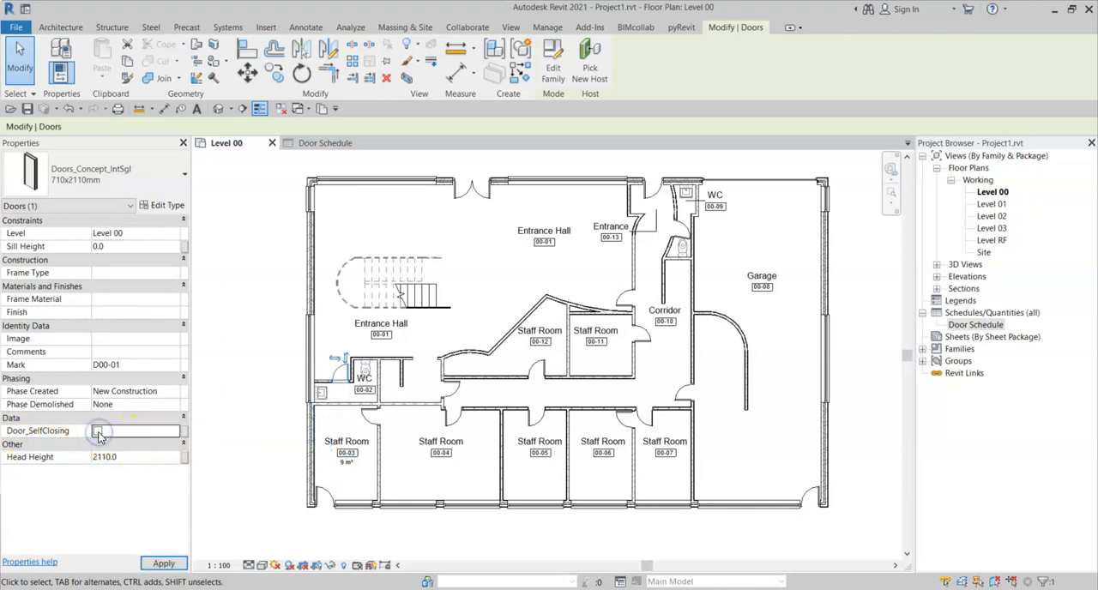
click(163, 563)
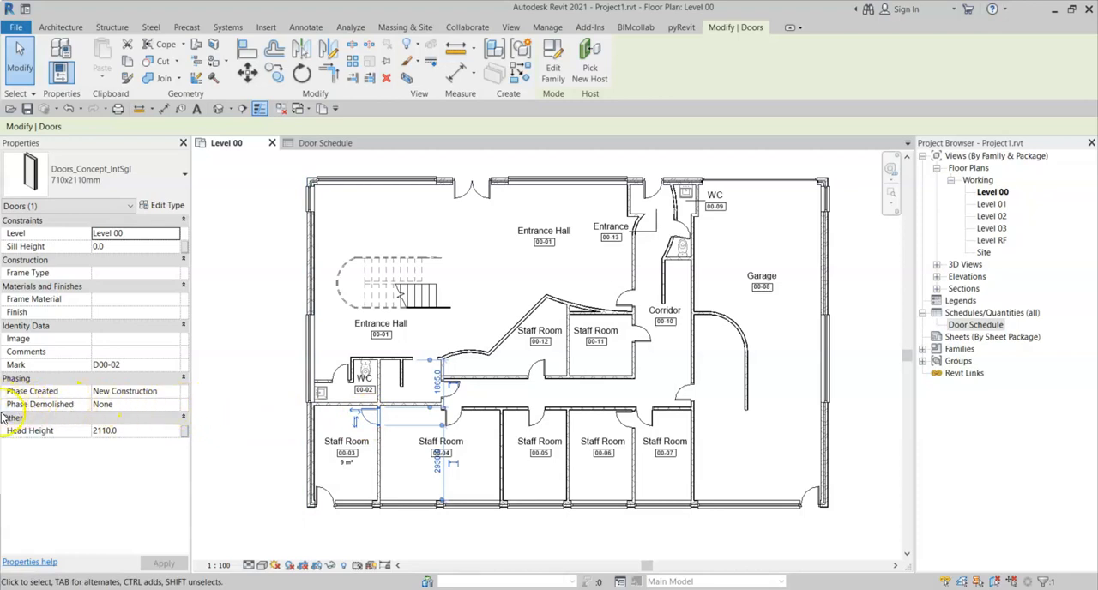
mouse_move(175, 435)
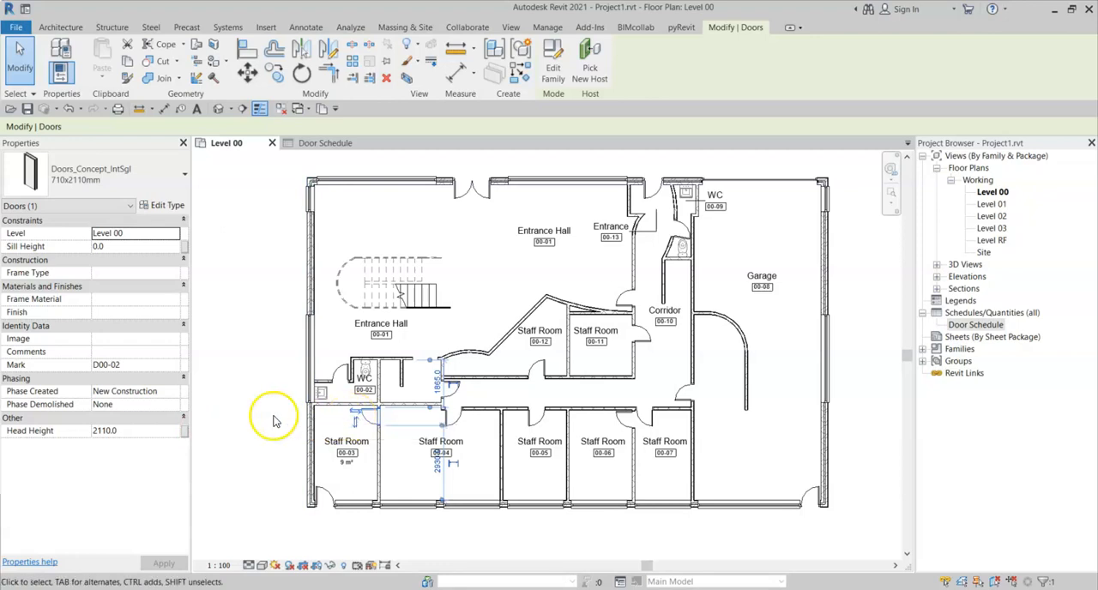
mouse_move(240, 402)
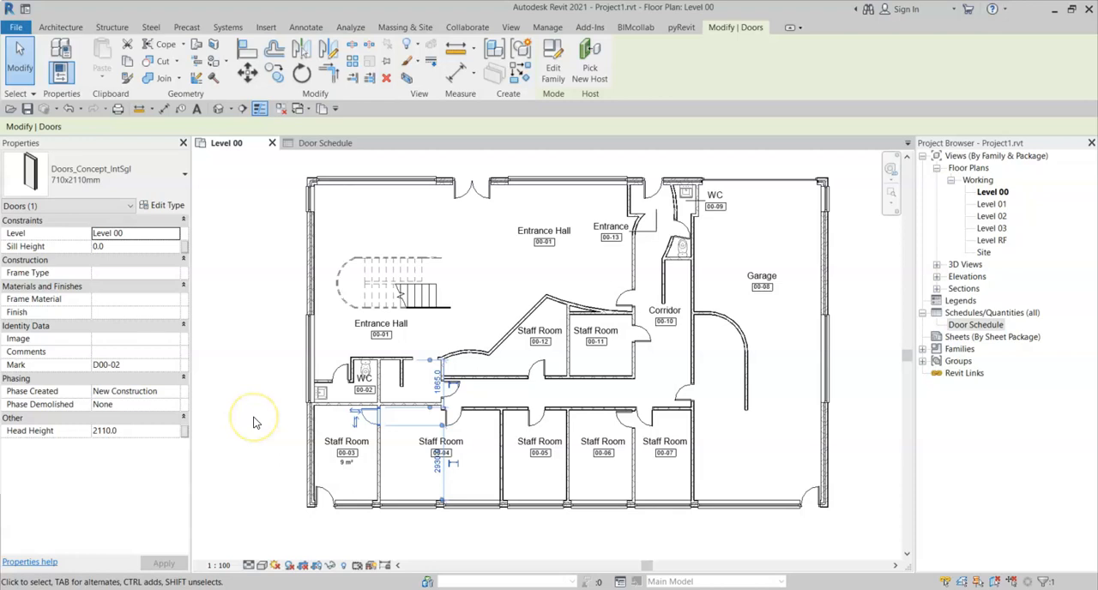
click(545, 25)
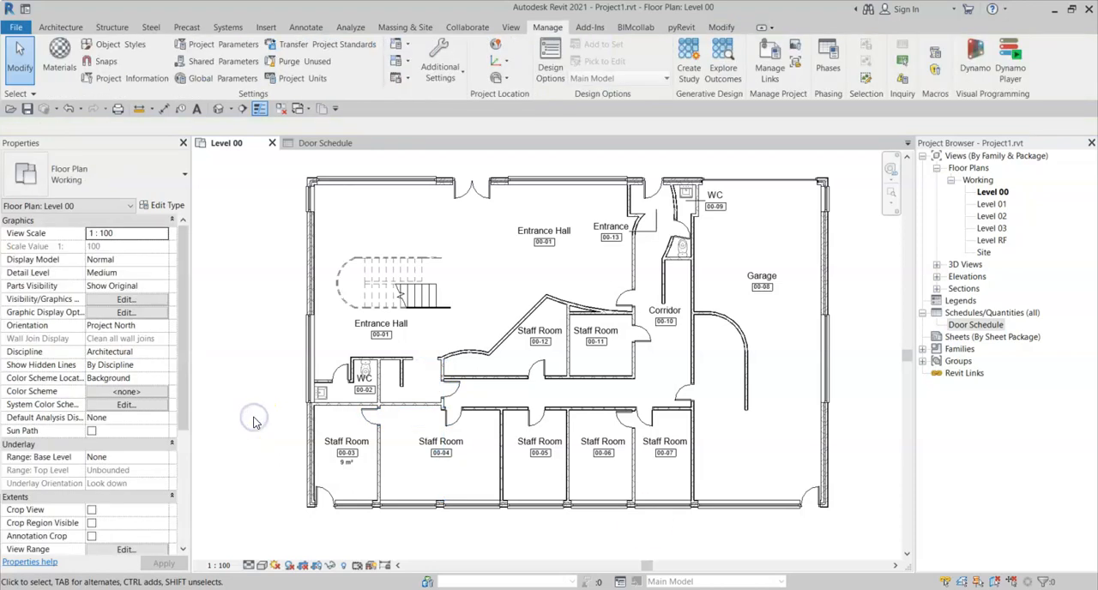